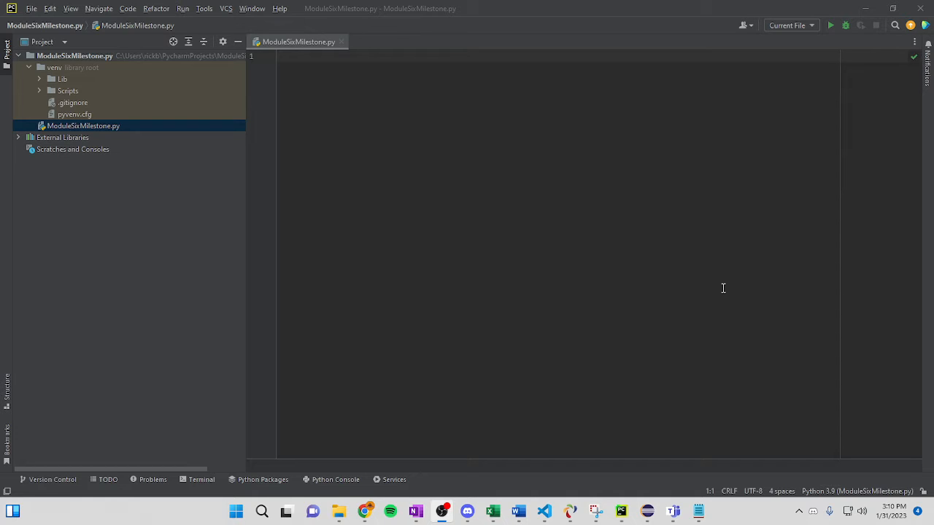
mouse_move(574, 82)
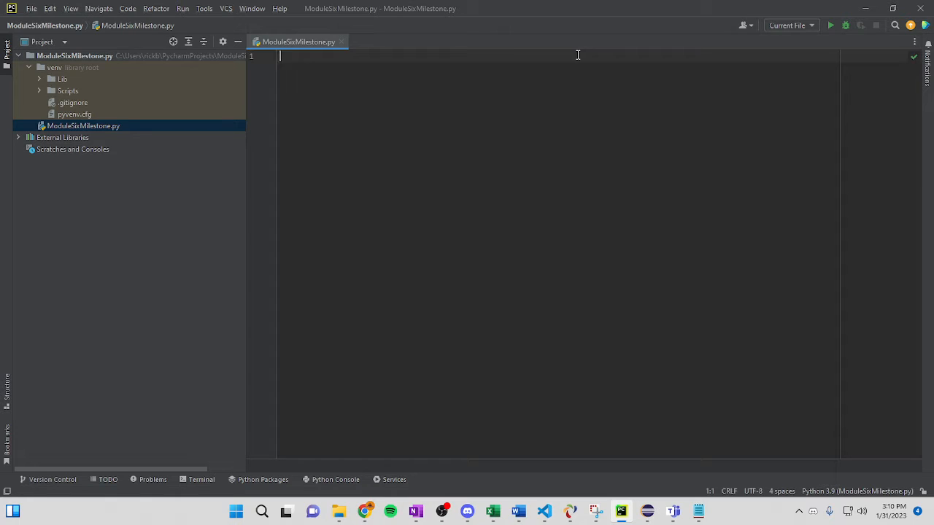
Write the header comment titling the Module Six Milestone 'Move Between Rooms' assignment
text(# Module)
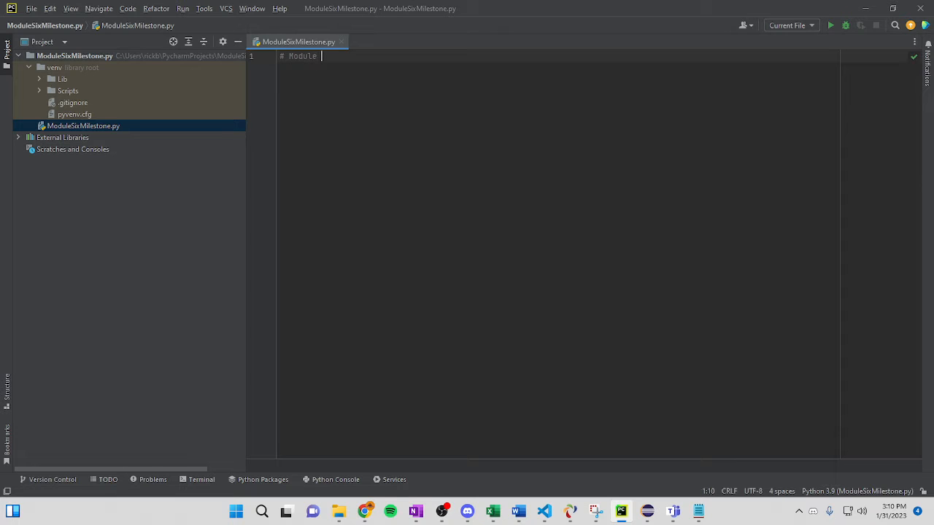
text(Six ile)
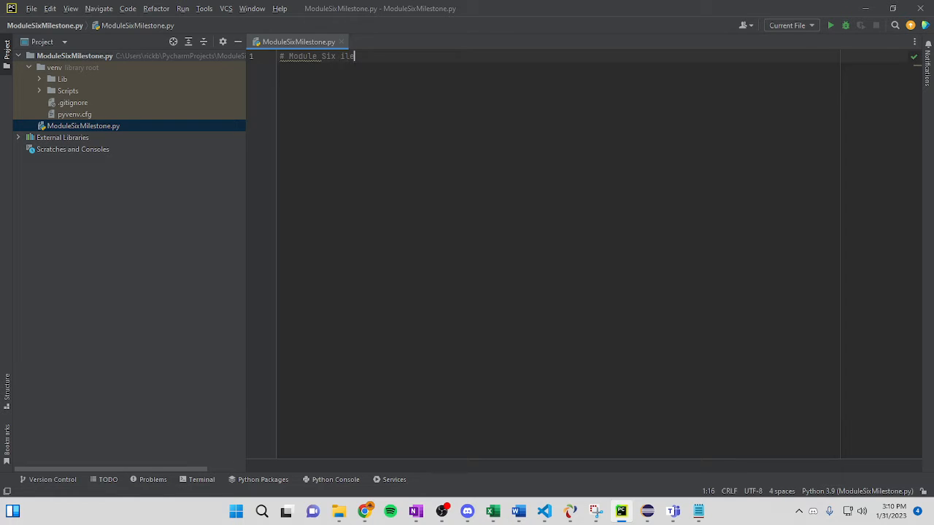
text(Milestone Sample)
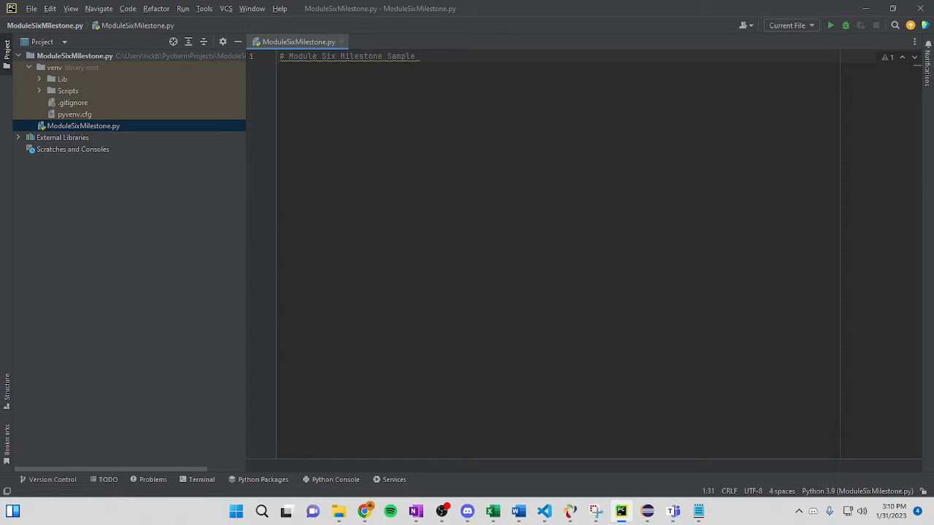
text(Move Between Rooms)
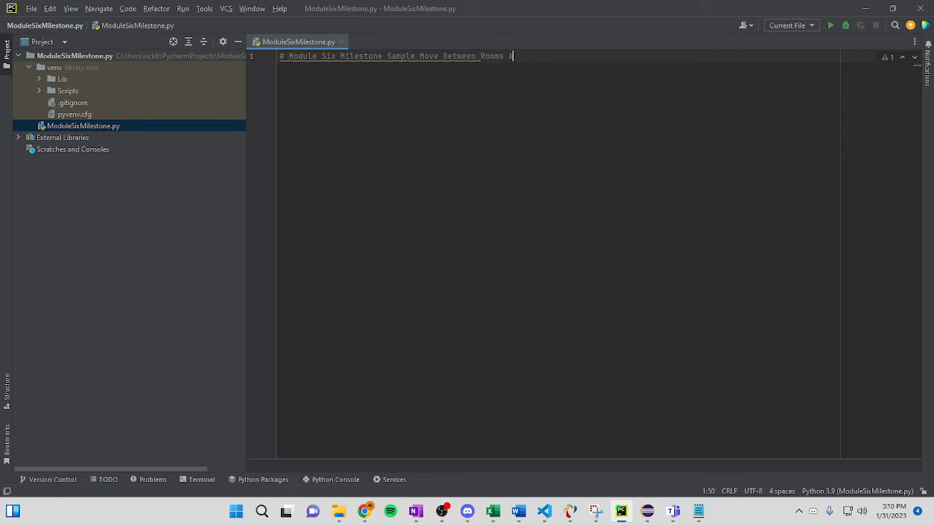
text(Assignment)
text(# A dictionary for)
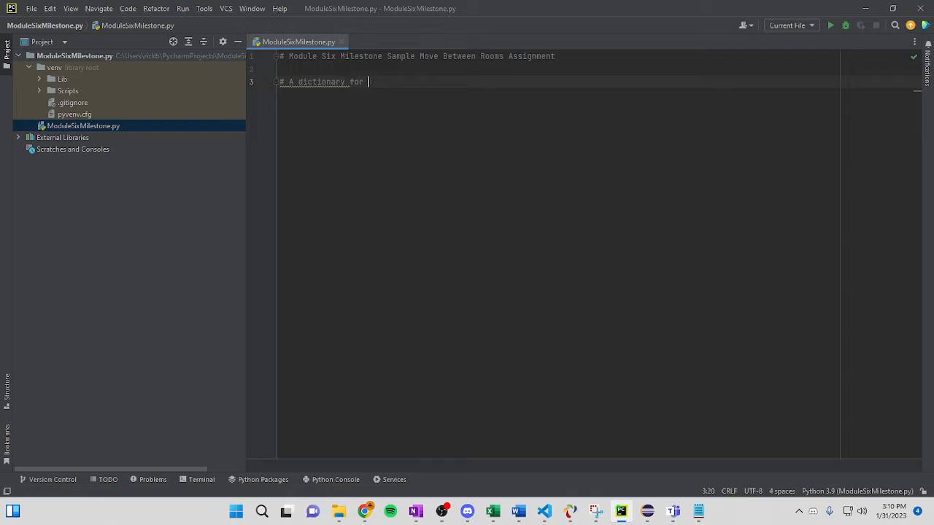
Add a comment describing the simplified dragon text game
text(the imp)
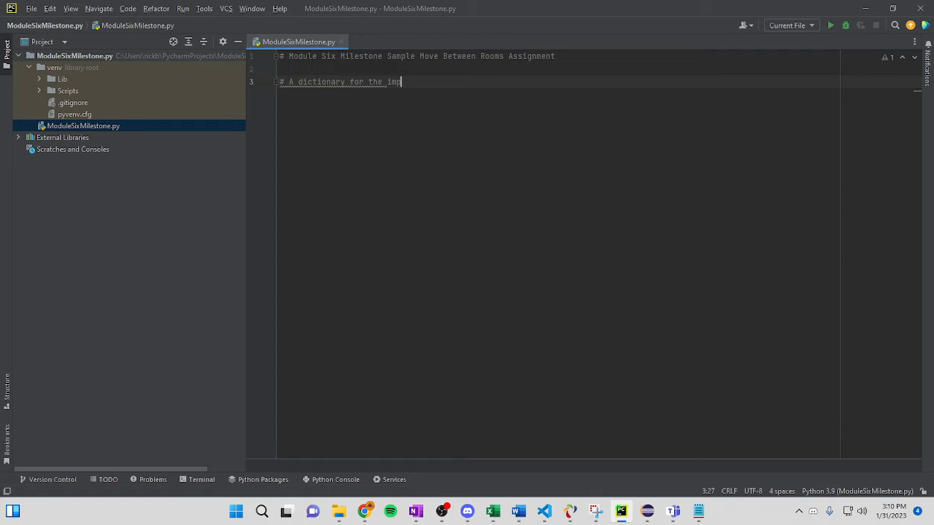
text(simplfi)
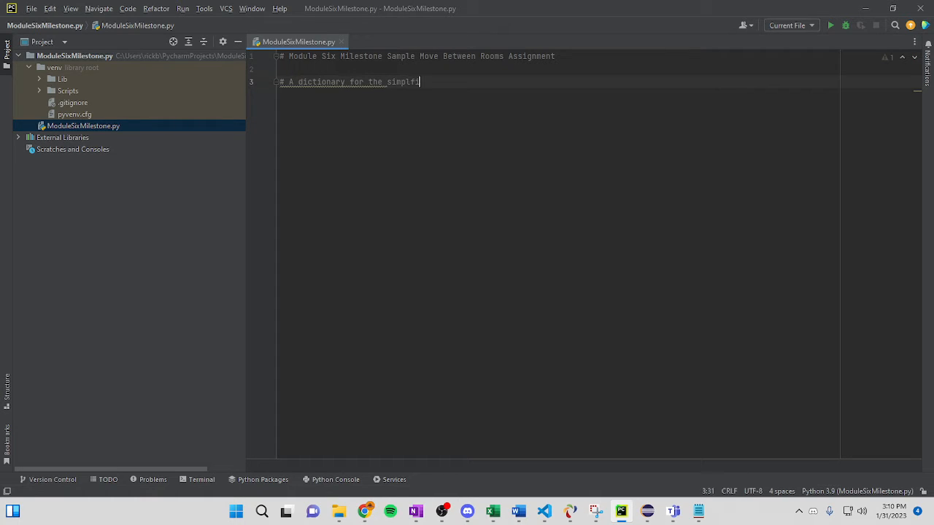
text(ed)
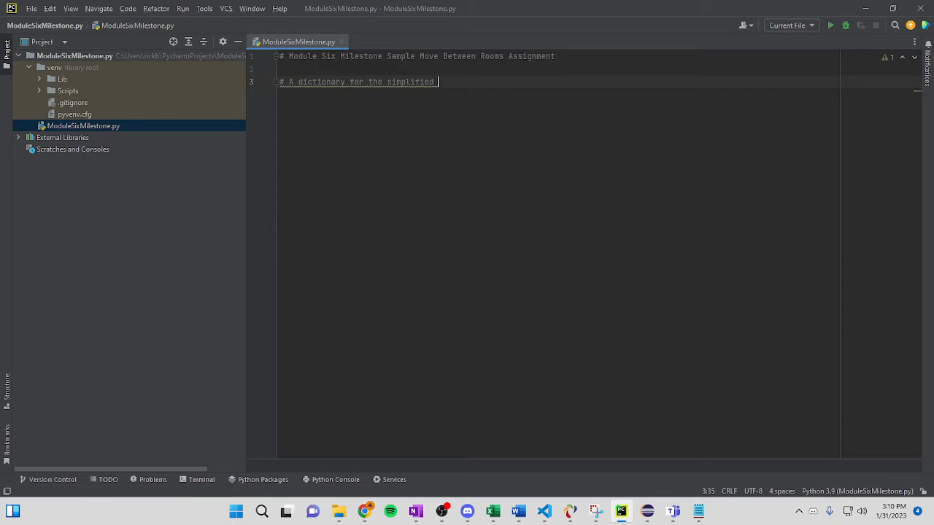
text(dragon)
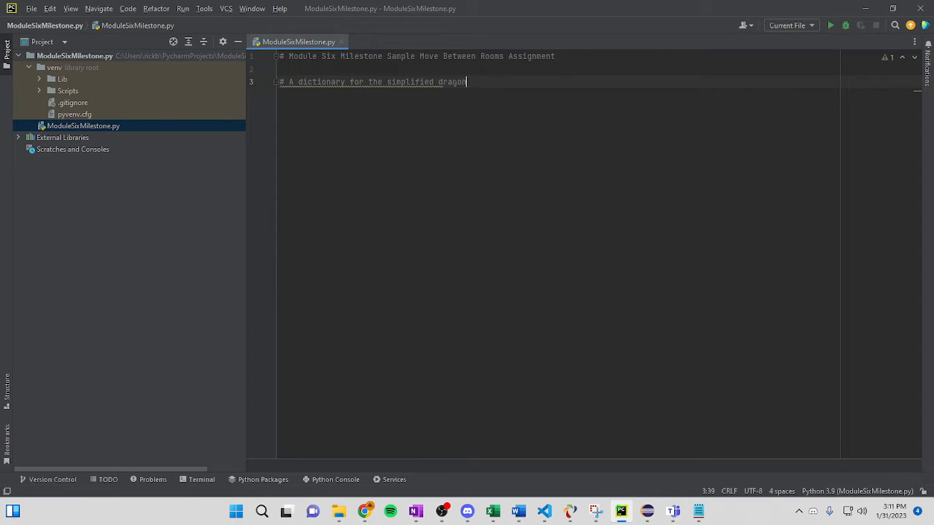
text(text)
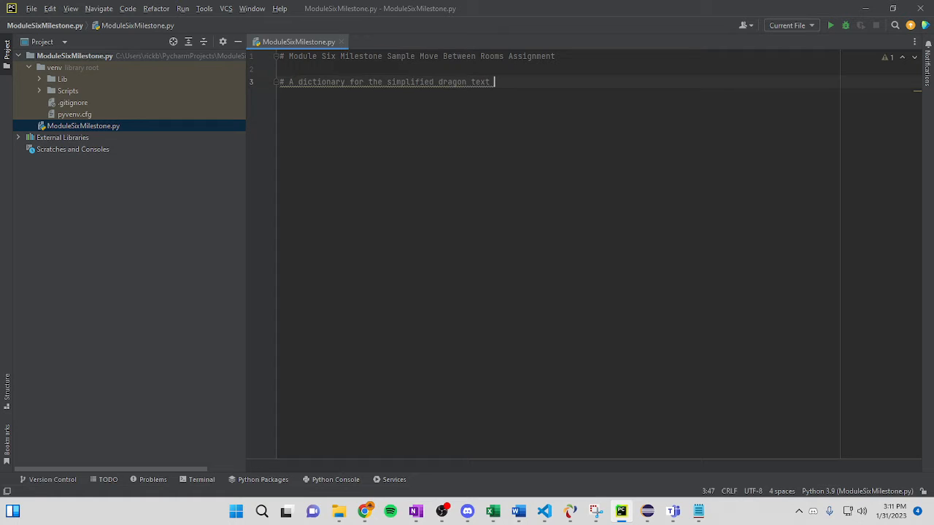
text(game)
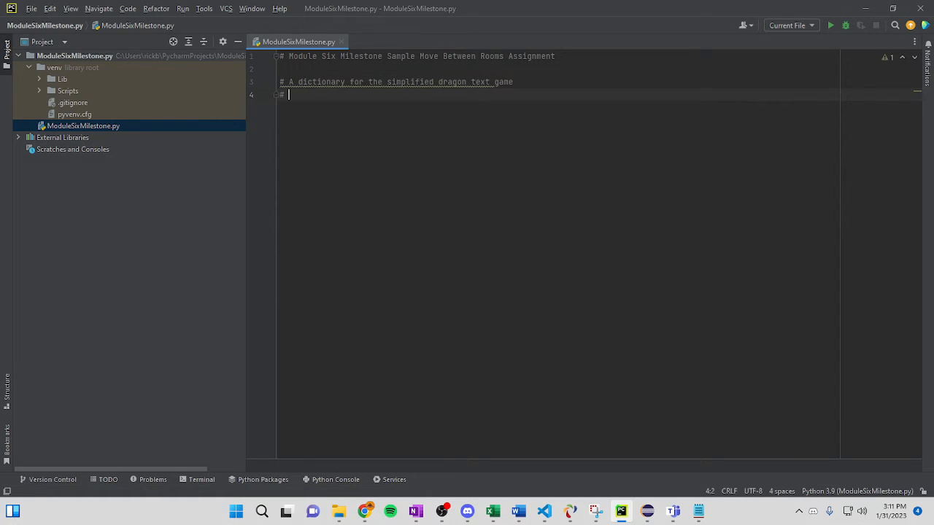
Add a comment that the dictionary links a room to other rooms
text(The)
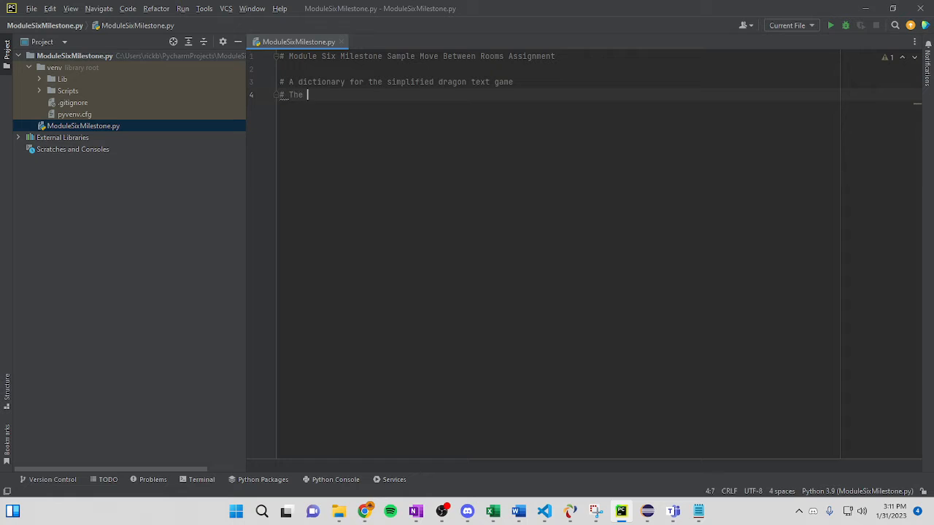
text(dictionary)
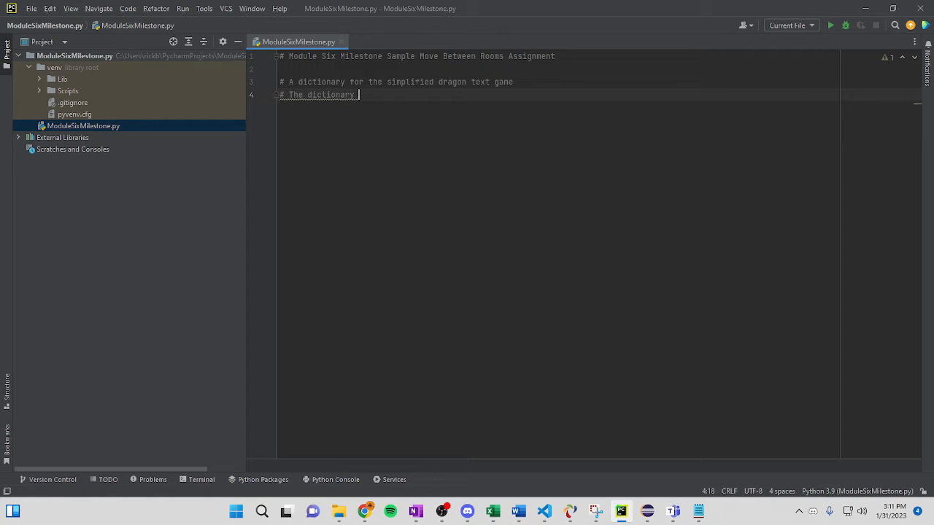
text(links a room)
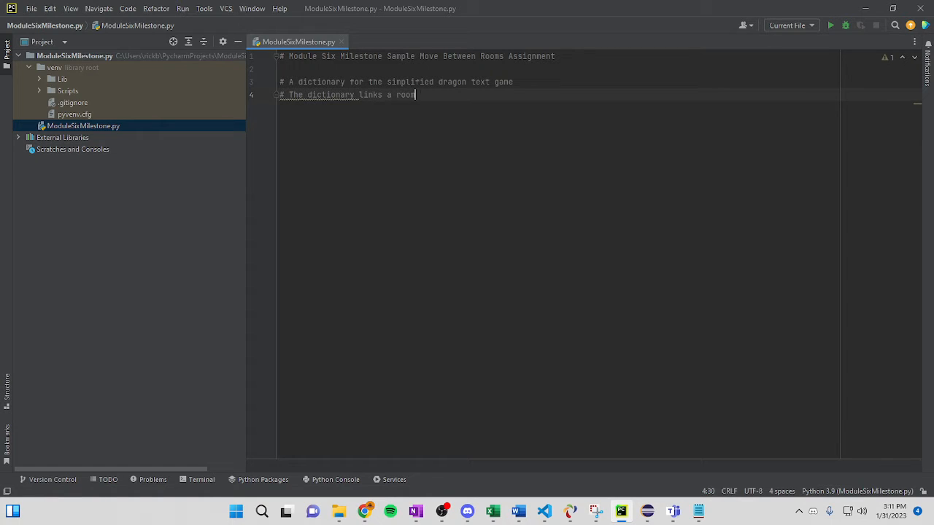
text(to another room)
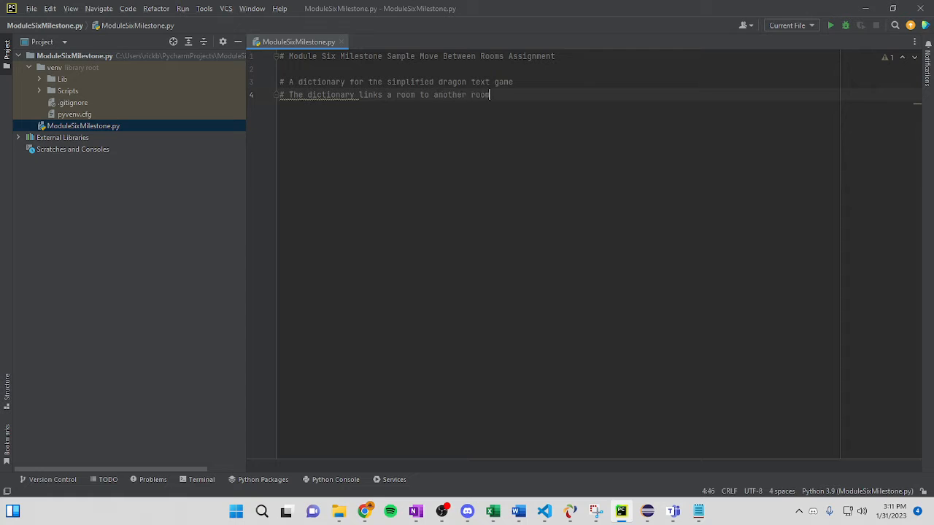
key(BackSpace)
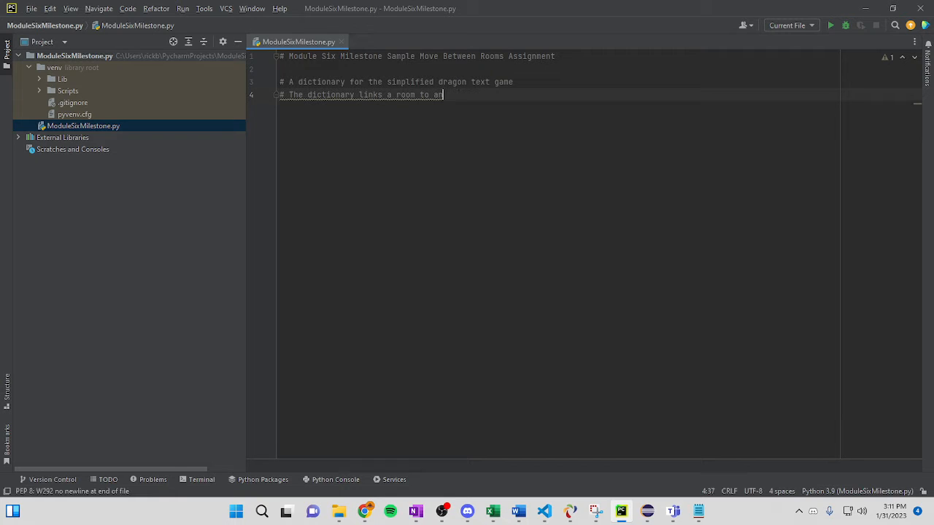
text(other rooms.)
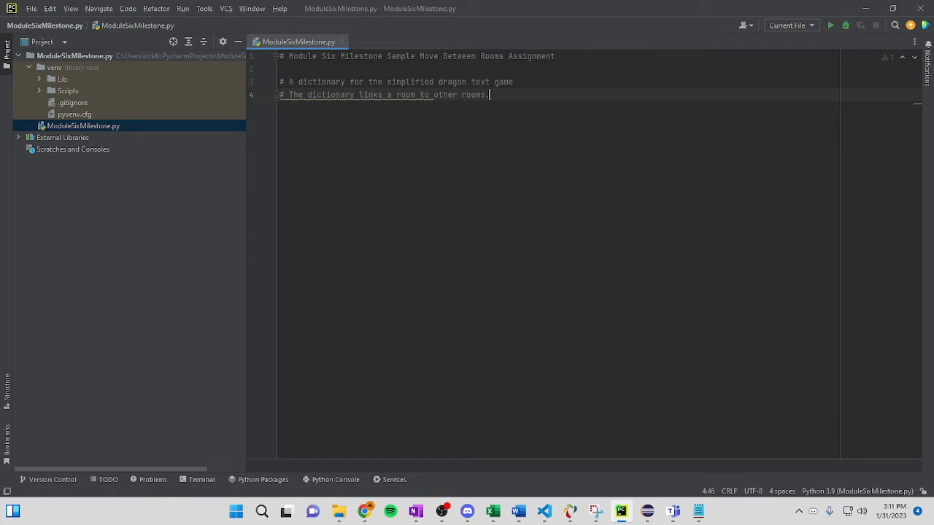
key(enter)
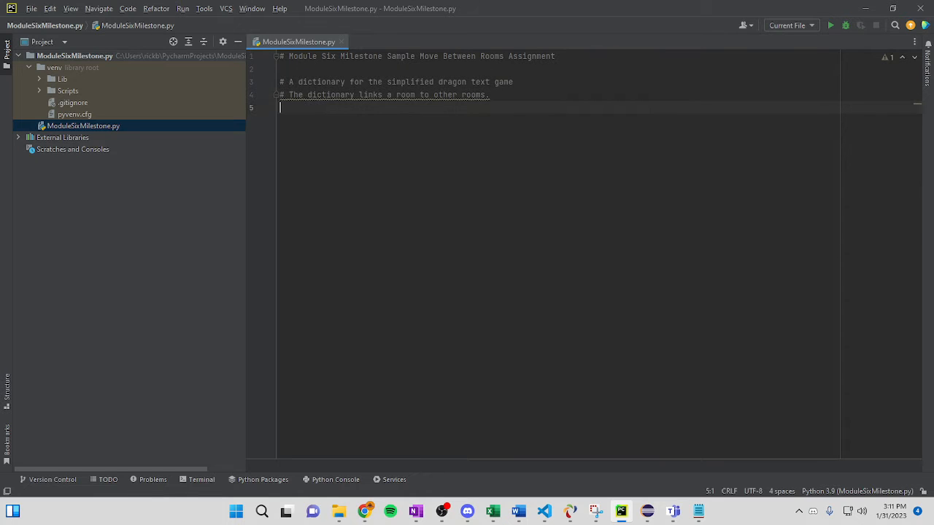
Start the rooms dictionary with 'Great Hall' leading South to 'Bedroom'
text(rooms)
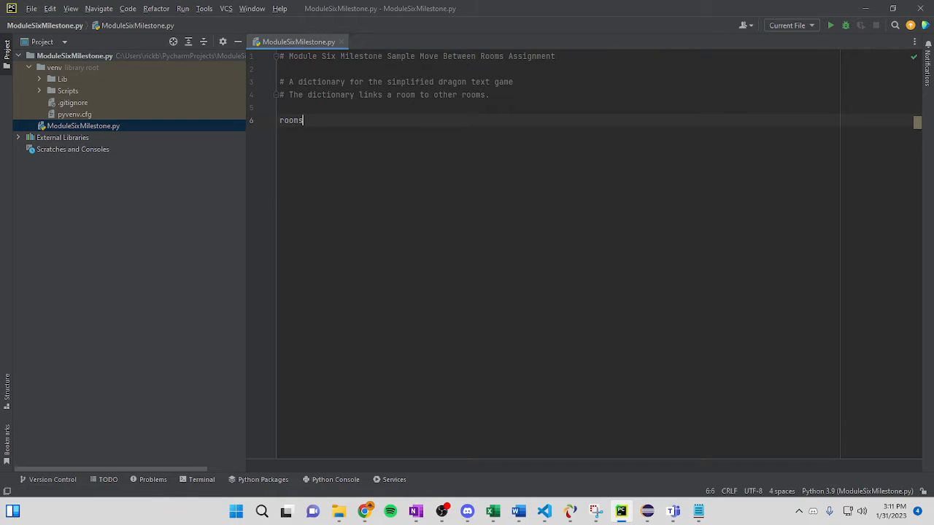
text(=)
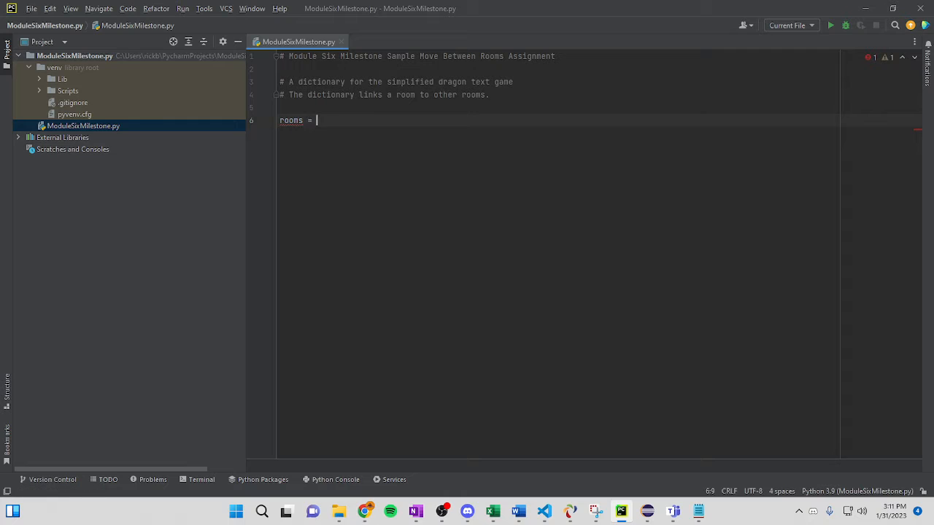
text({)
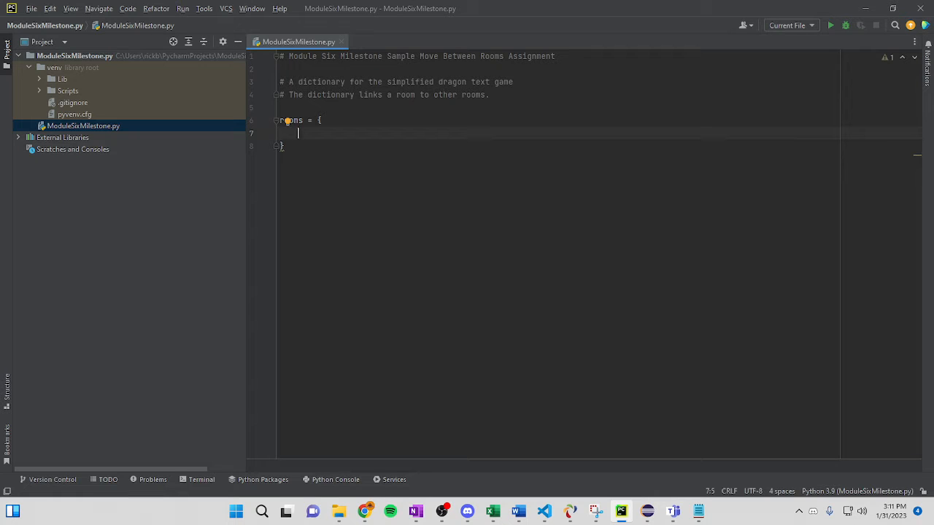
text('Great)
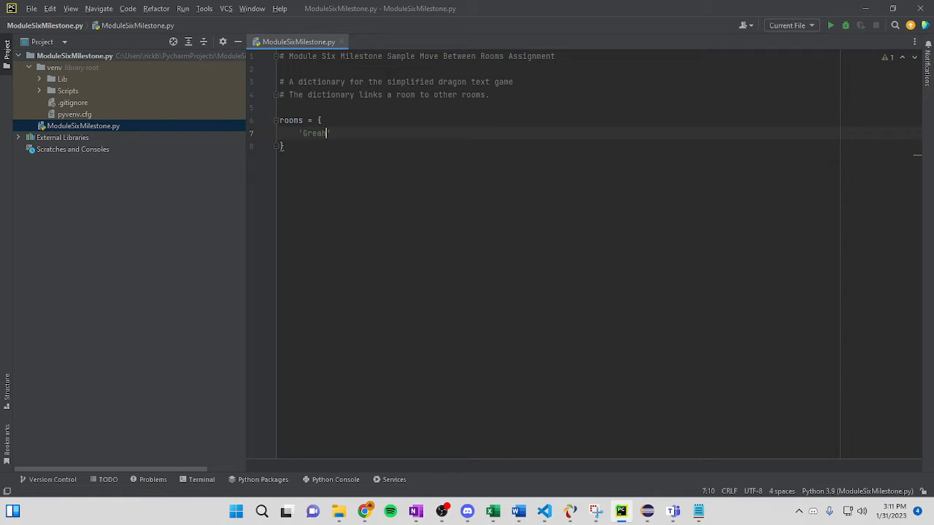
key(Backspace)
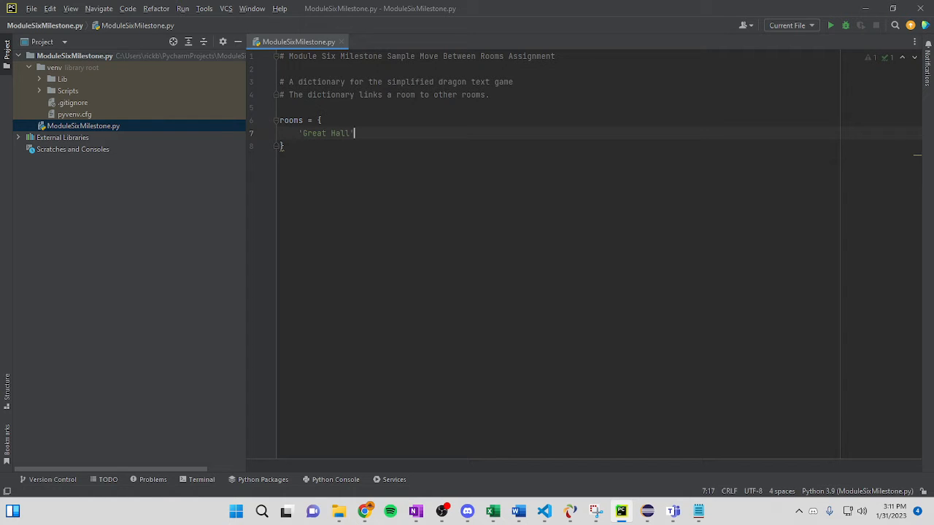
text(:)
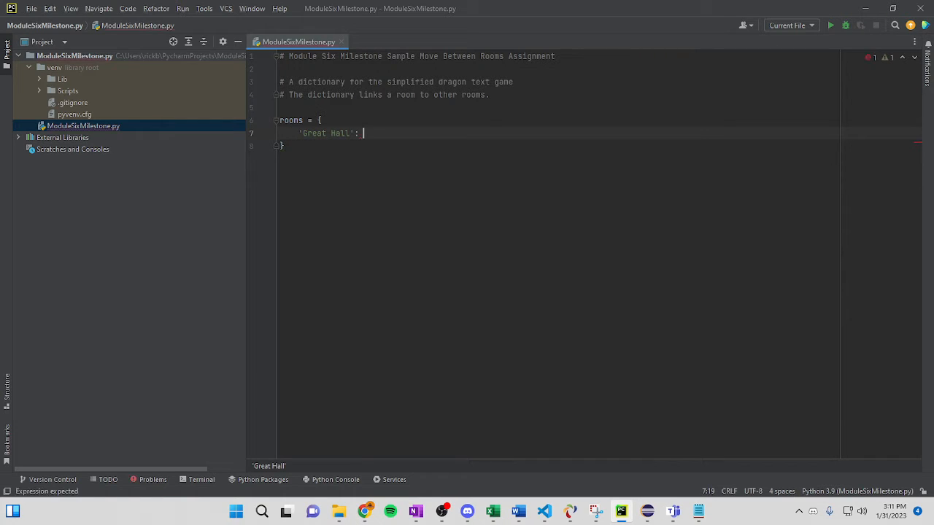
text({})
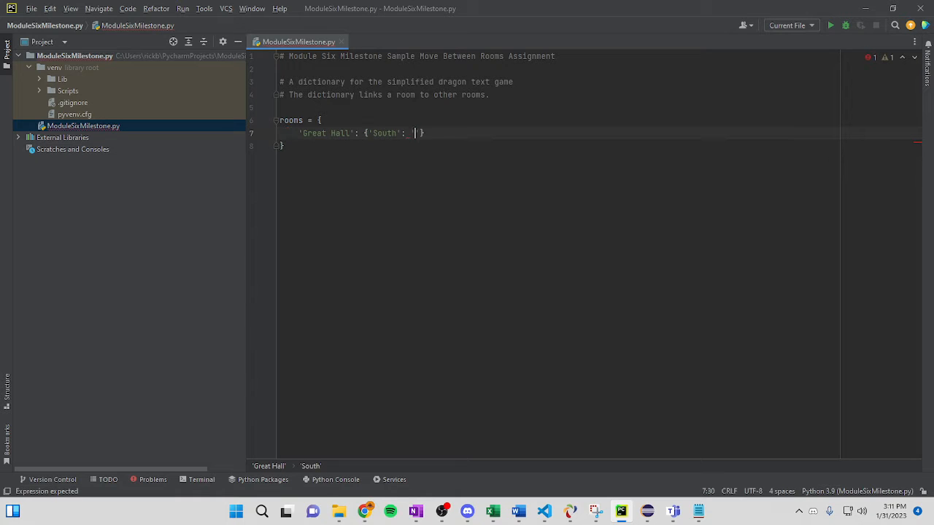
text('Bedroom)
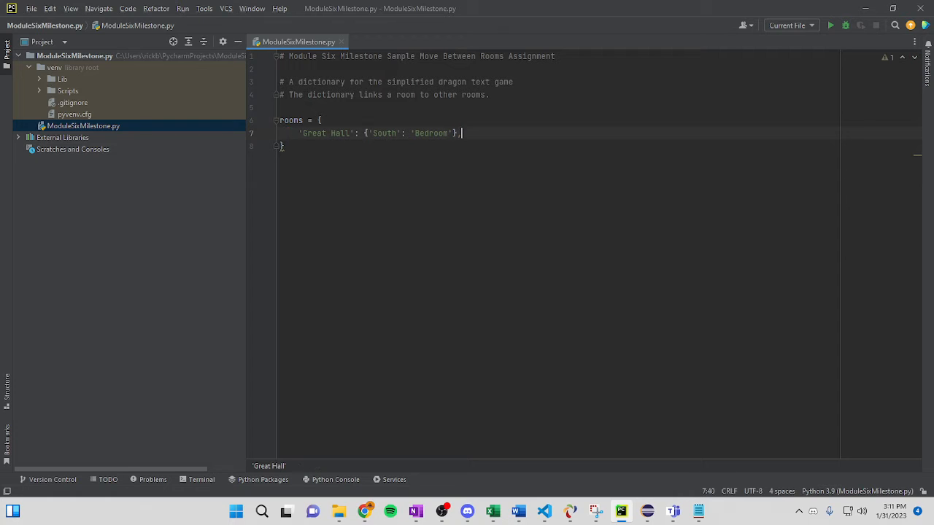
key(enter)
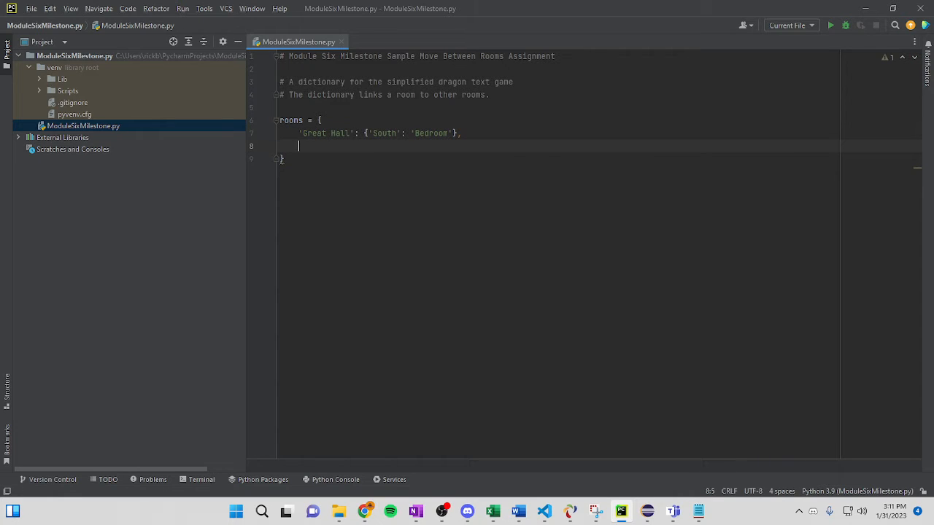
Add the 'Bedroom' entry leading North to 'Great Hall' and East to 'Cellar'
text('Bed')
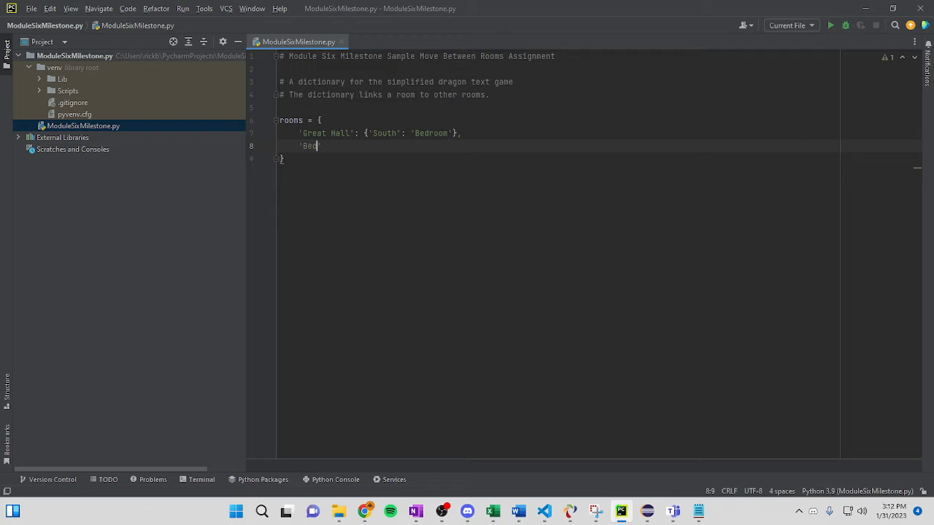
text(room')
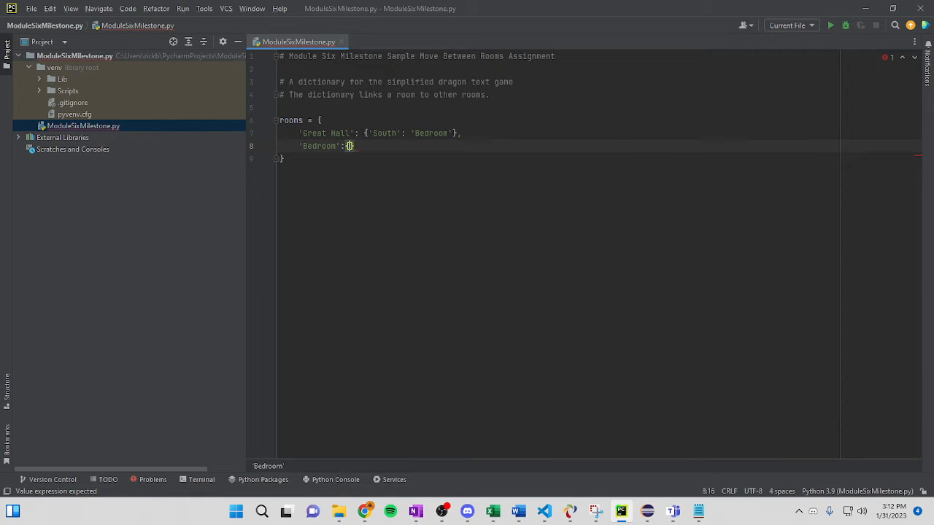
text('N')
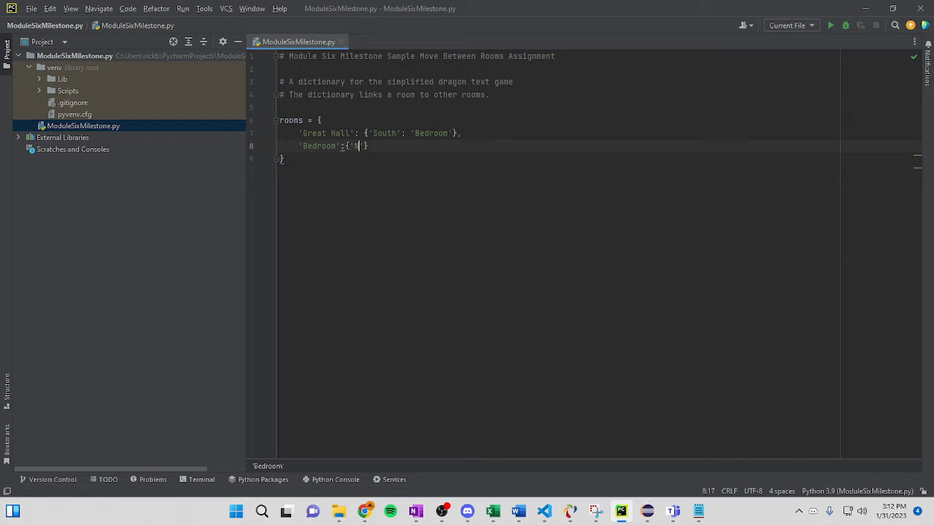
text(orth)
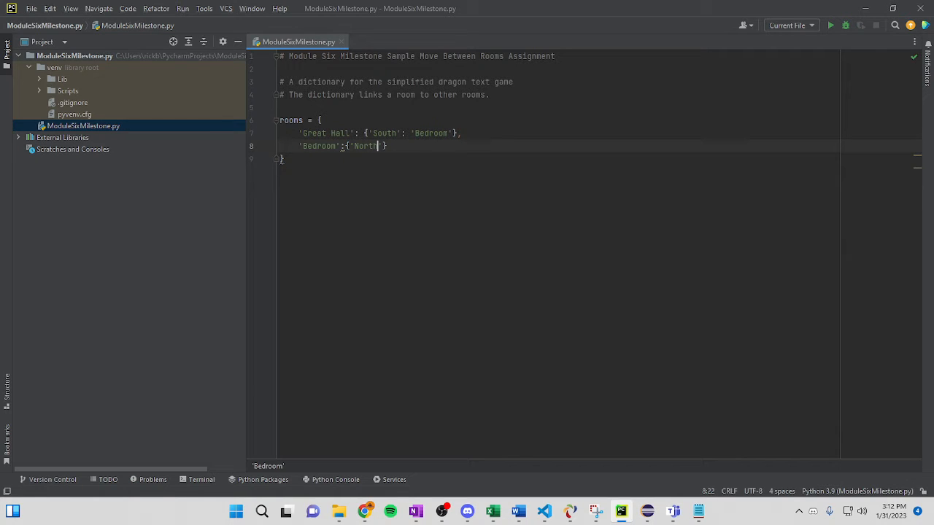
text(:)
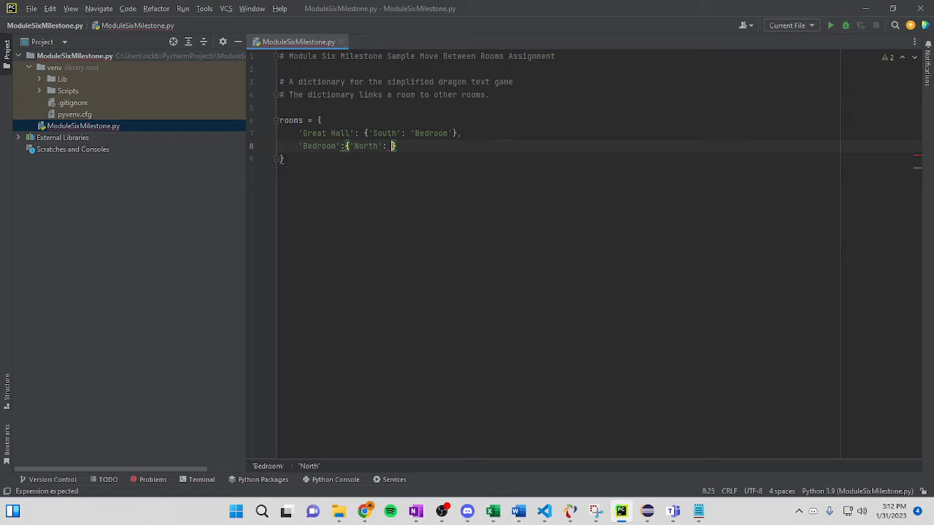
text(Great Hall')
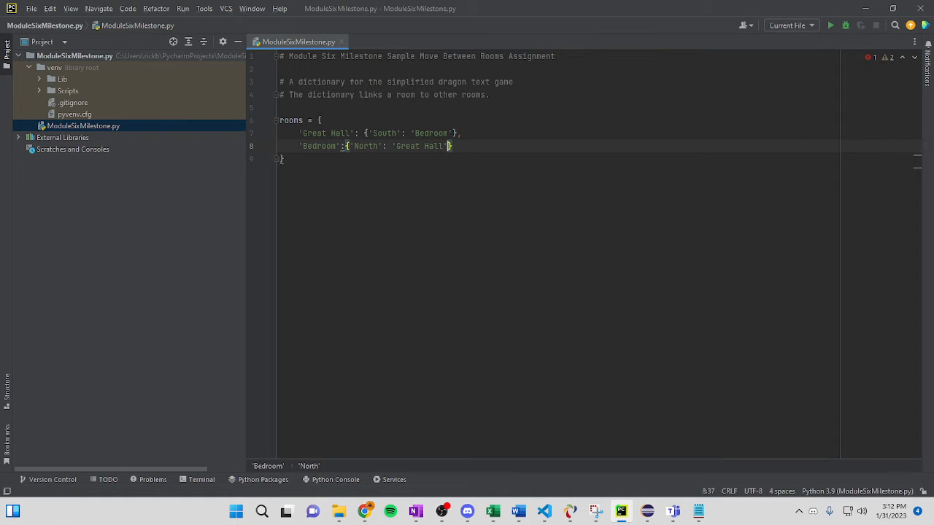
text(, 'East':)
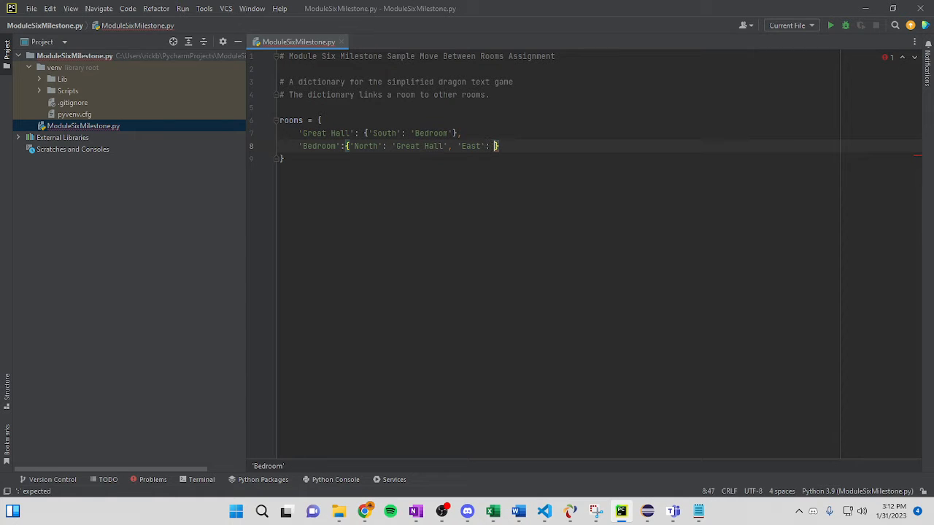
text(_'Cellar')
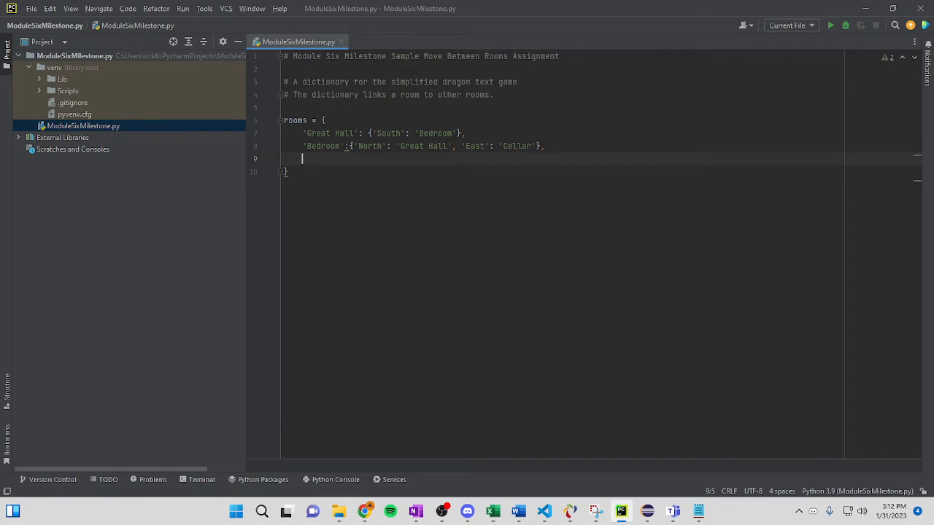
Add the 'Cellar' entry leading West to 'Bedroom'
text('Cell')
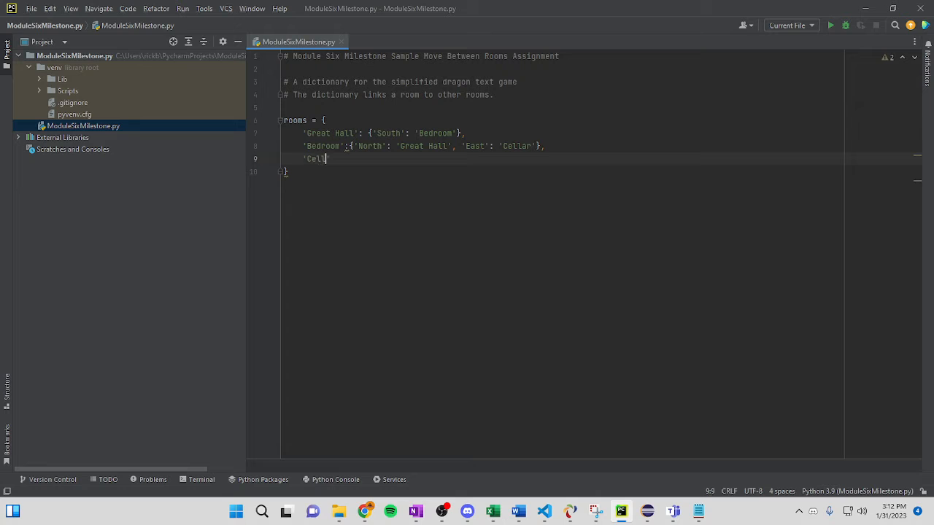
text(lar': {)
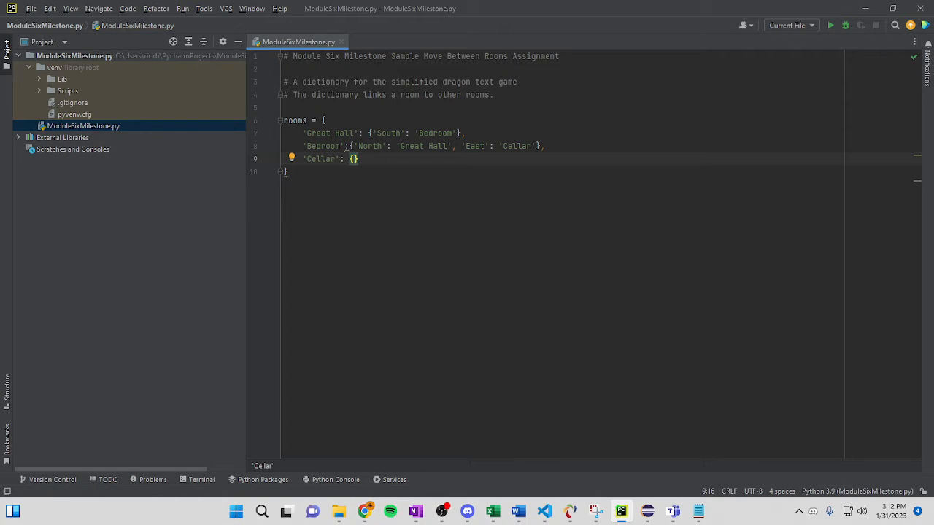
text('West',)
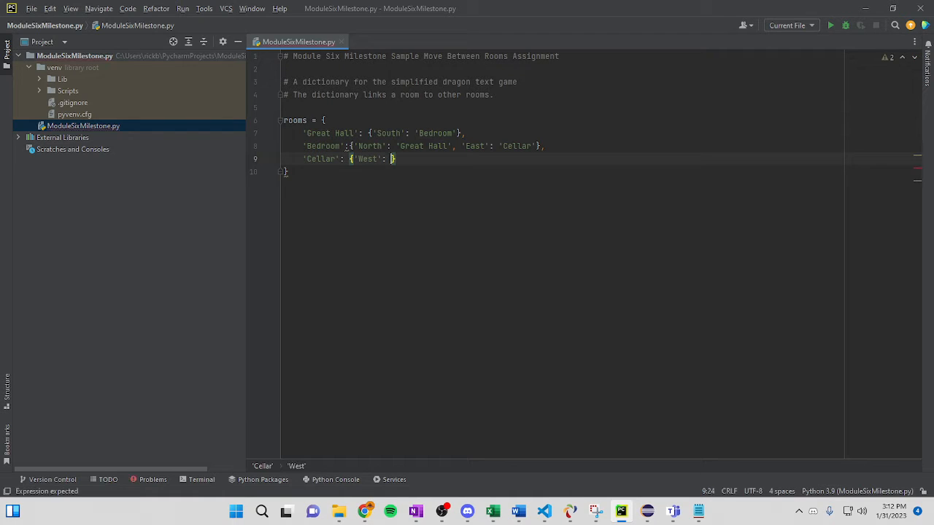
text('Bedroom')
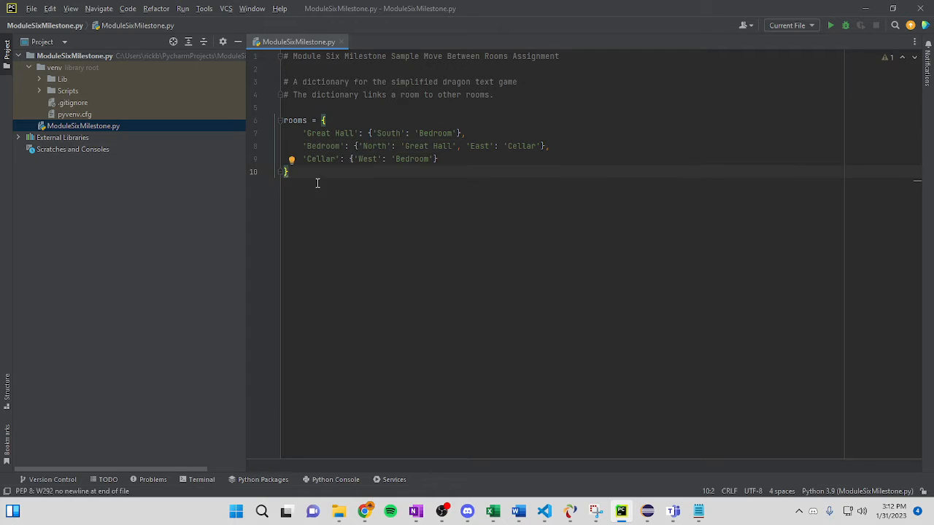
Add a comment that the player starts in the Great Hall
key(enter)
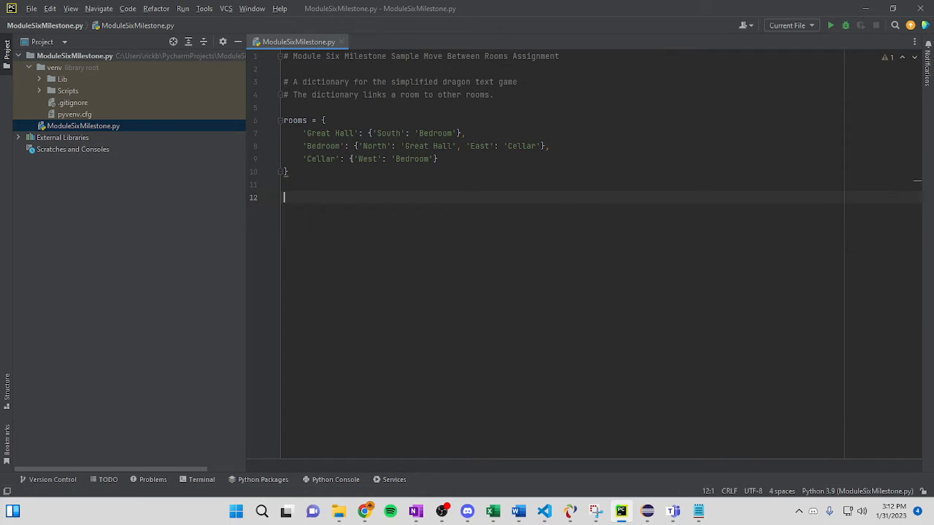
text(#)
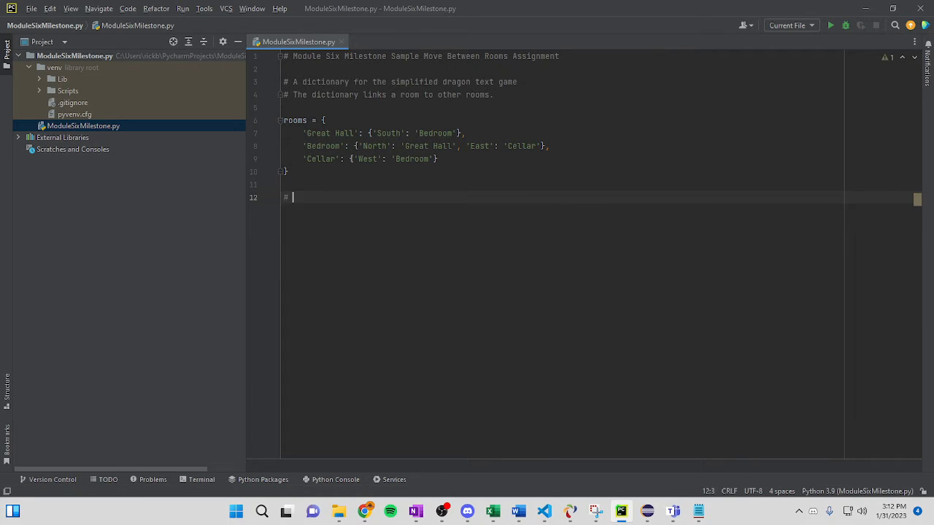
text(In)
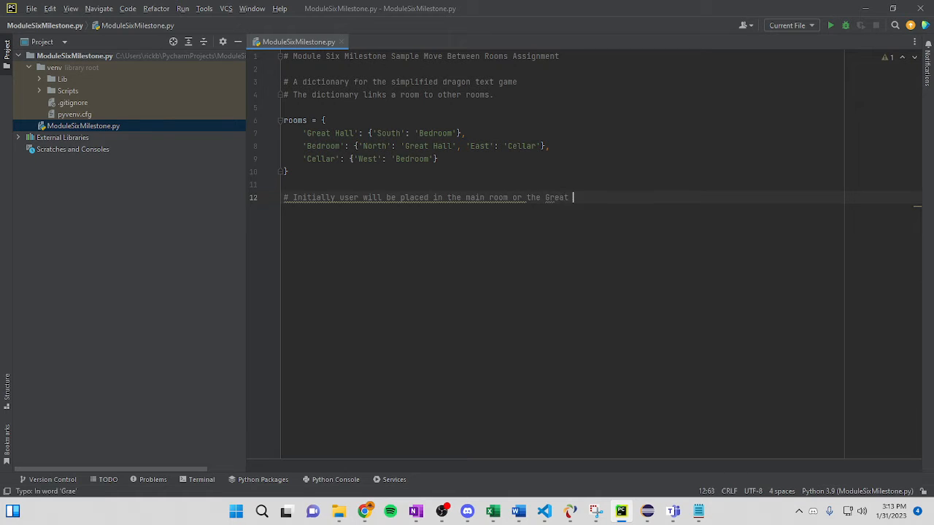
text(Hall)
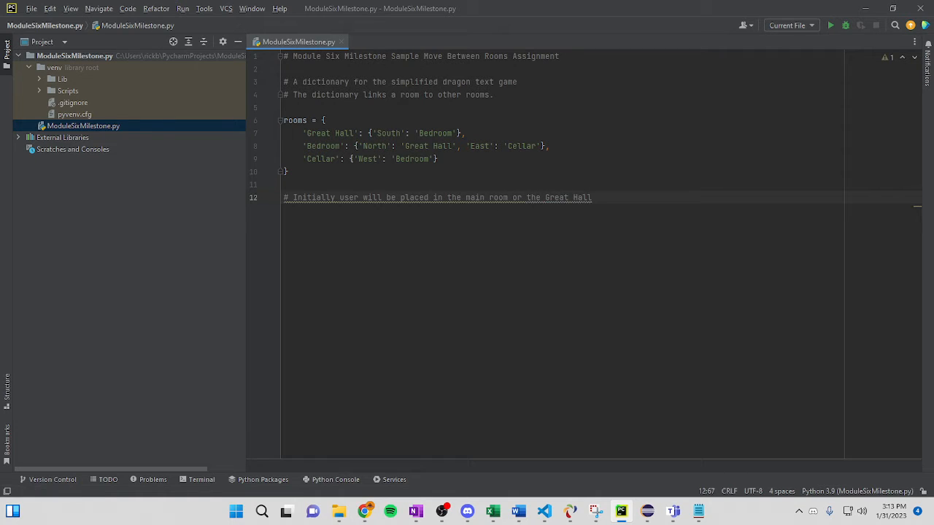
key(enter)
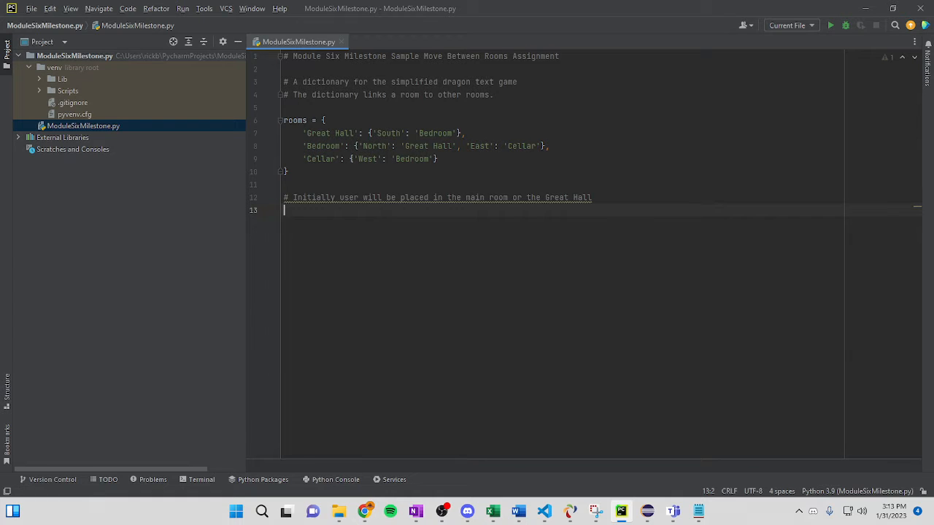
Set starting_room = 'Great Hall'
text(starting)
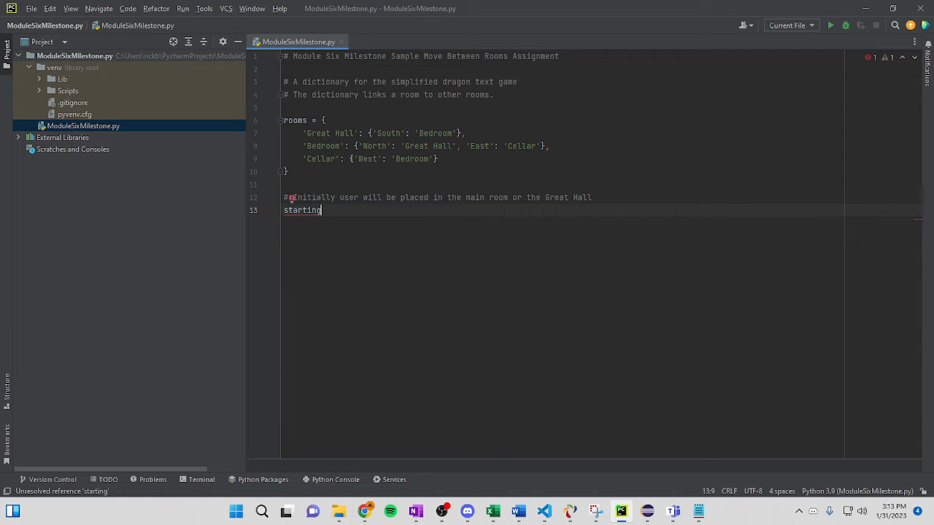
text(_room)
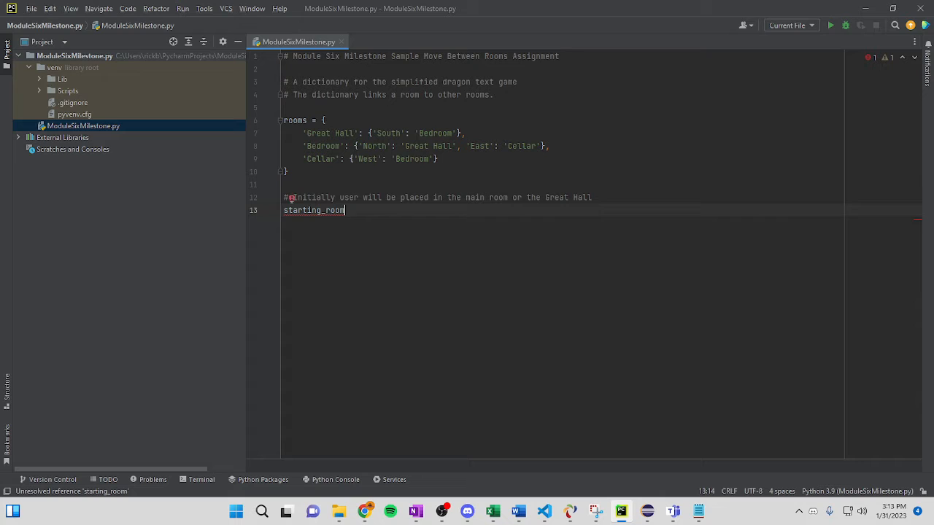
text(= 'G)
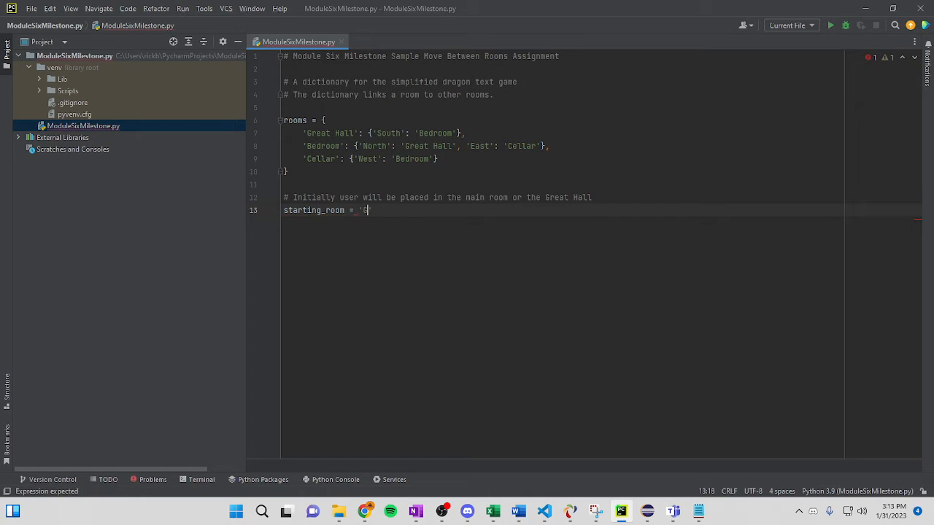
text(Great Hall')
text(# set current room to use)
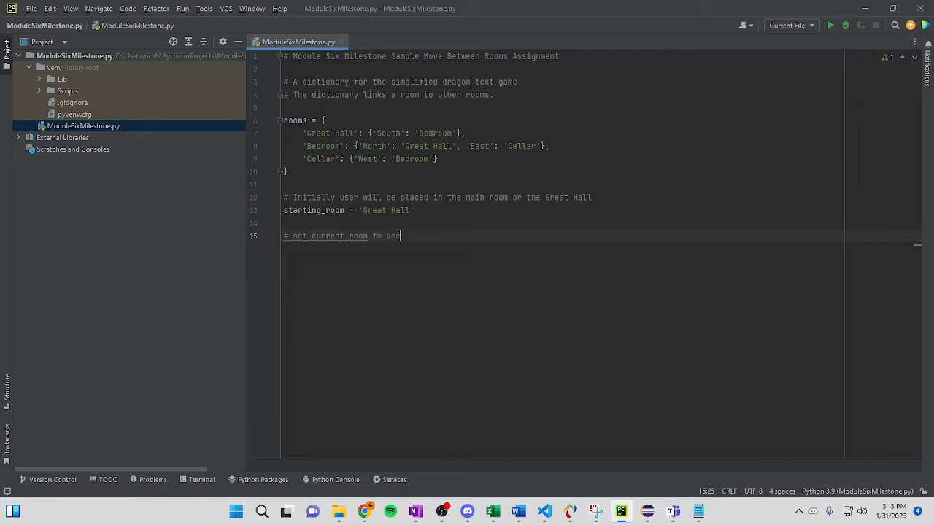
Comment the gameplay-loop current room and set currentRoom = starting_room
text(in)
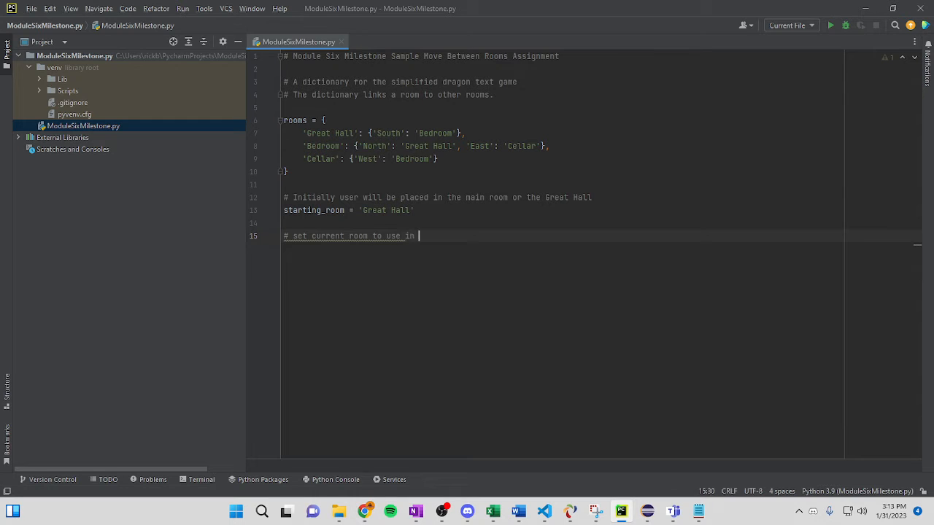
text(gameplay)
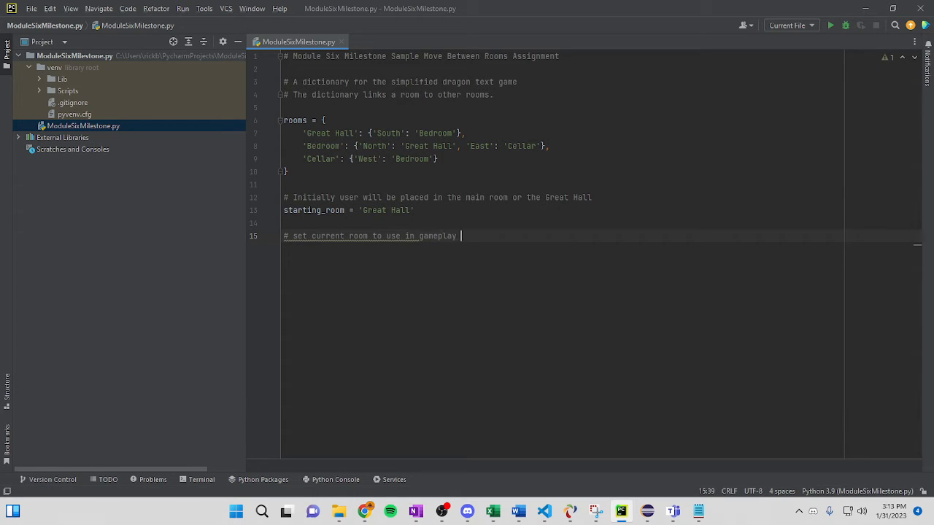
text(loop)
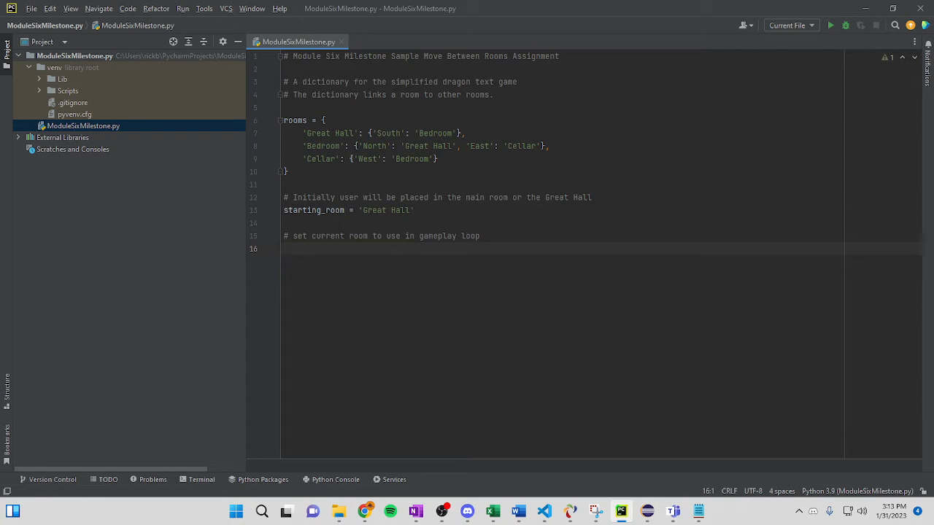
text(curent)
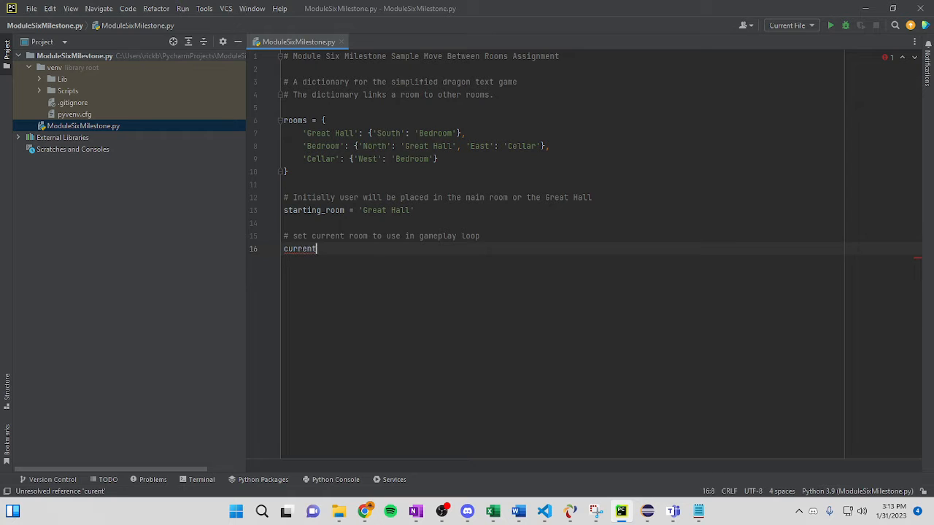
text(Room =)
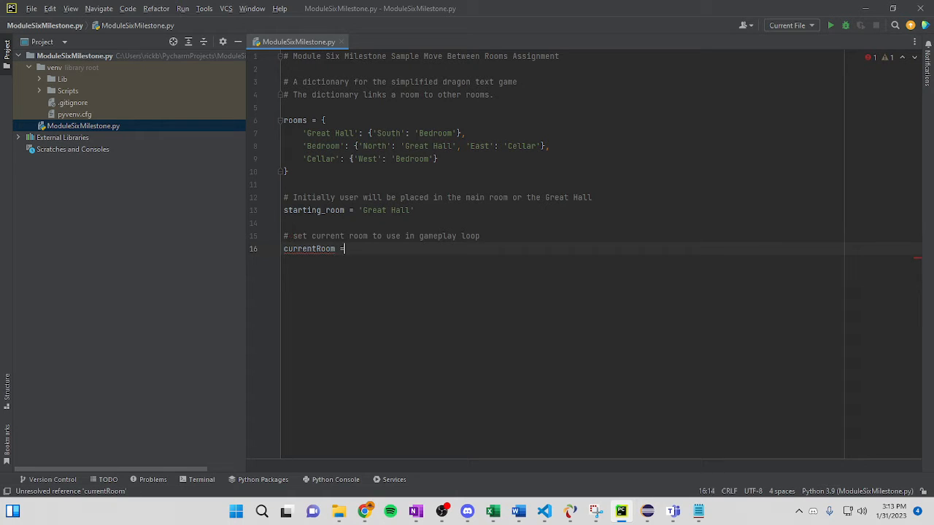
text(starting_room)
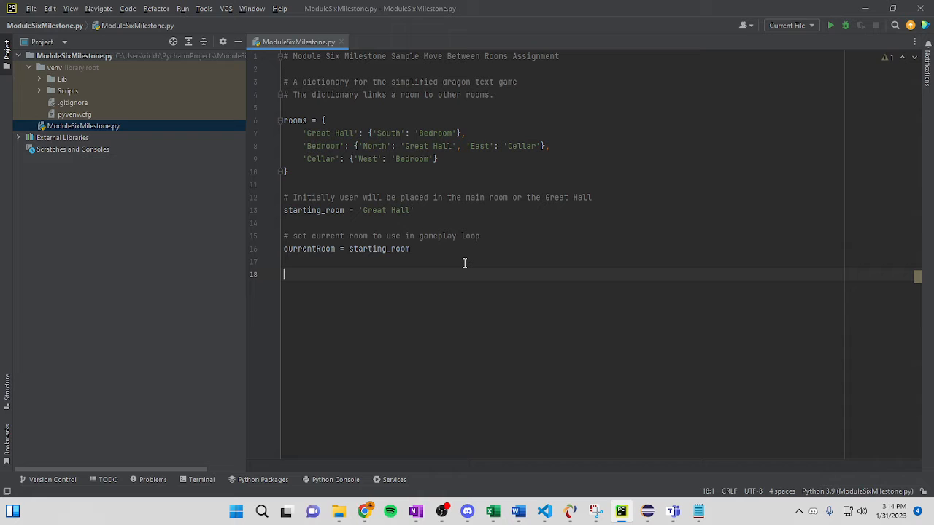
Start a while True loop with a comment about displaying the current room
text(while true)
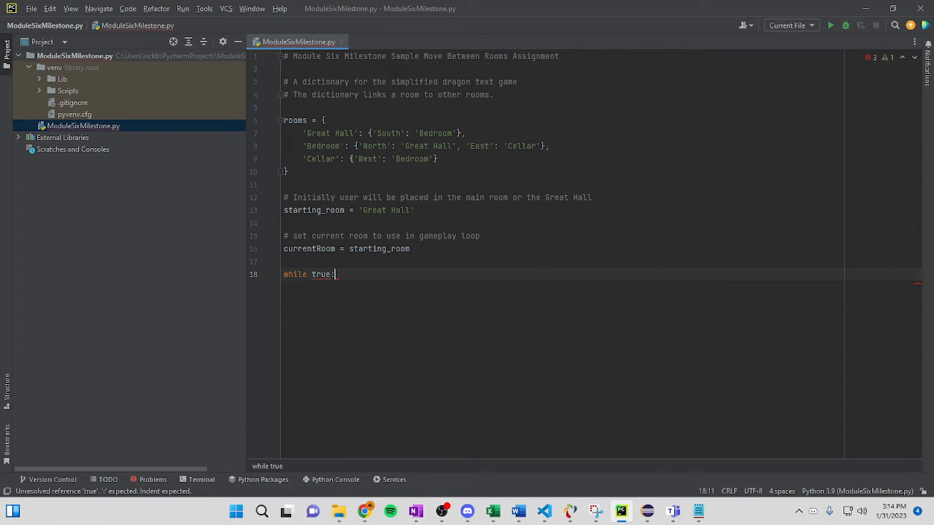
text(# display)
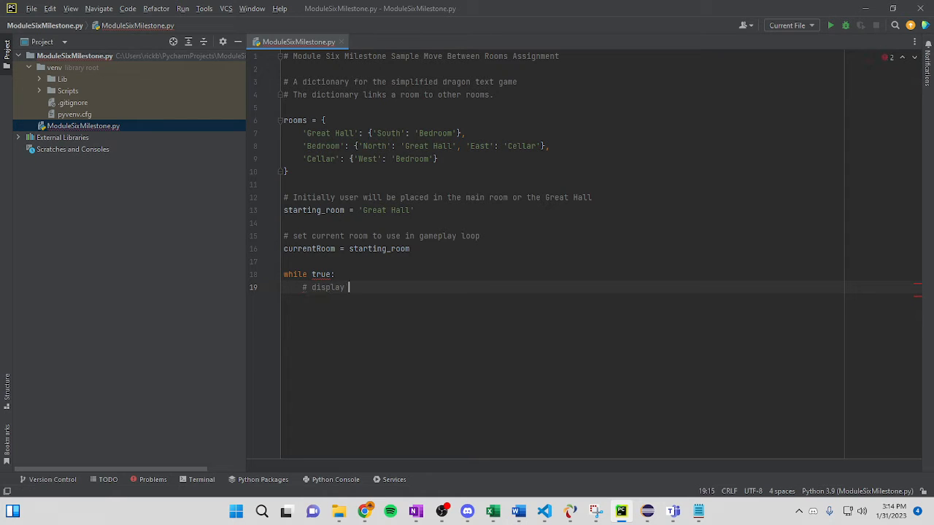
text(current location)
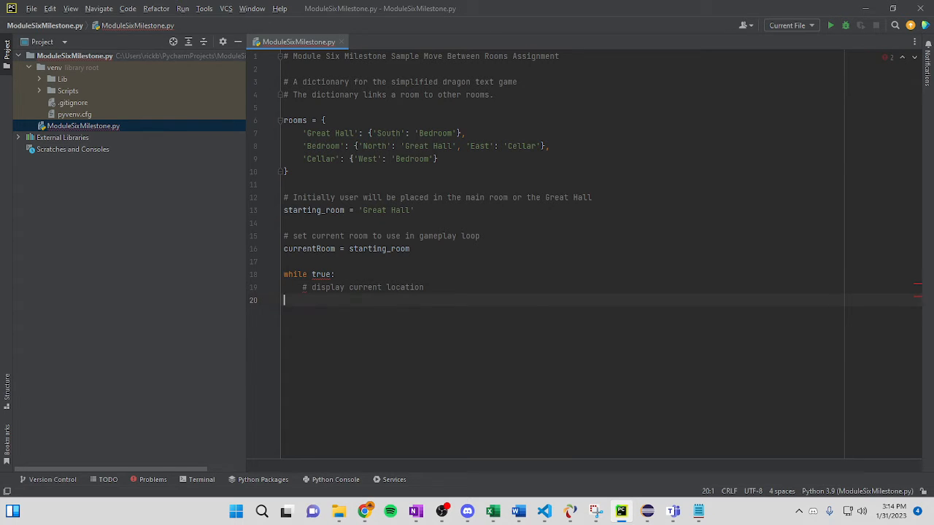
Print '\nYou are currently in {}' formatted with currentRoom
text(print())
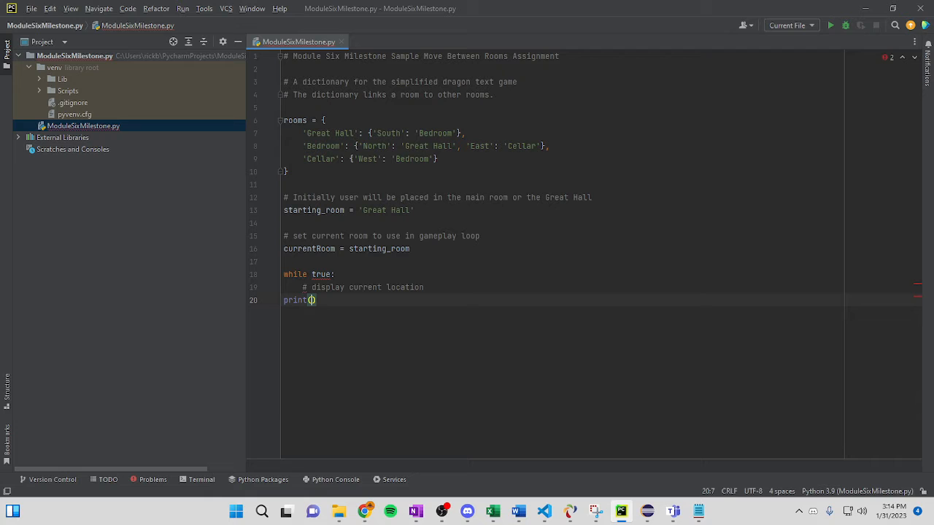
text('\)
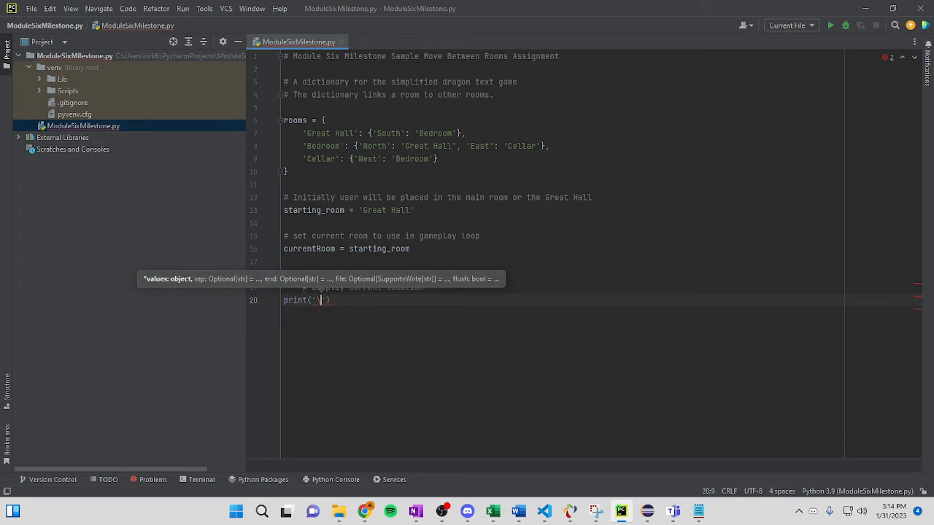
text(n)
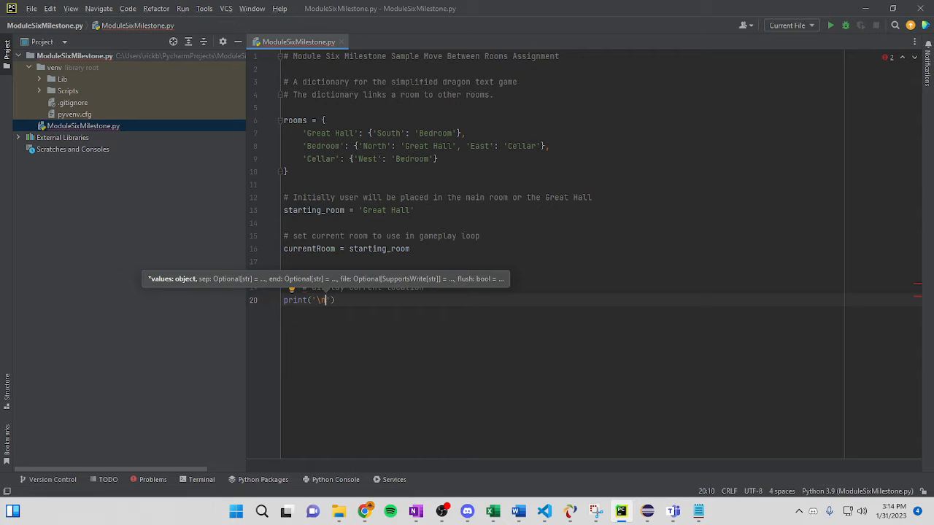
text(You are cu)
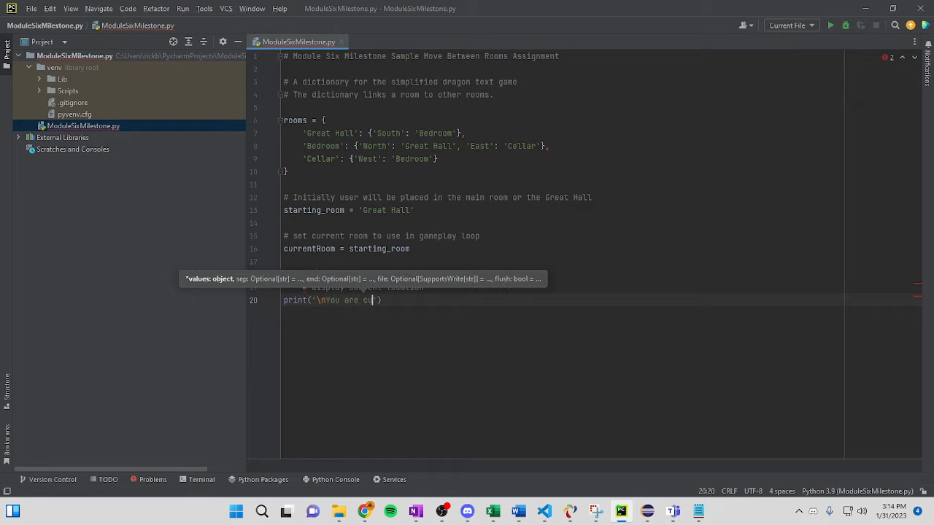
text(rrentR)
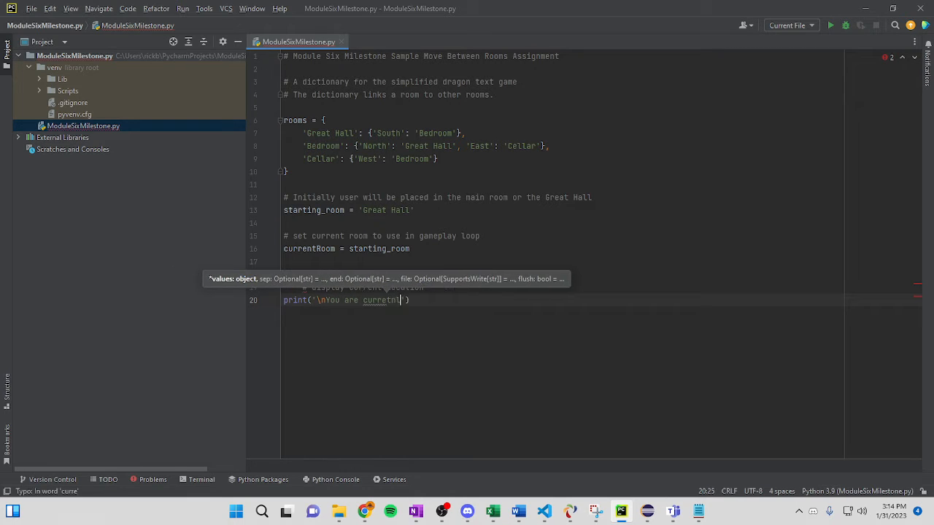
text(y)
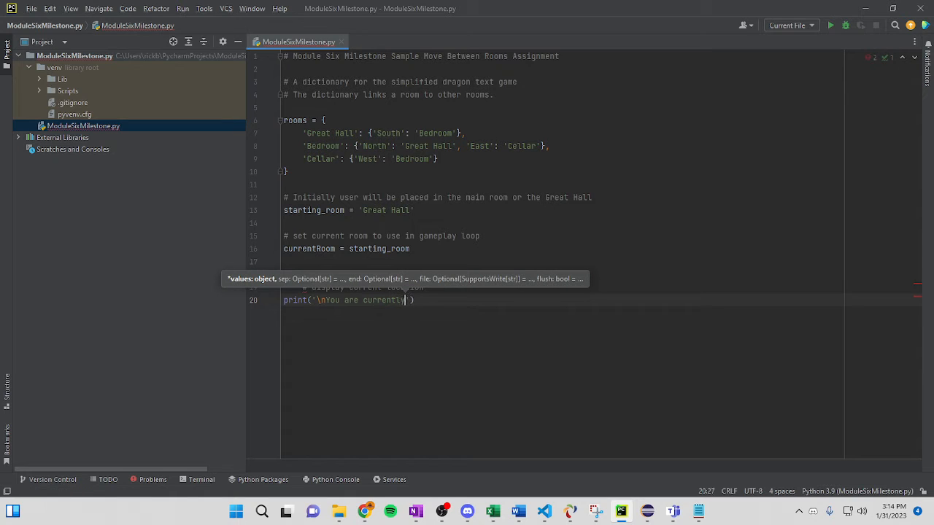
text(in i)
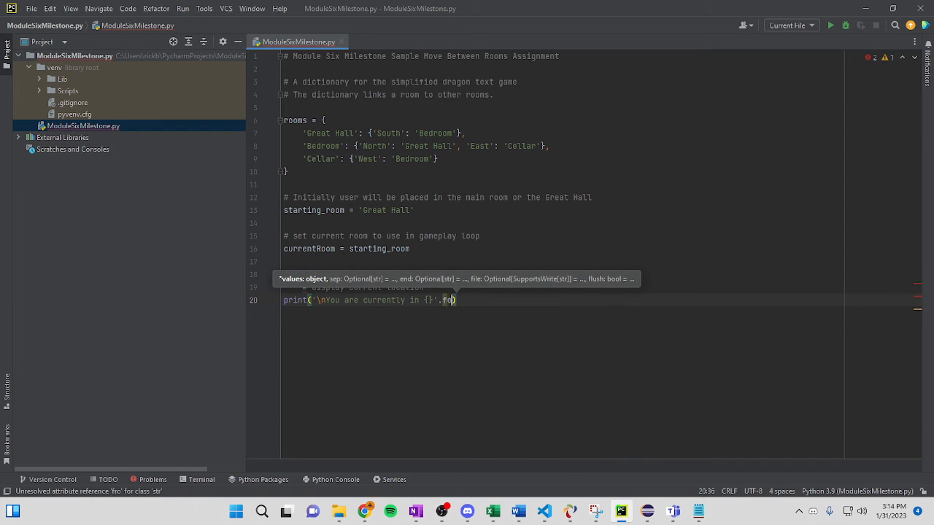
text(rmat)
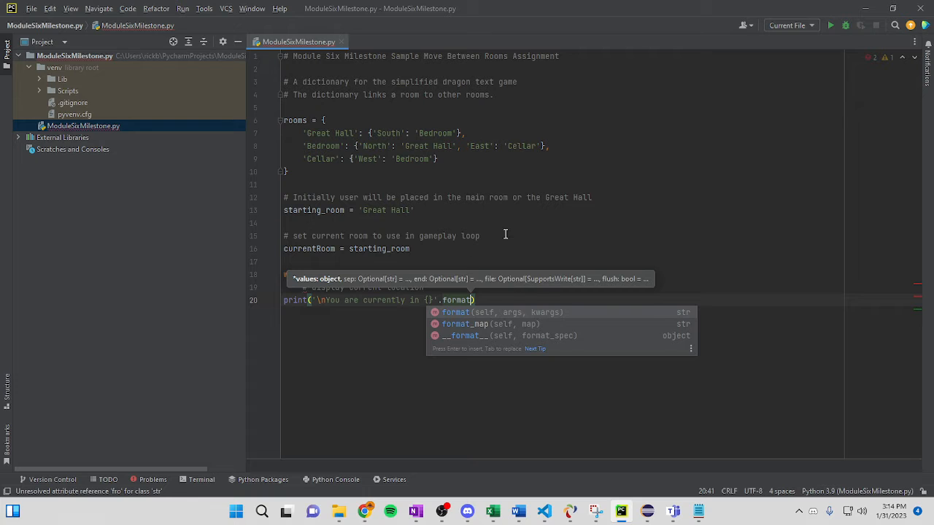
mouse_move(443, 312)
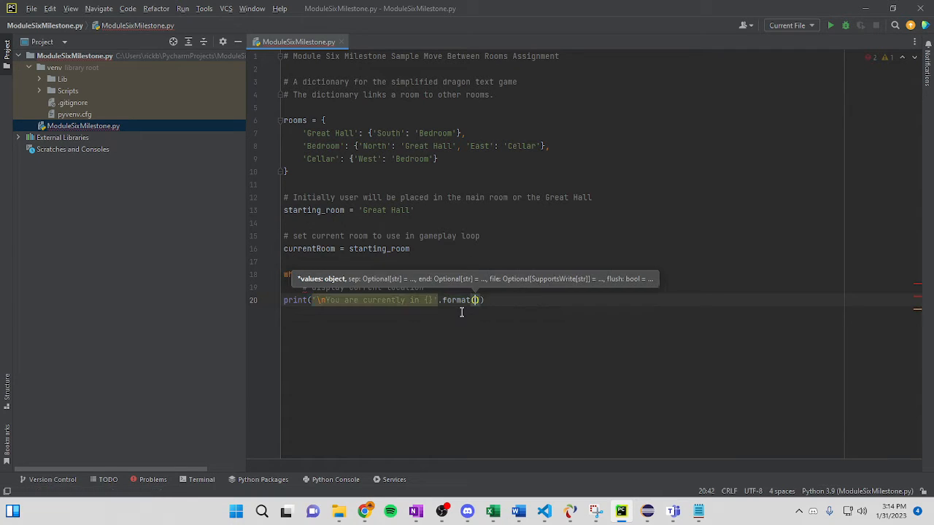
text(currentRoom)
text(# let the user enter the )
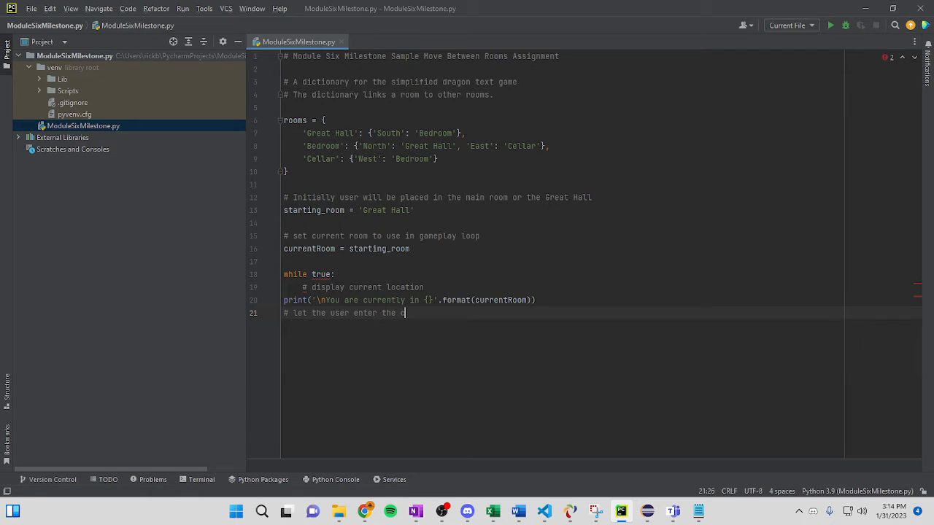
Add a comment that the move command is entered as 'go direction' or 'exit'
text(command to)
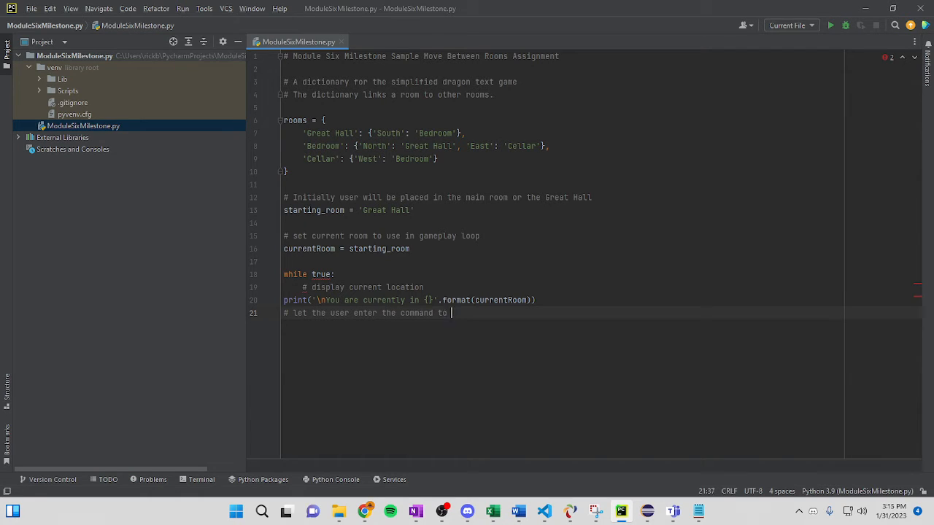
text(move as)
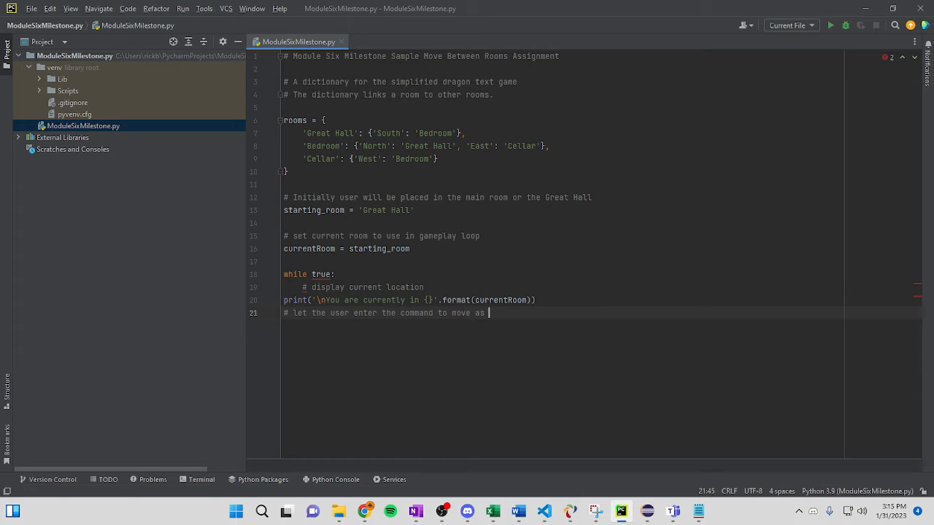
text('go d)
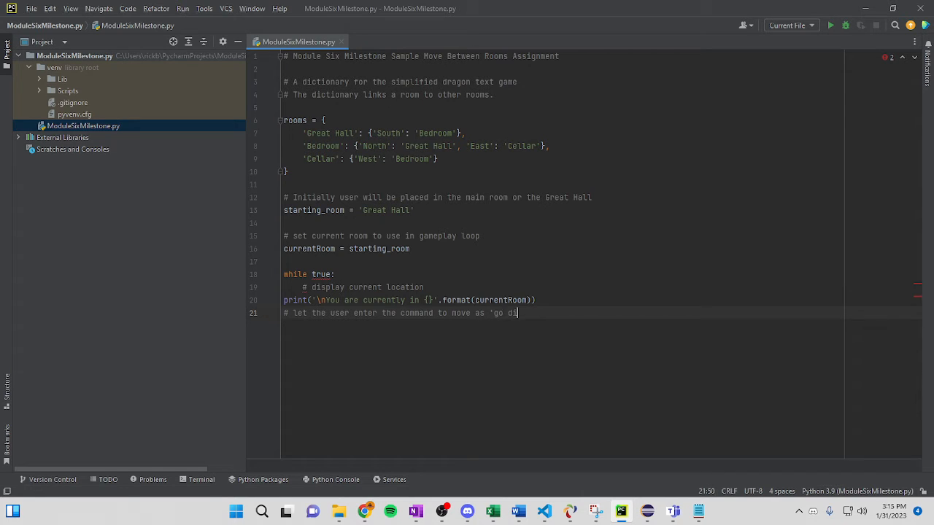
text(rection')
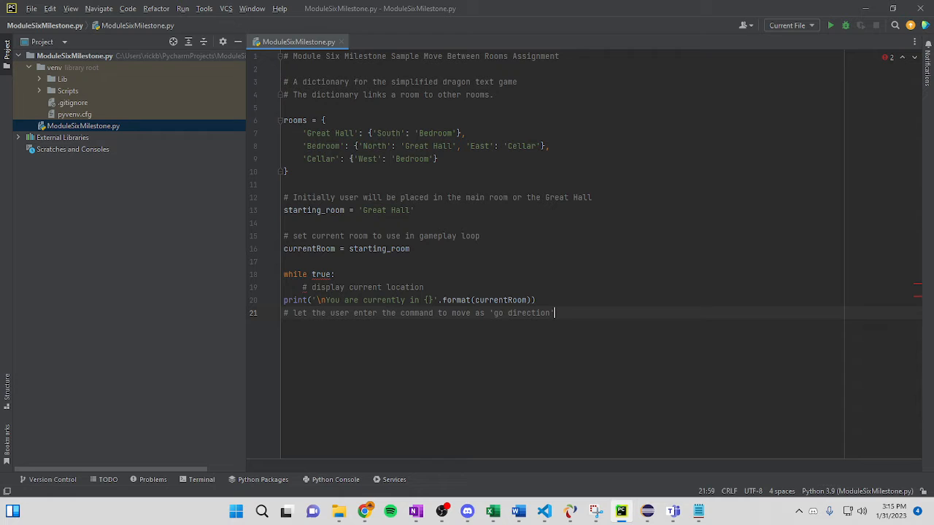
text(or 'exit')
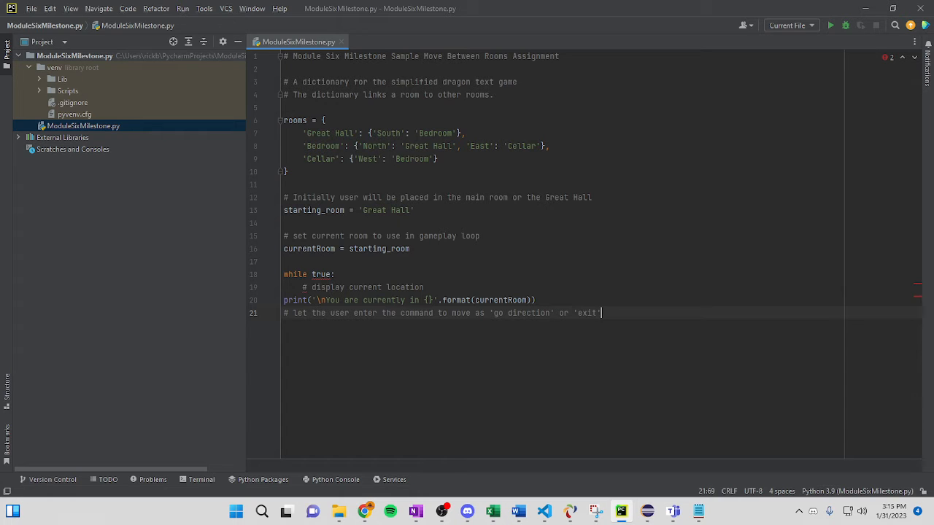
key(enter)
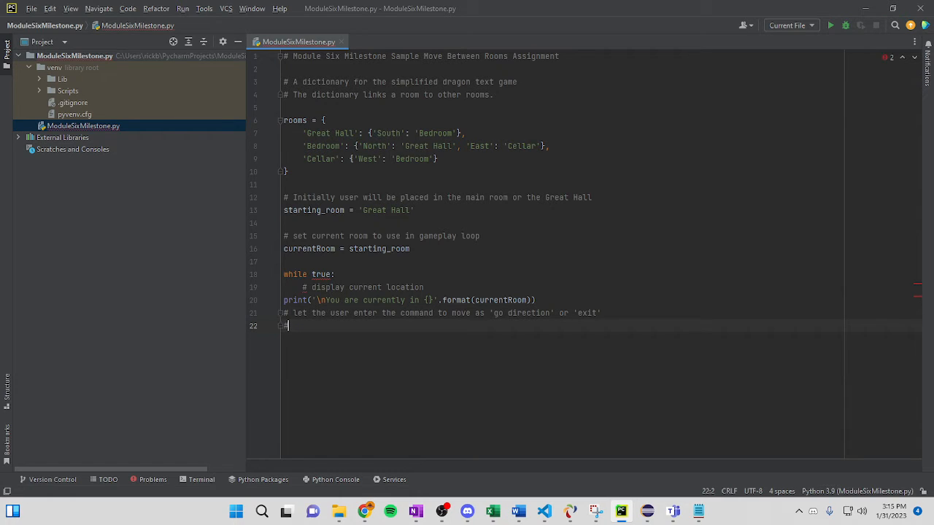
Add a comment about splitting input by space, taking the last part and capitalizing it
text(first we split the)
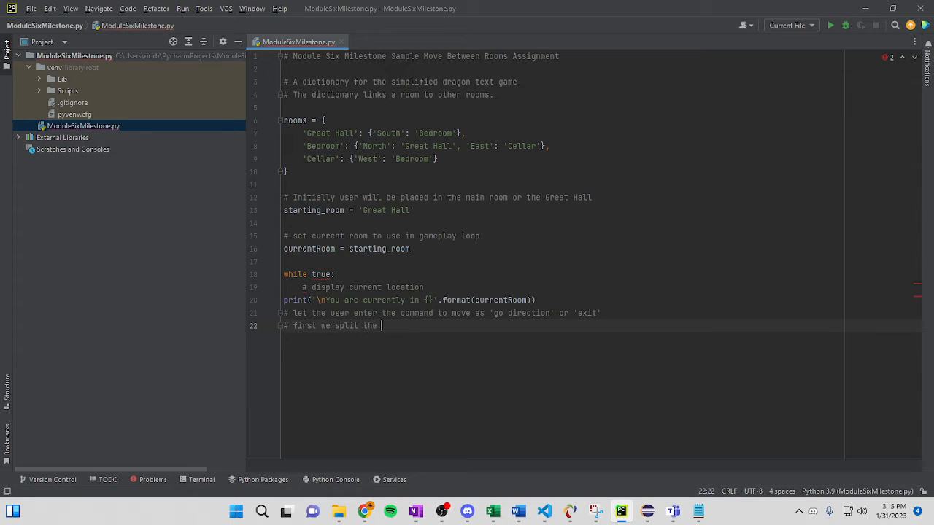
text(input by space, then)
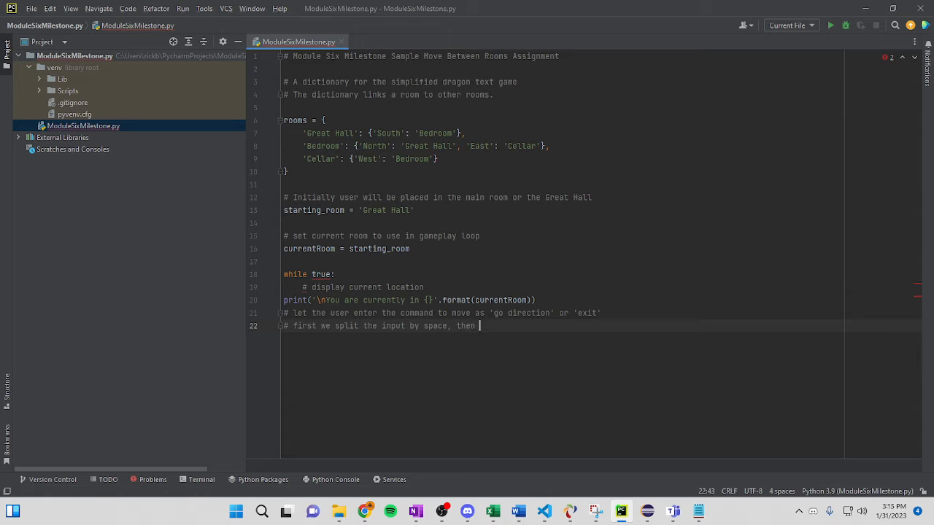
text(take the last part,)
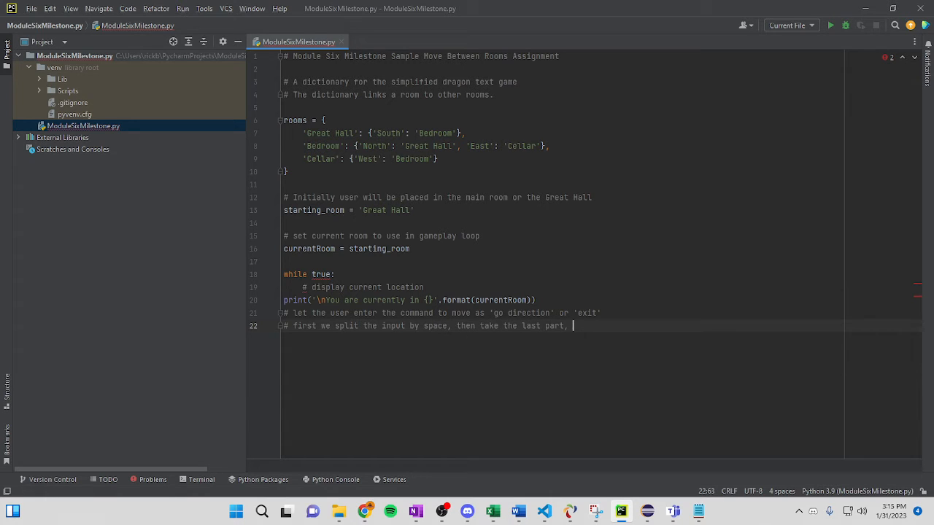
text(captialize)
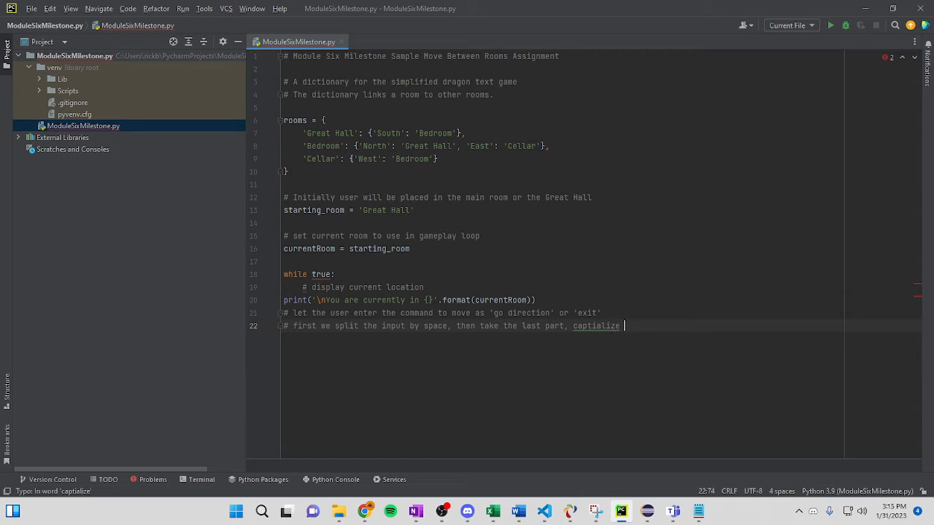
text(first letter)
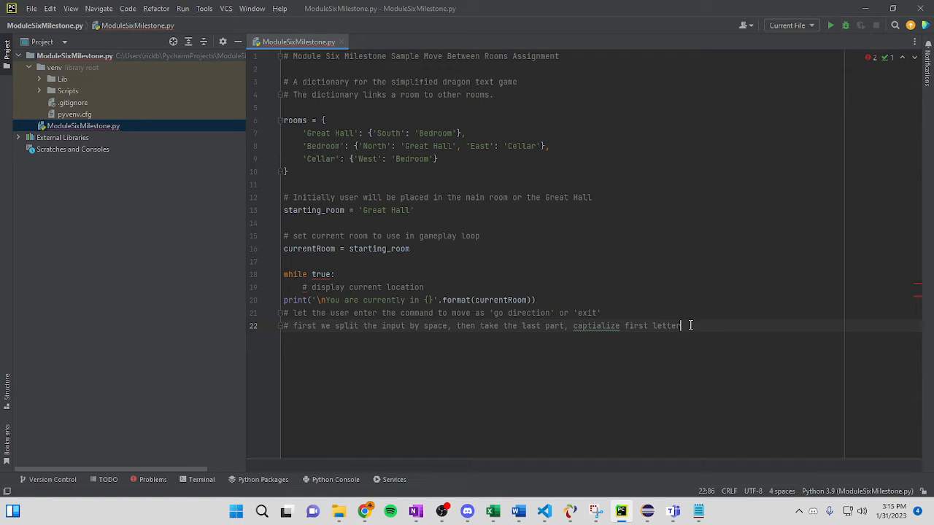
key(Enter)
text(move)
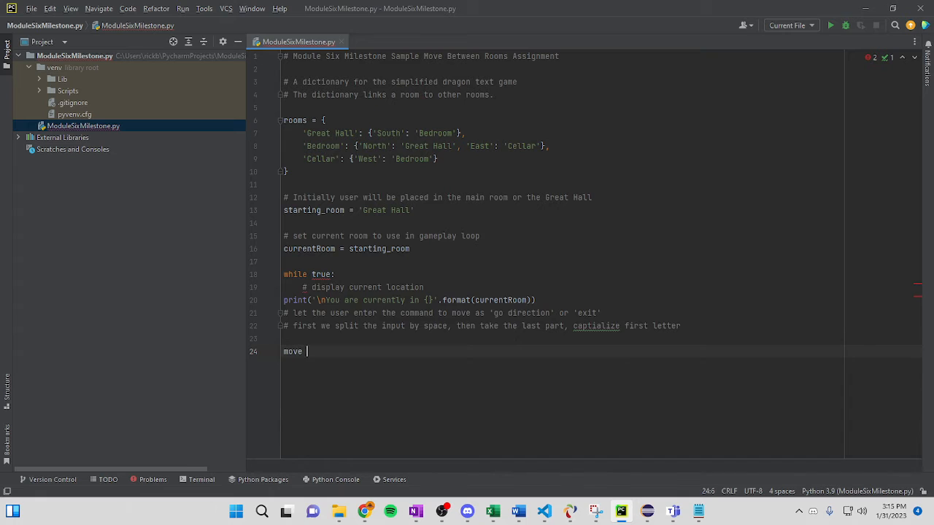
Write move = input('Enter your move: ').split()[-1].capitalize()
text(=)
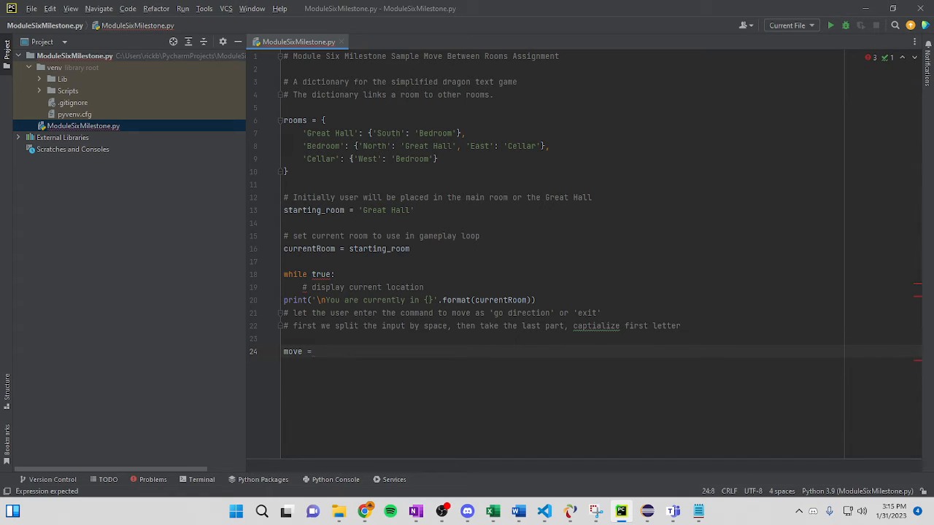
text(input("Enter your move:)
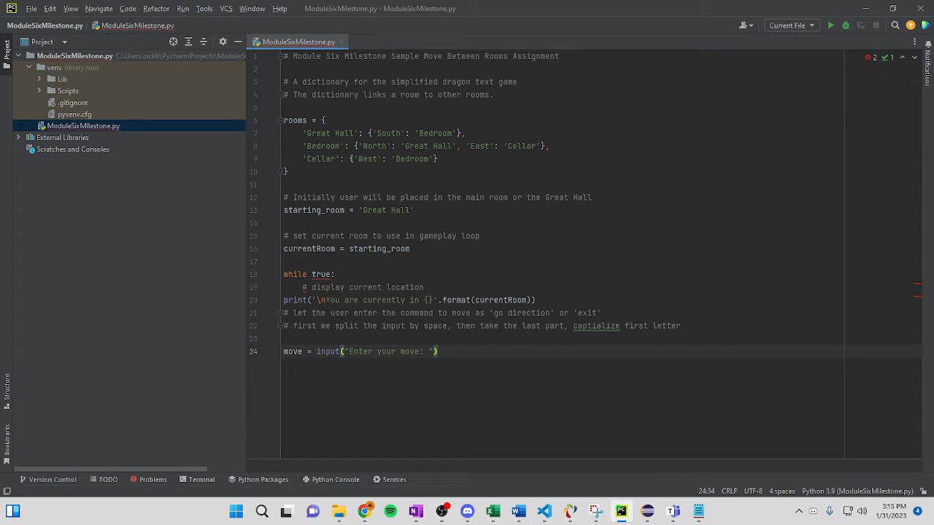
text(.split()
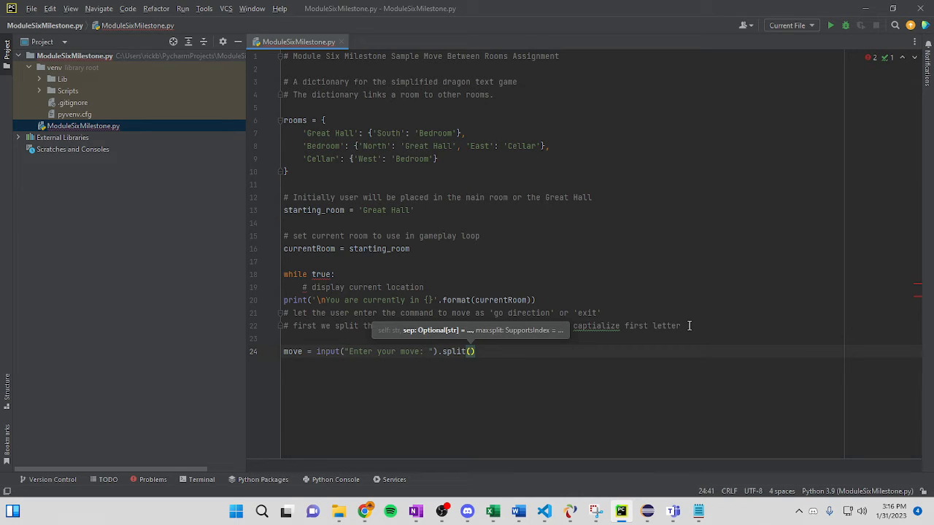
text([])
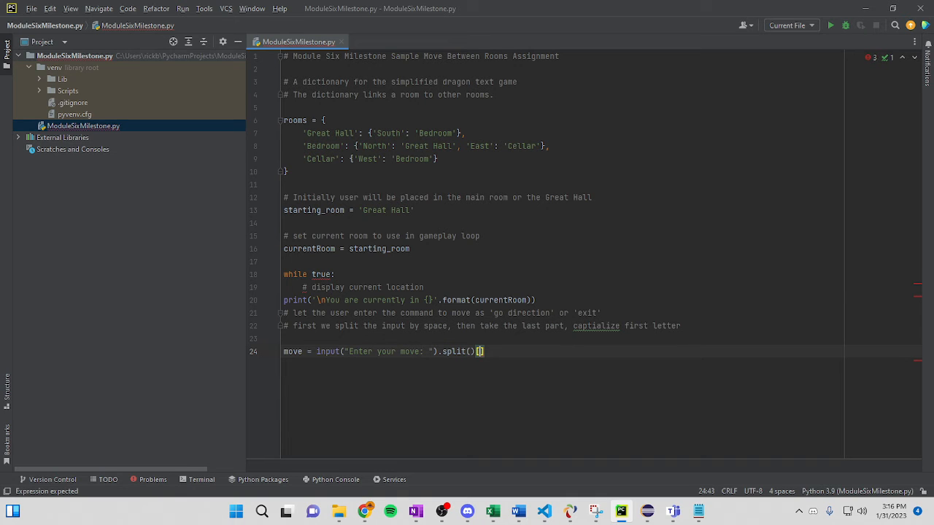
text(-1)
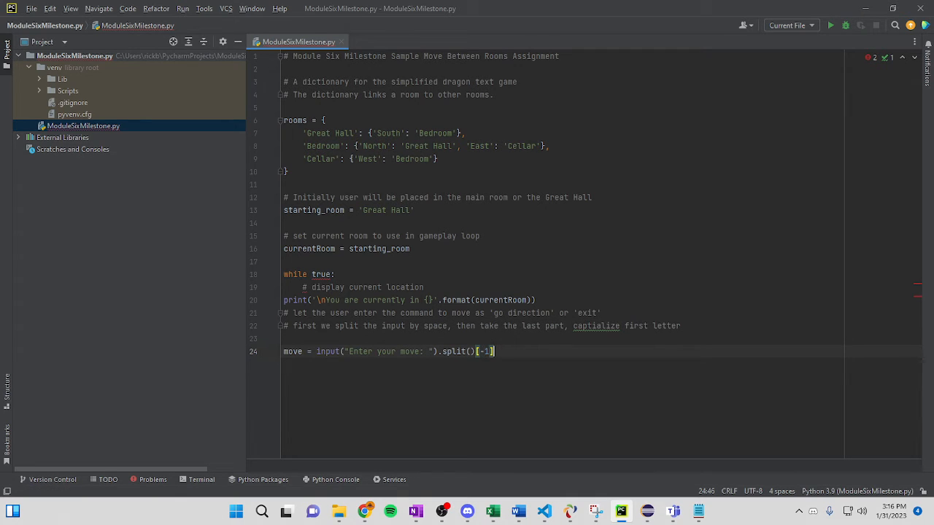
text(.capitalize()
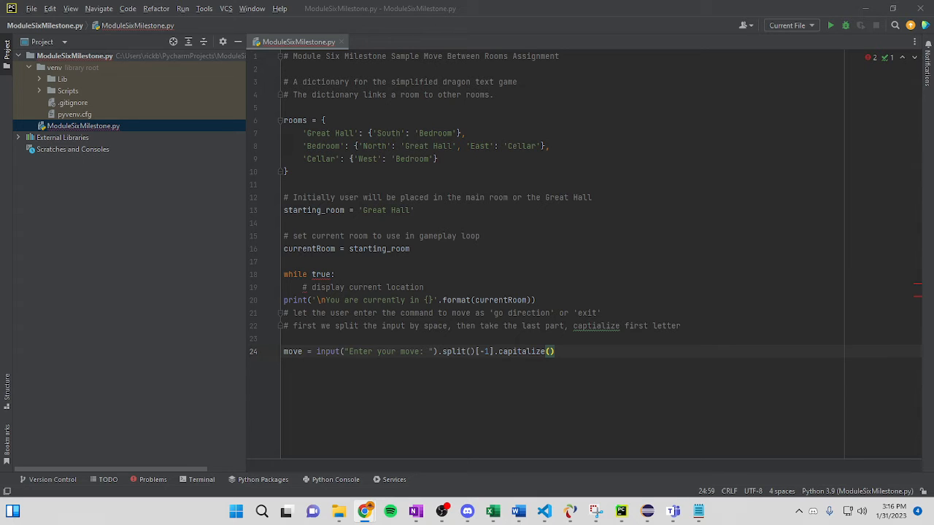
mouse_move(707, 321)
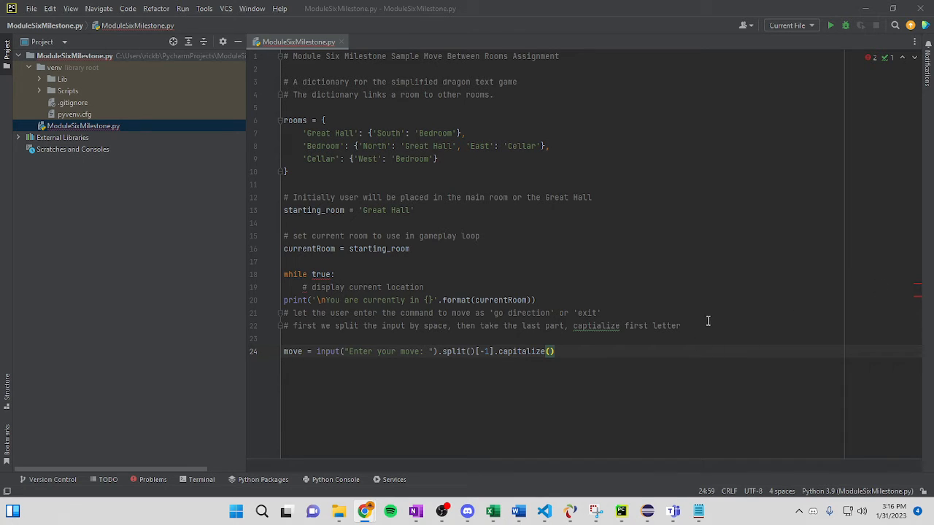
mouse_move(453, 350)
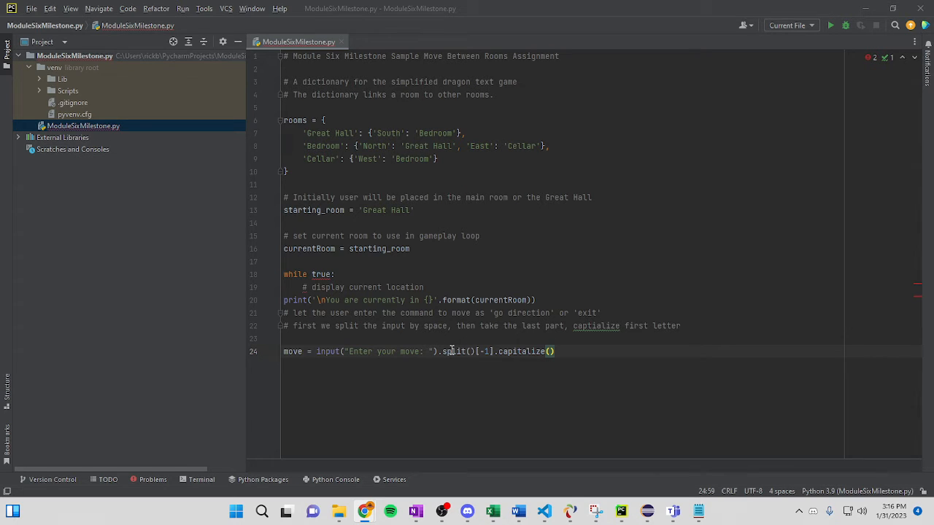
mouse_move(542, 357)
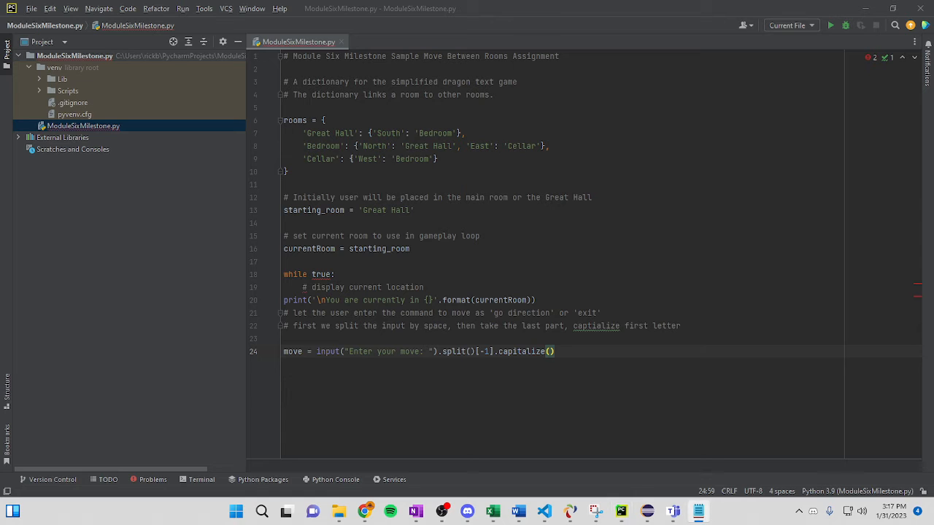
click(554, 352)
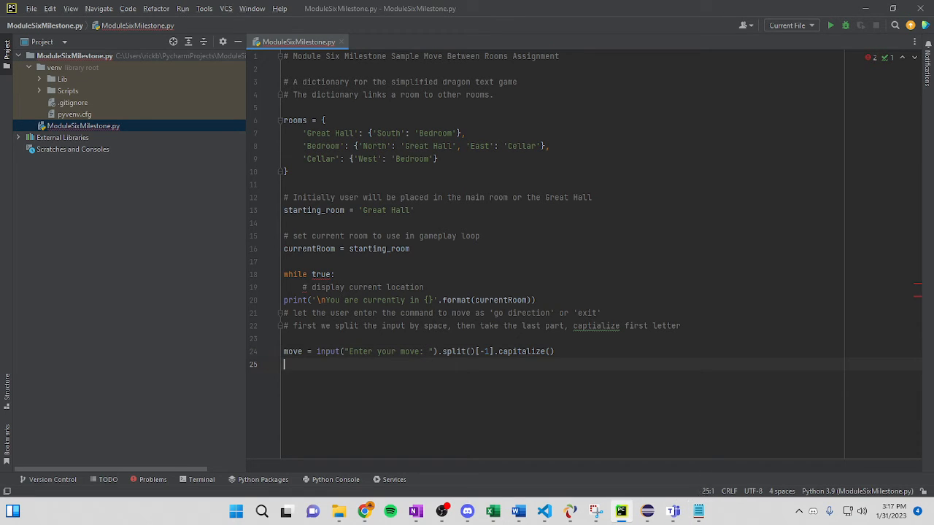
Print a dashed separator after the move and correct the loop condition to while True
text(print(''))
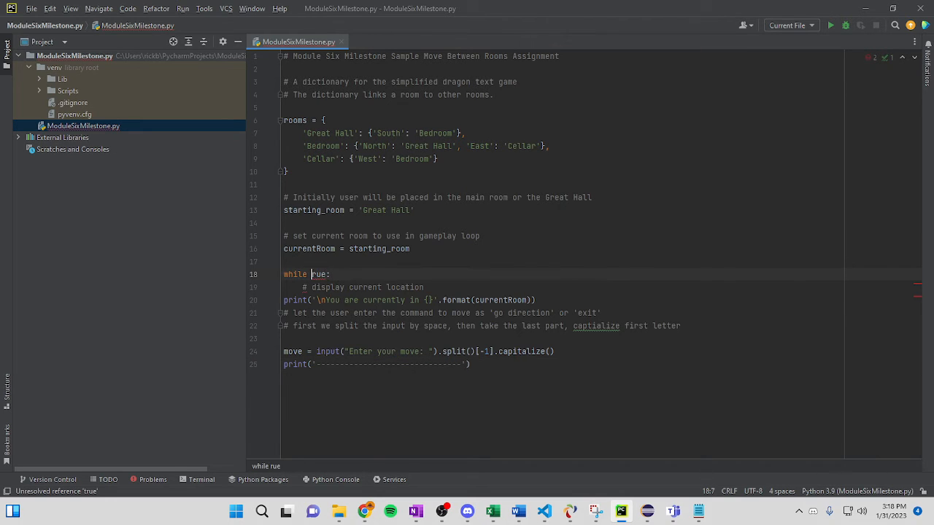
text(True)
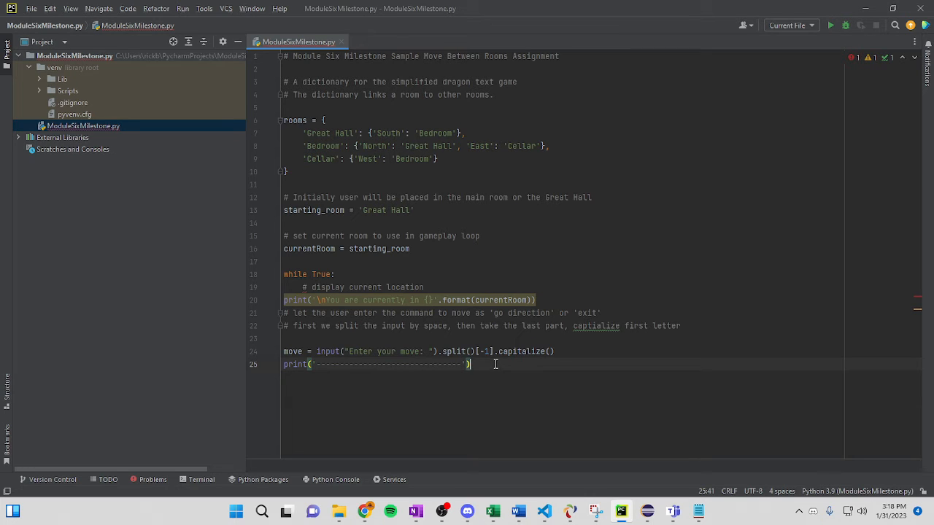
mouse_move(496, 363)
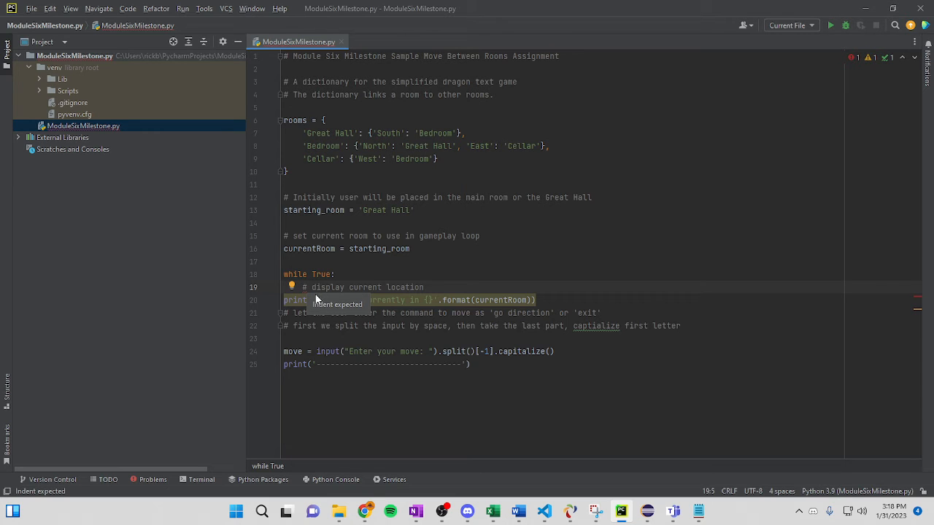
click(292, 285)
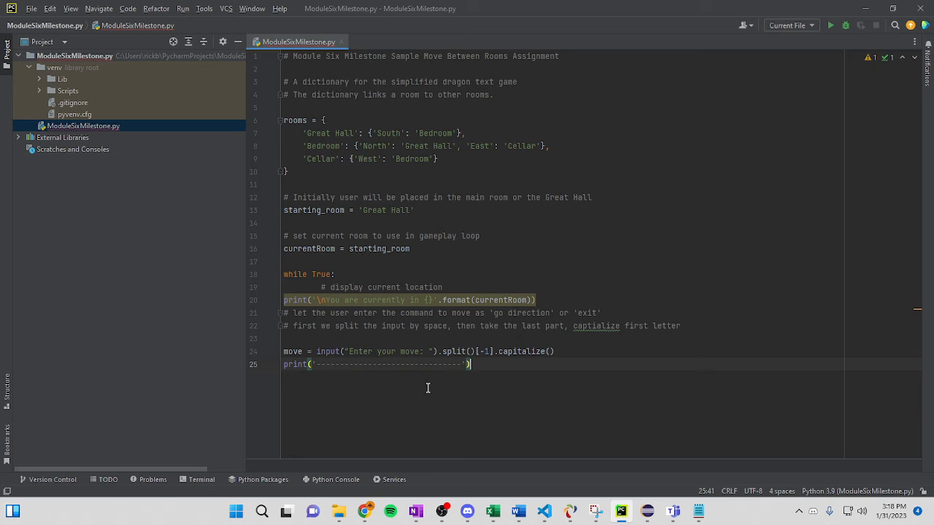
key(enter)
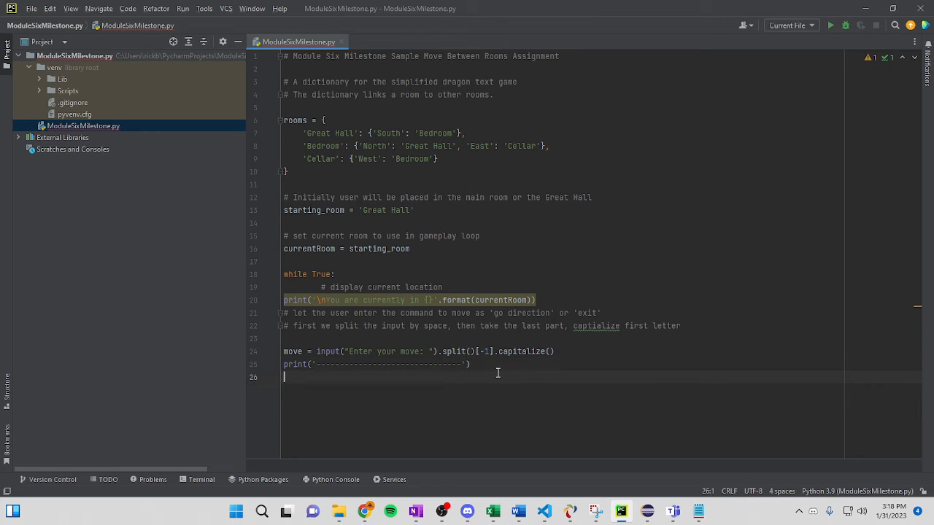
Add exit comments explaining 'go direction' maps to the direction
key(enter)
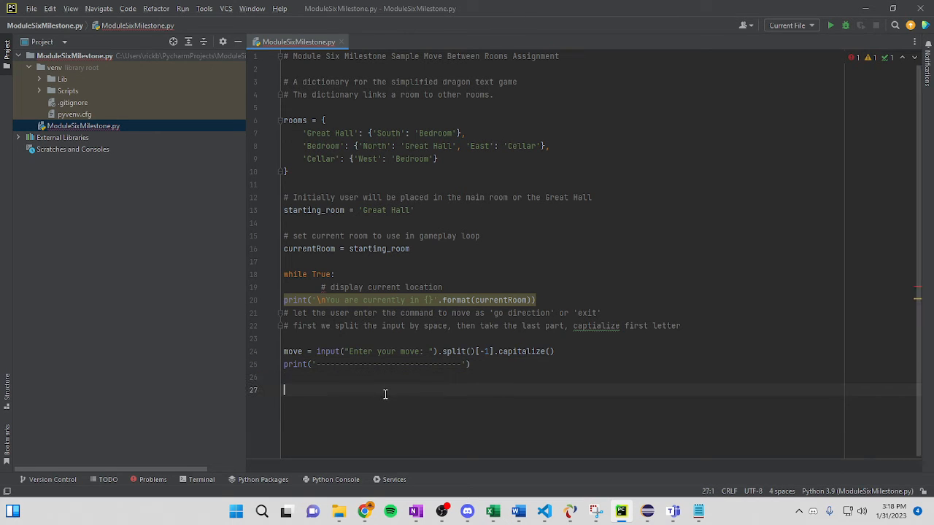
mouse_move(388, 394)
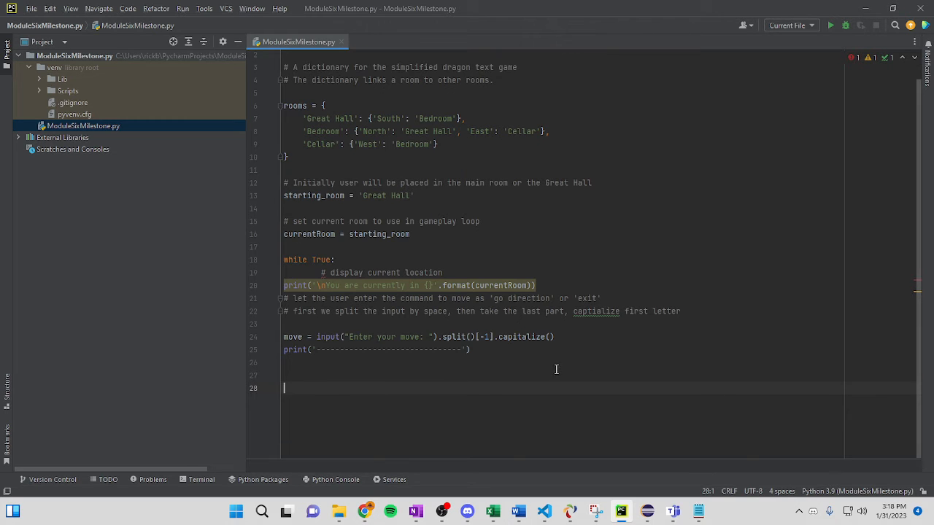
text(#user to exit)
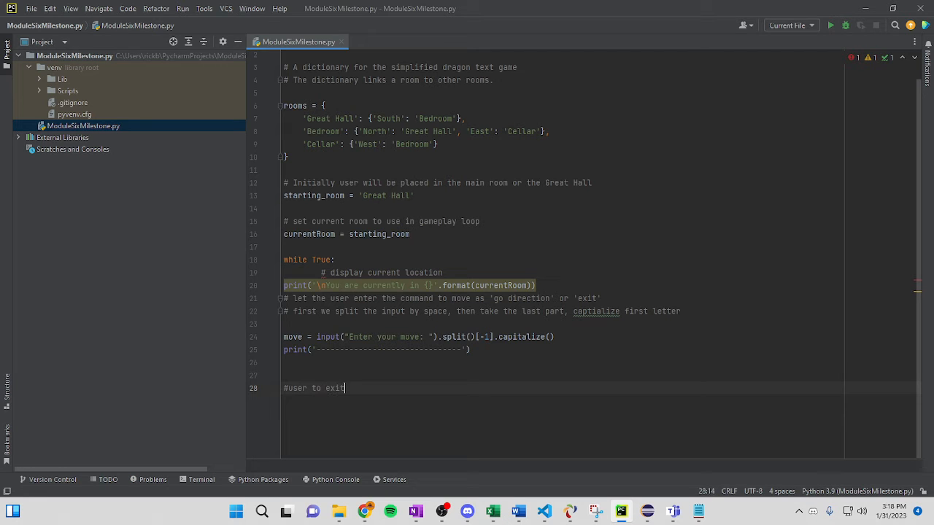
key(enter)
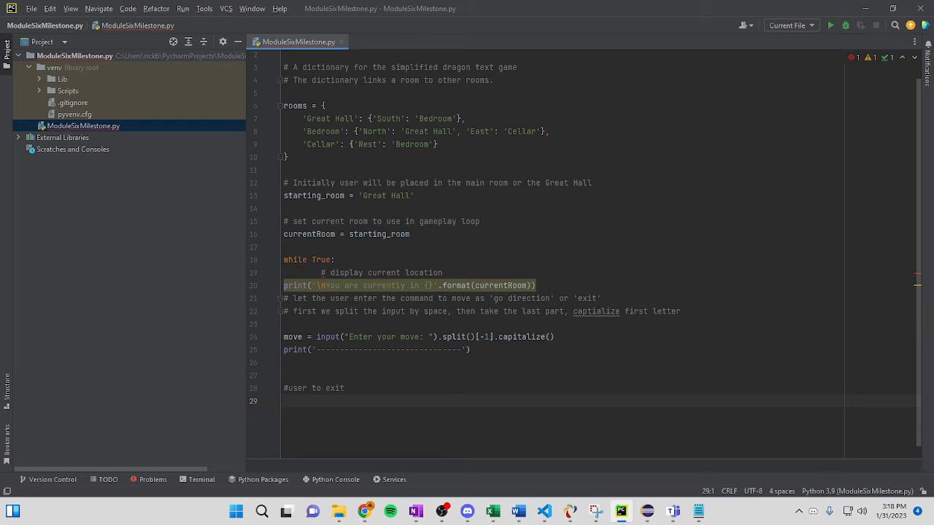
click(283, 400)
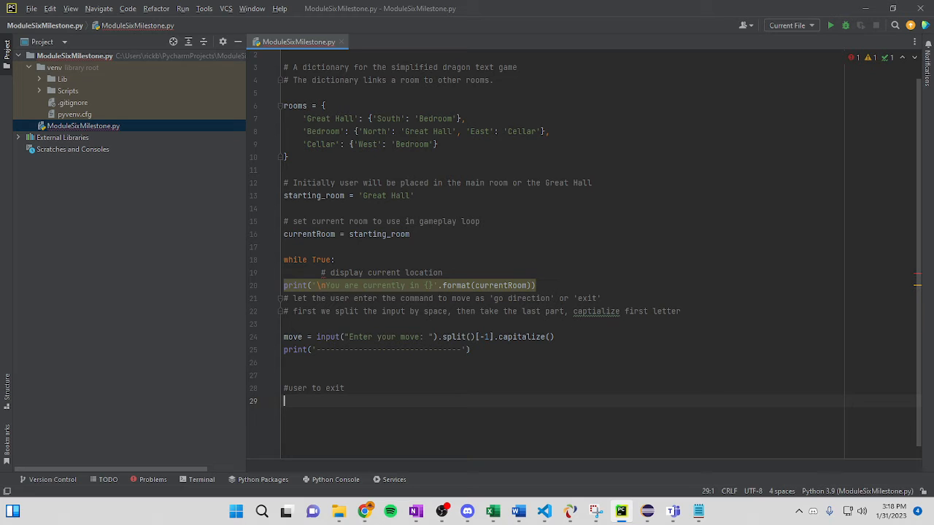
text(# If)
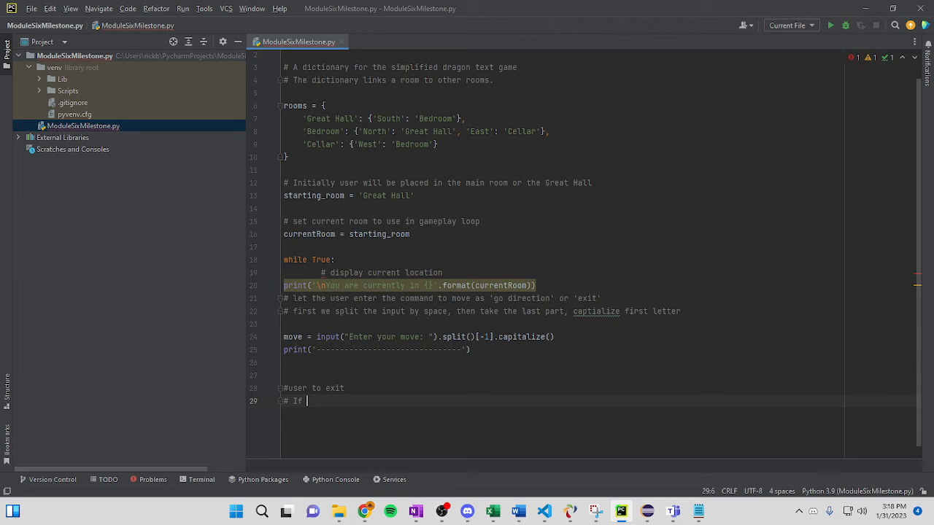
text('go direction)
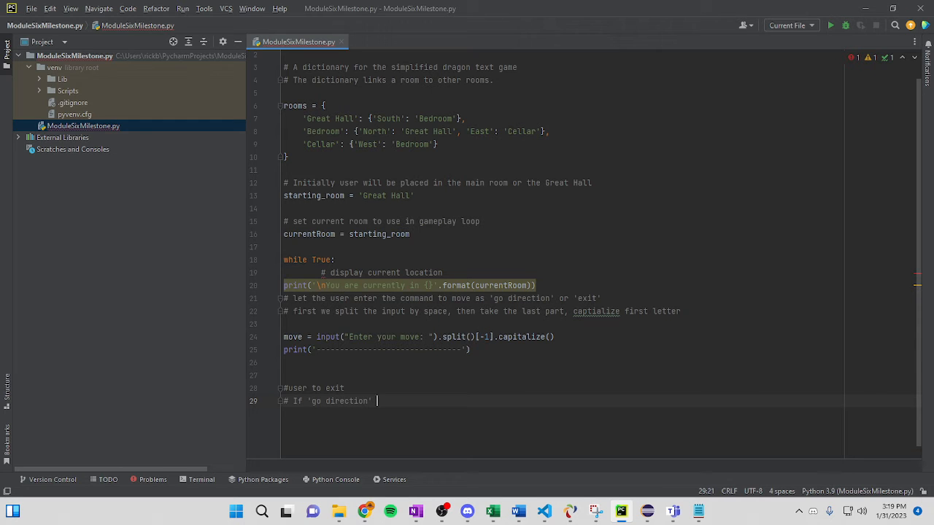
text(==>)
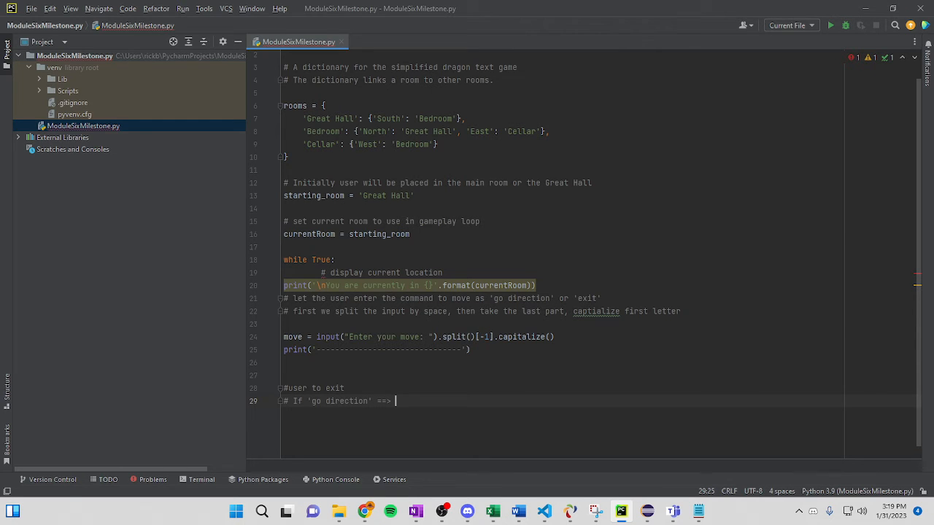
text('direction')
text(if move)
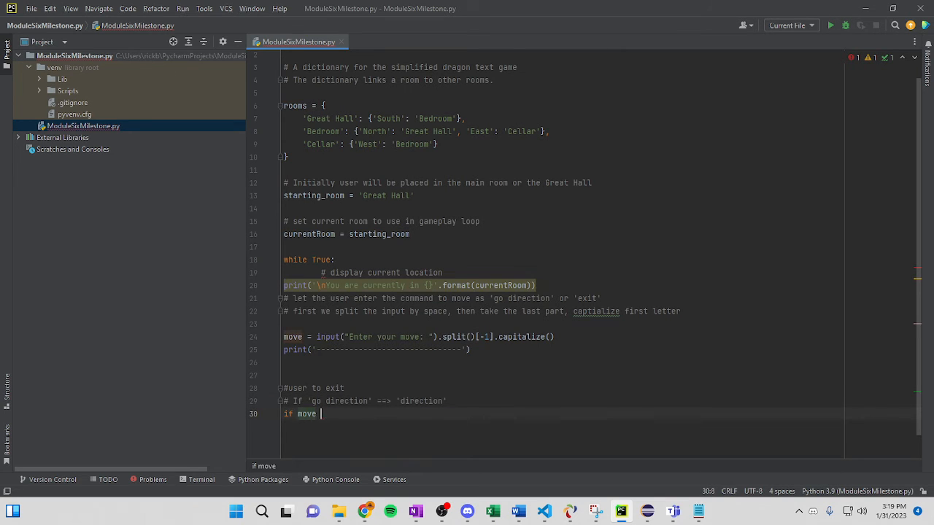
Write the if move == 'Exit': check with a comment that 'exit' maps to 'Exit'
text(=)
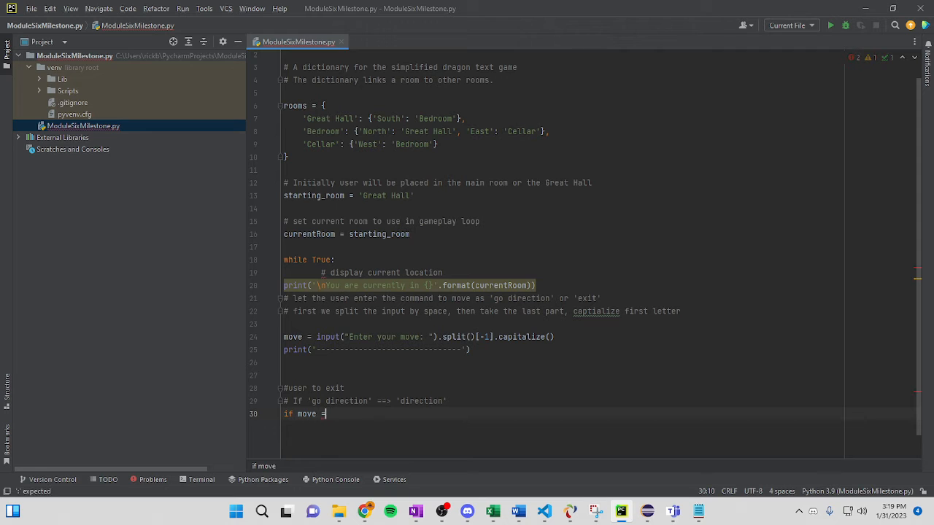
text(= 'Exit')
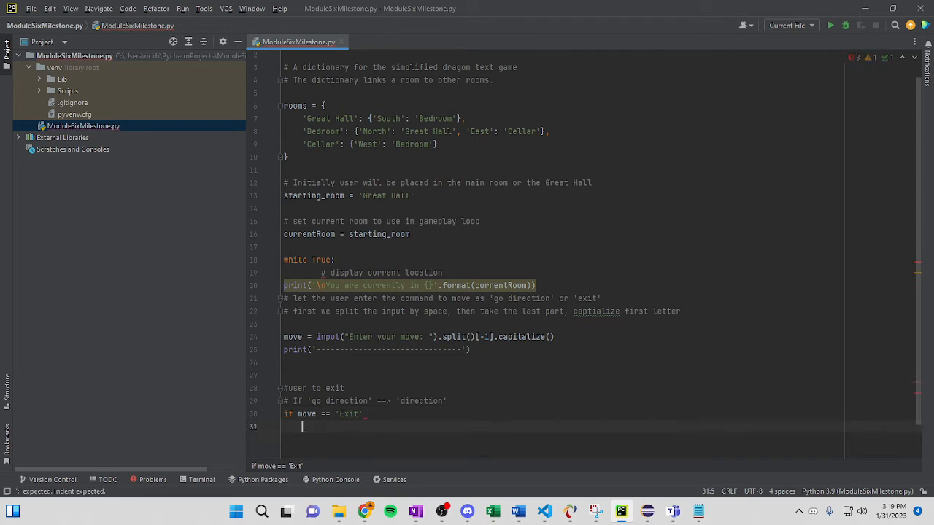
text(#)
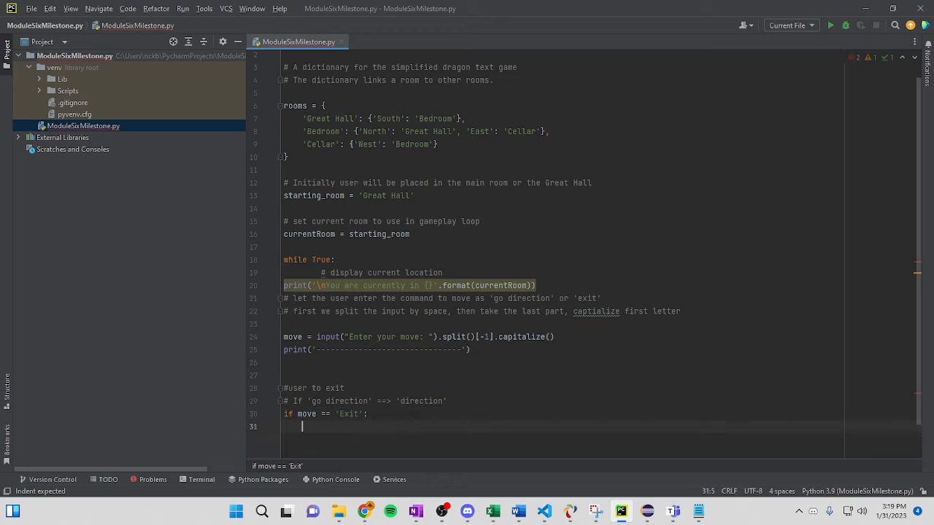
text(# if 'e)
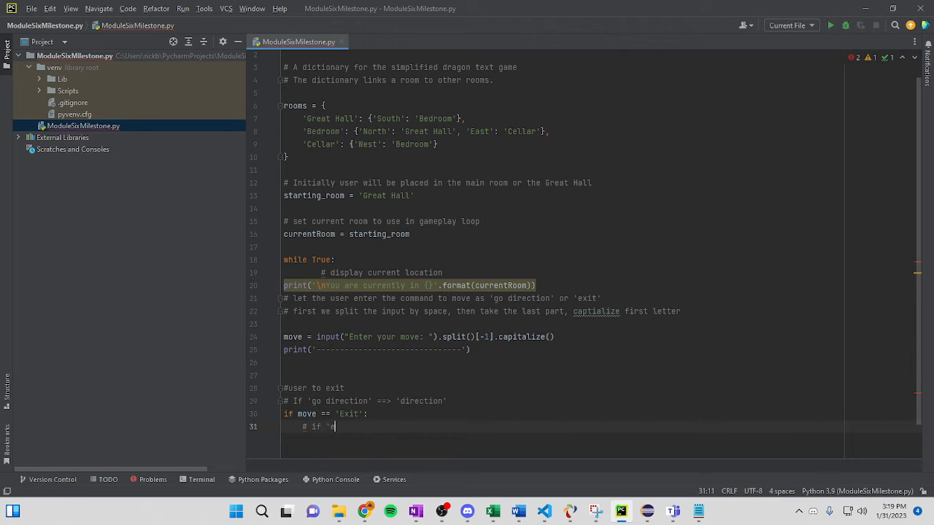
text(xit')
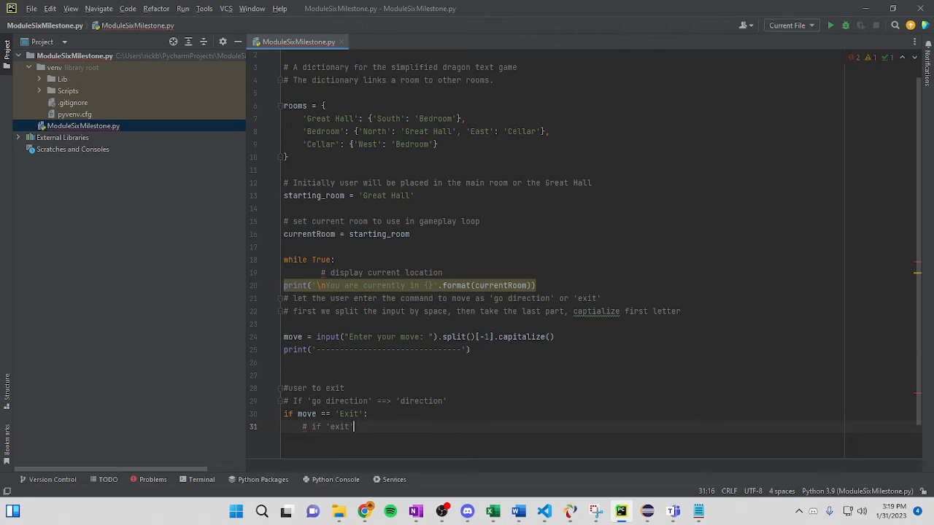
text(==>)
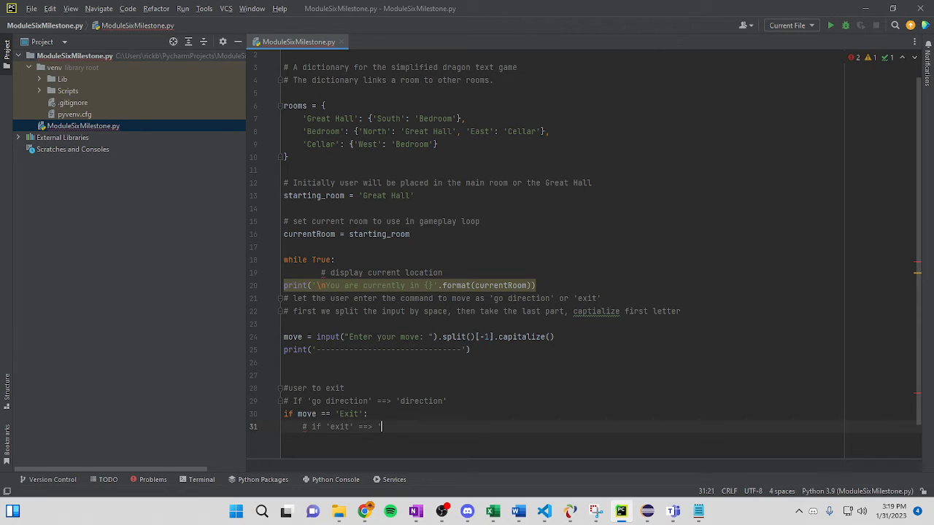
text('exit')
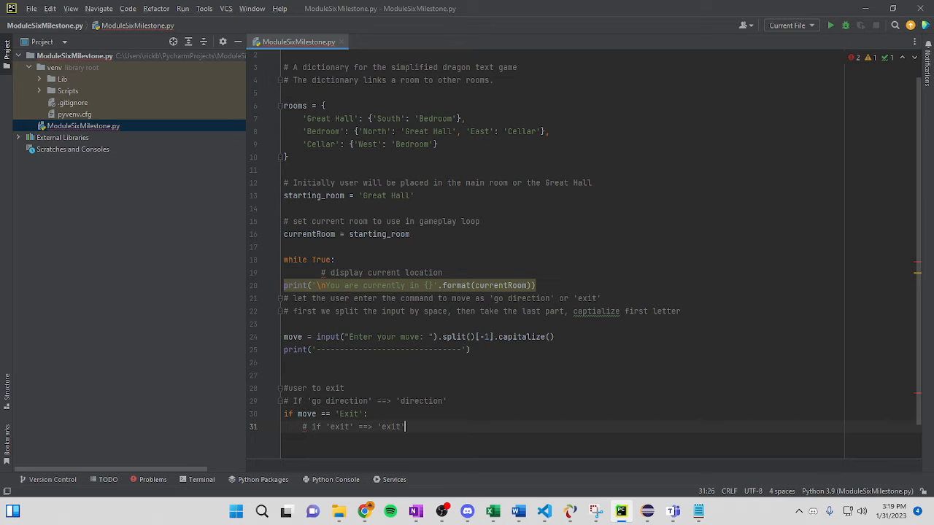
Print 'Thanks for playing the game. Hope you enjoyed it!' and add break
text(pr)
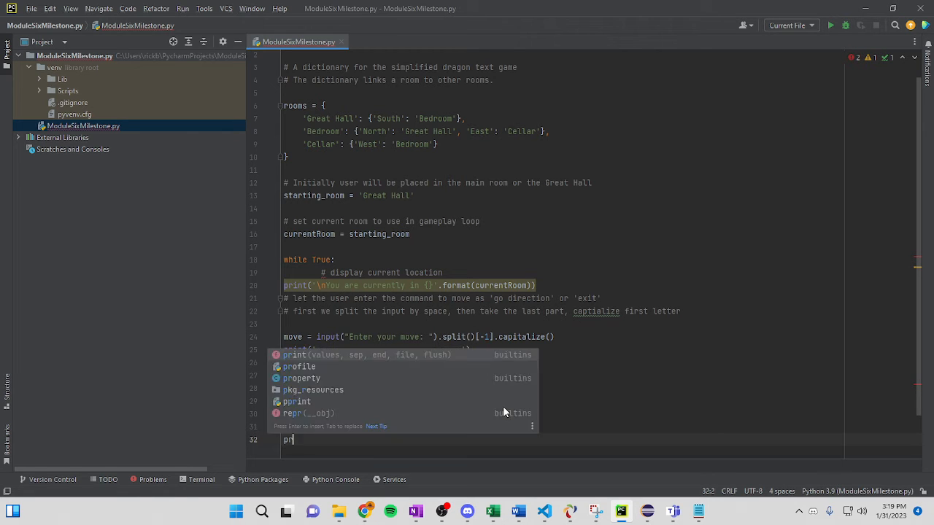
key(Enter)
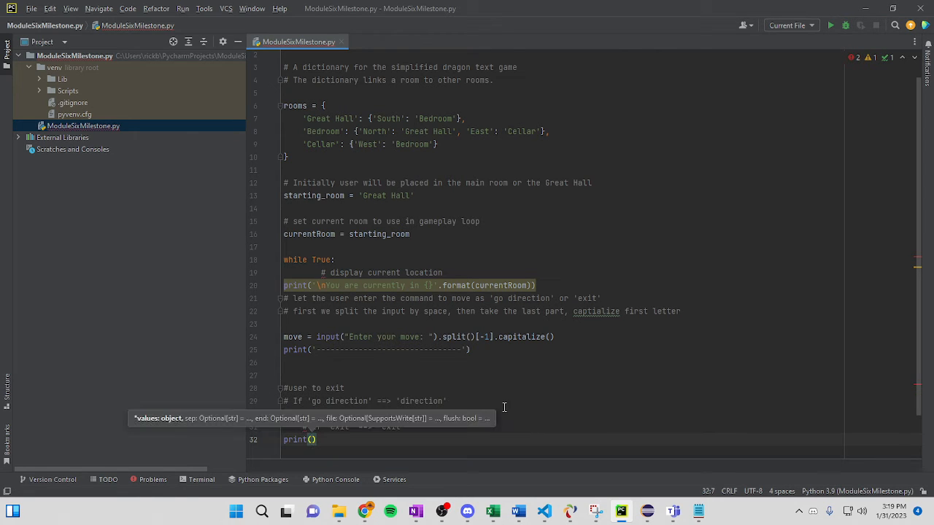
text("Thanks")
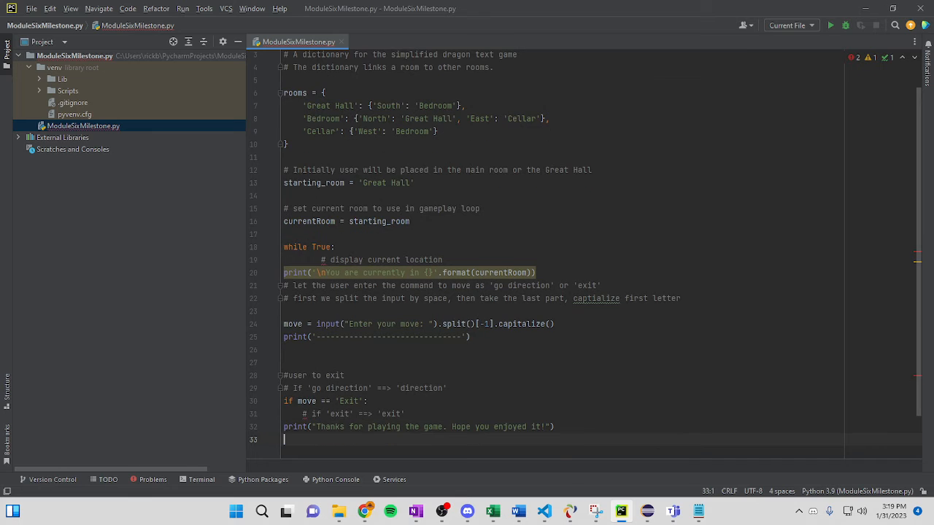
text(break)
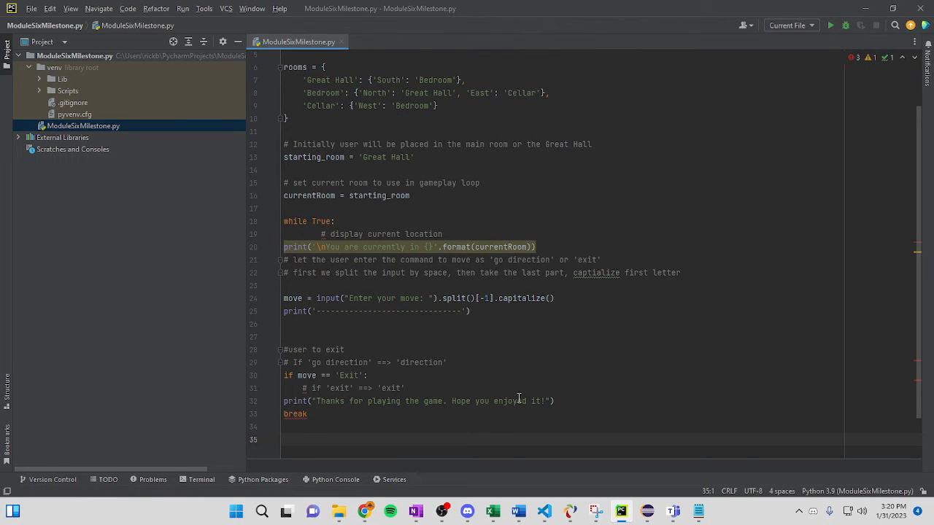
Finish the break statement in the exit branch and move to a new line below it
scroll(down, 3)
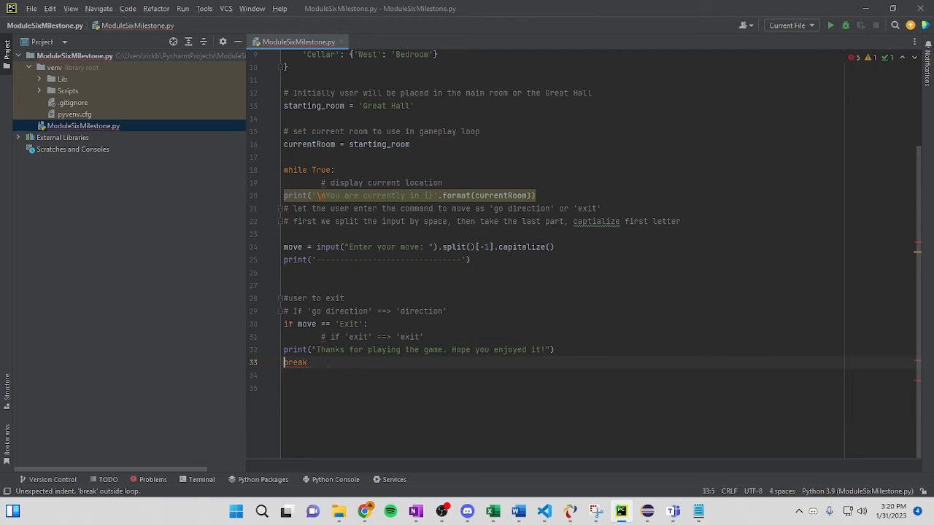
text(p)
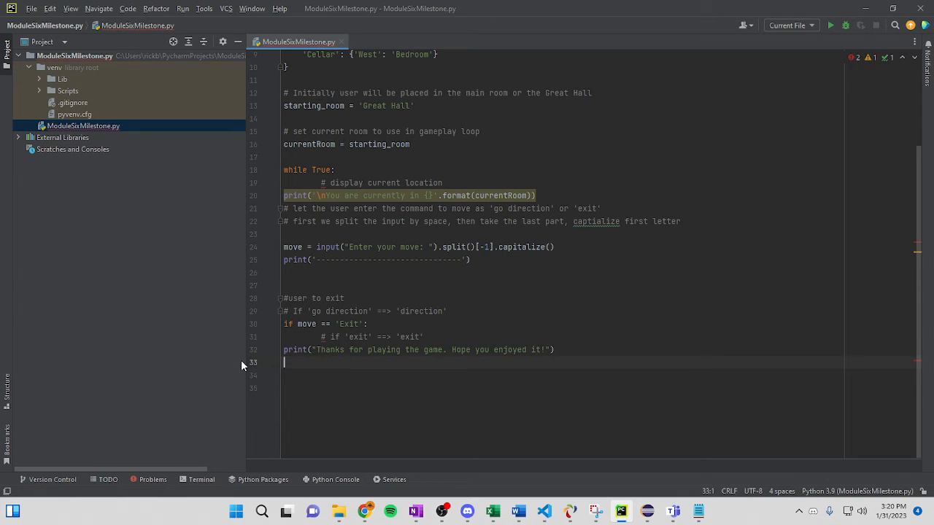
text(break)
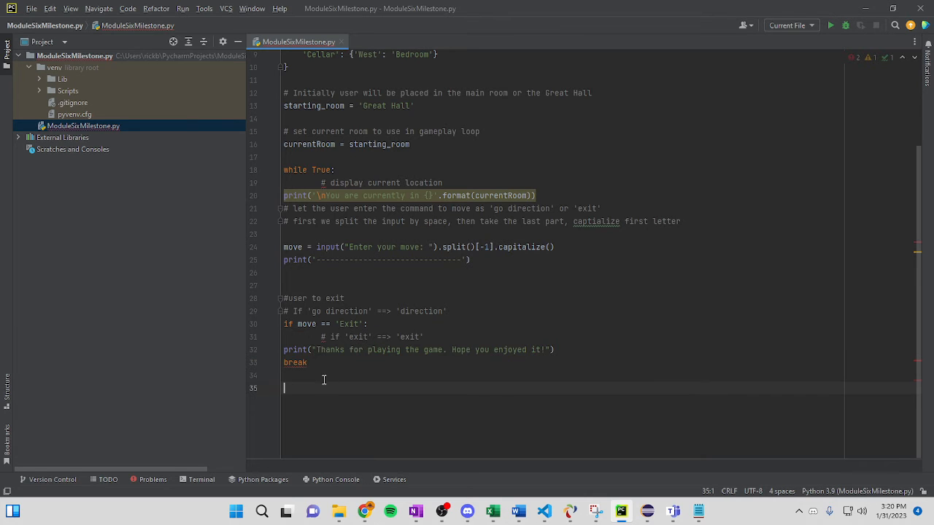
mouse_move(294, 361)
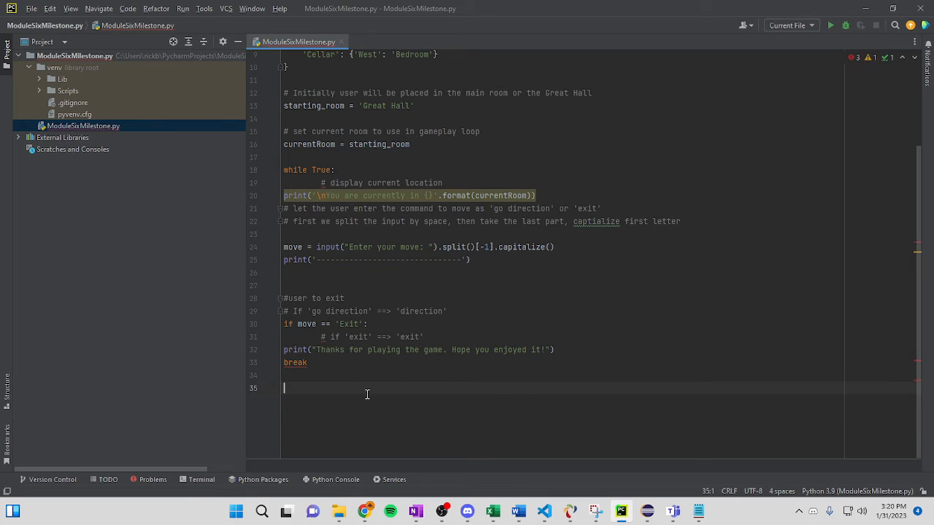
click(321, 335)
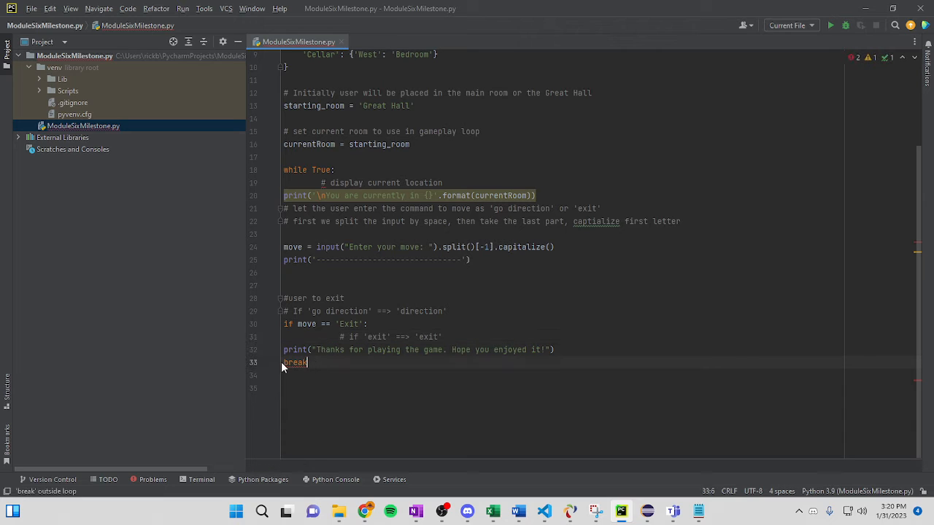
key(enter)
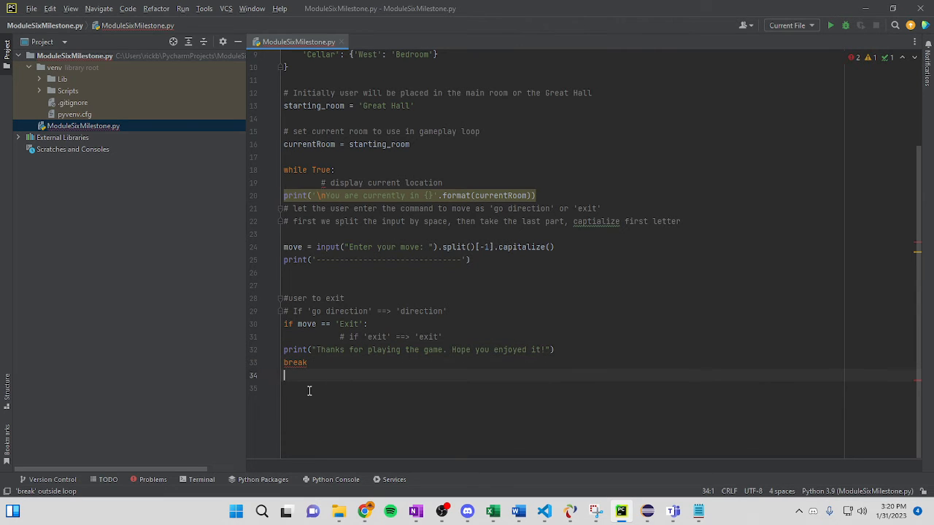
mouse_move(327, 380)
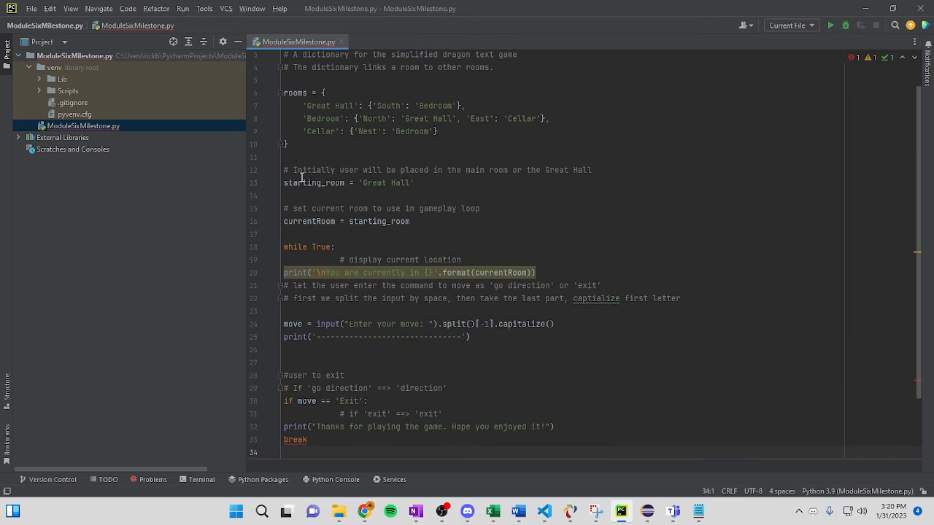
scroll(down, 3)
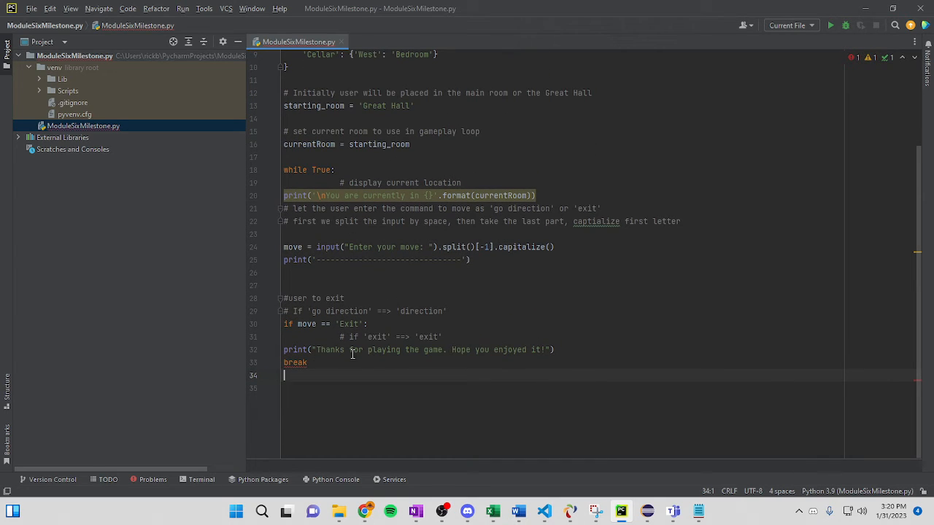
Add the '# A valid move' comment and the 'elif move in rooms[currentRoom]:' check
text(A void)
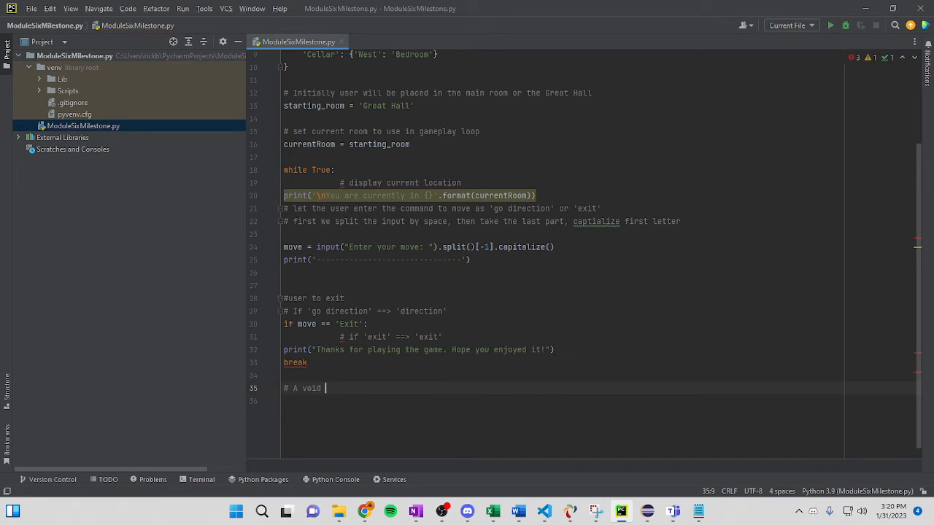
text(mo)
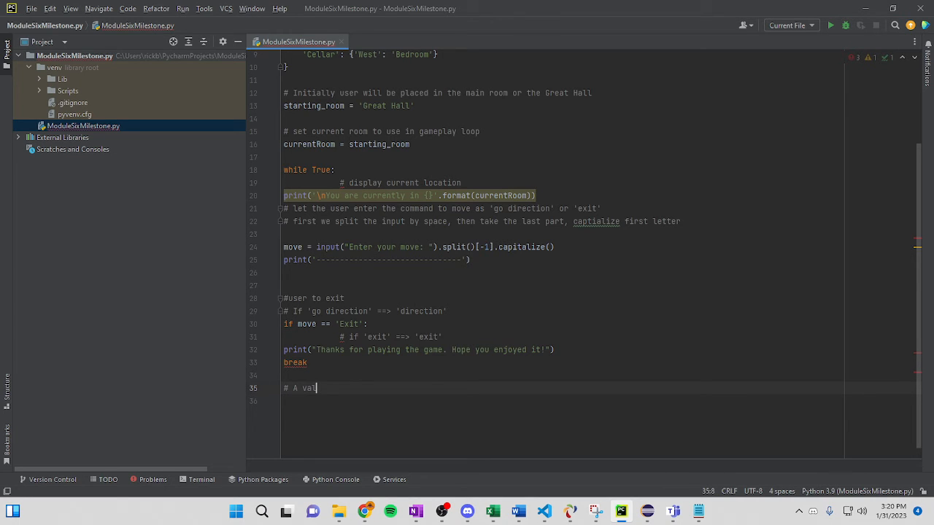
text(id move)
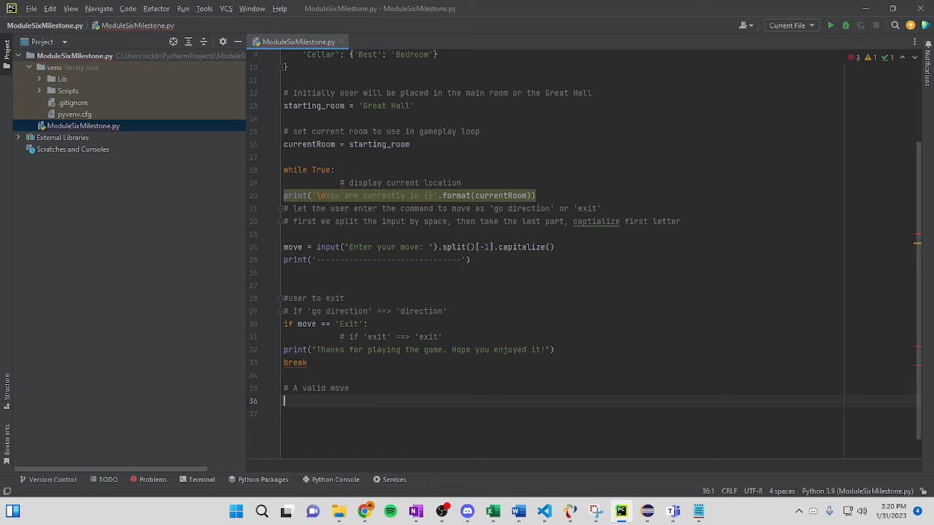
text(elif)
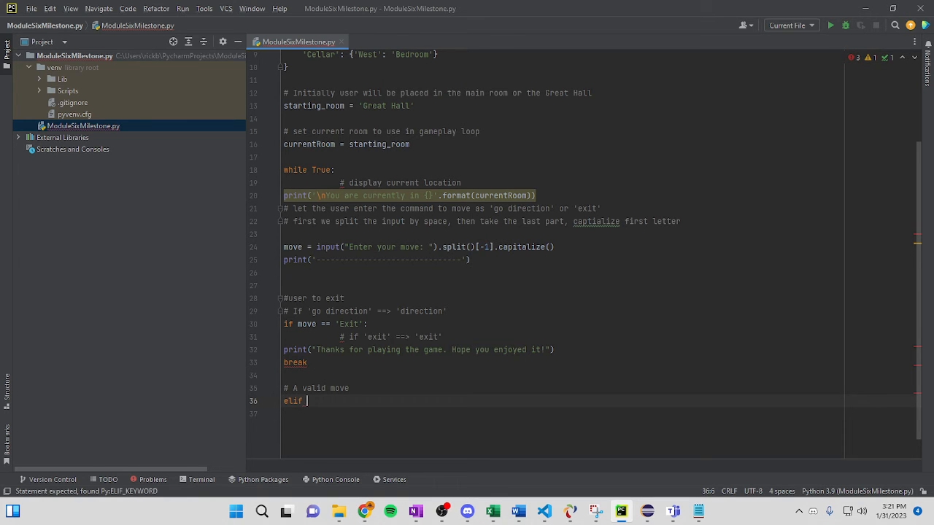
text(move in rooms)
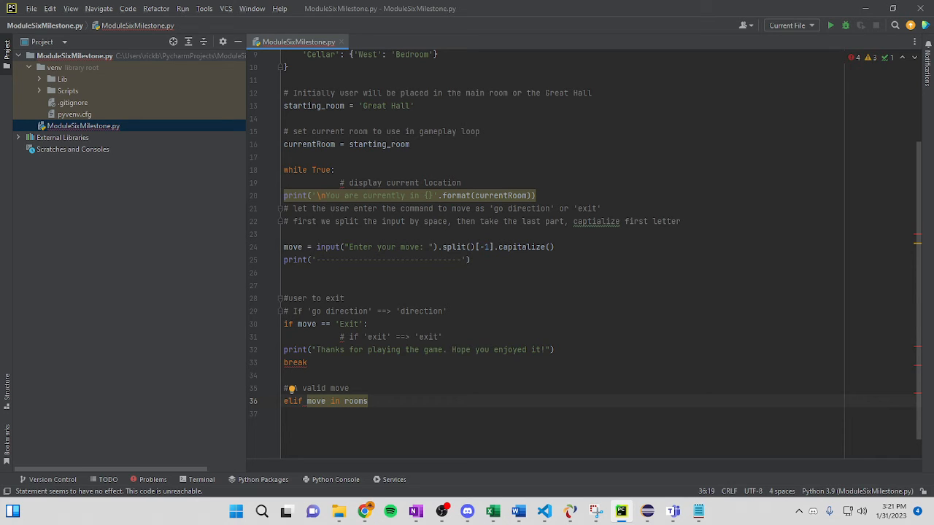
text([])
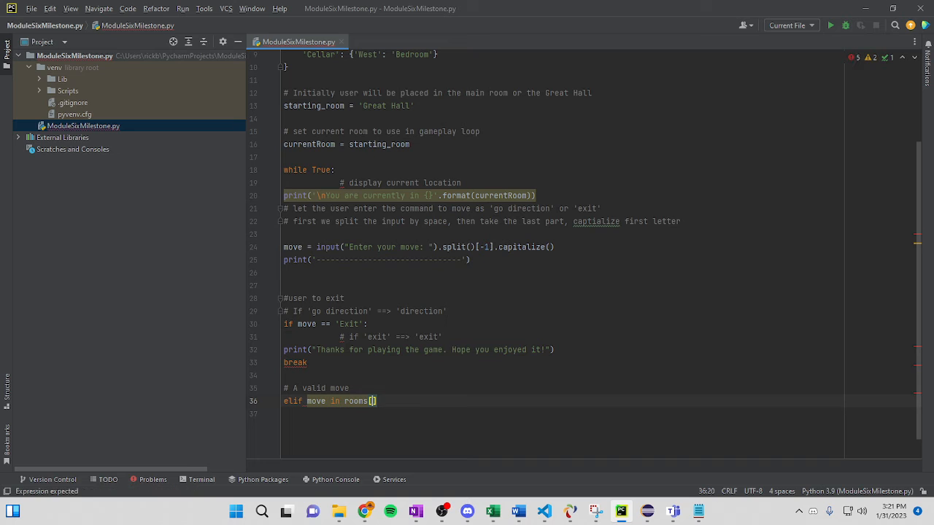
text(concurrent)
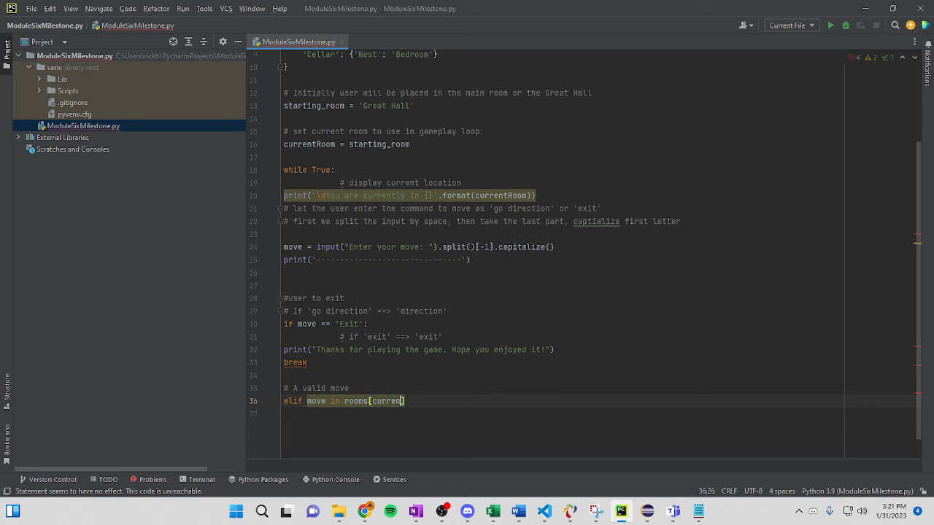
text(tRoom)
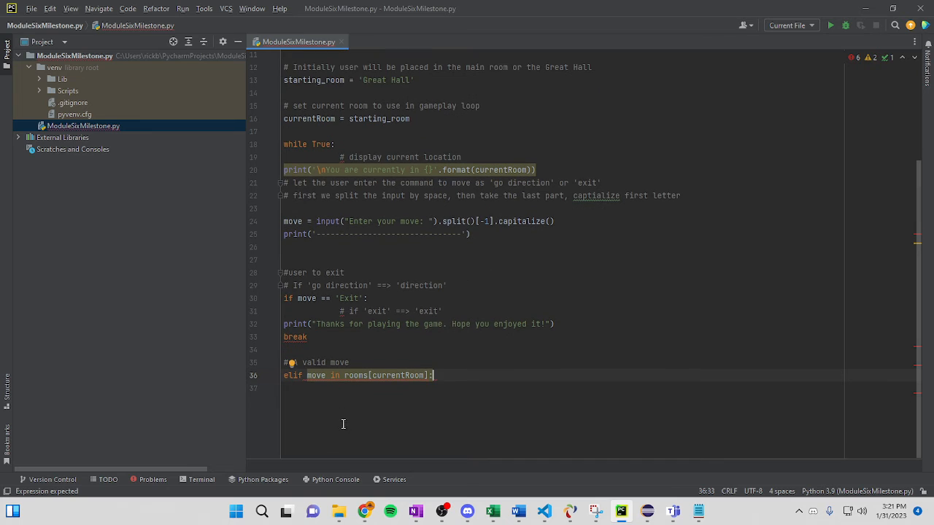
key(enter)
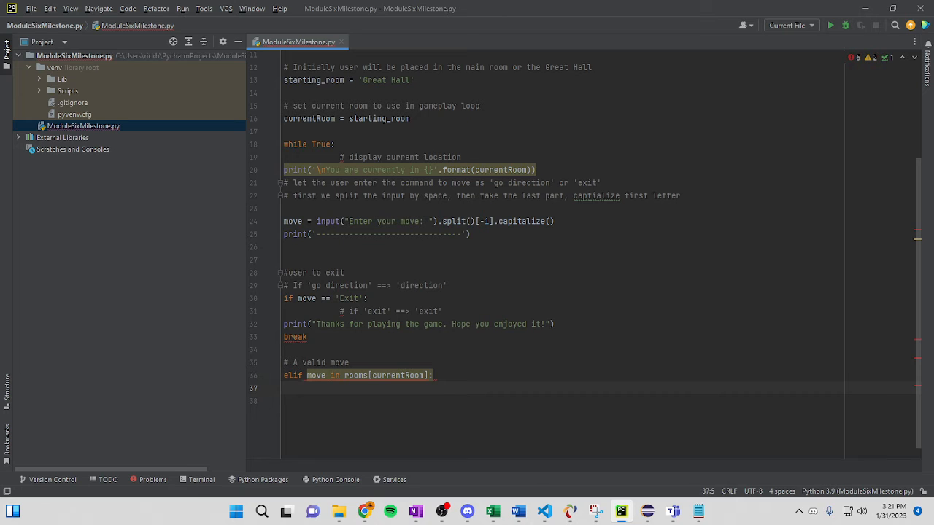
Inside that branch set currentRoom = rooms[currentRoom][move] to move the player
text(concurren)
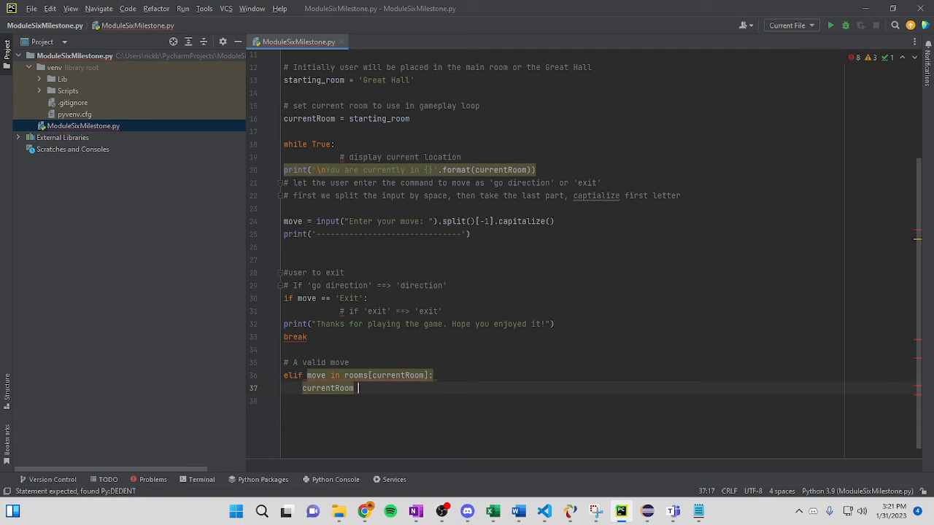
text(= rooms)
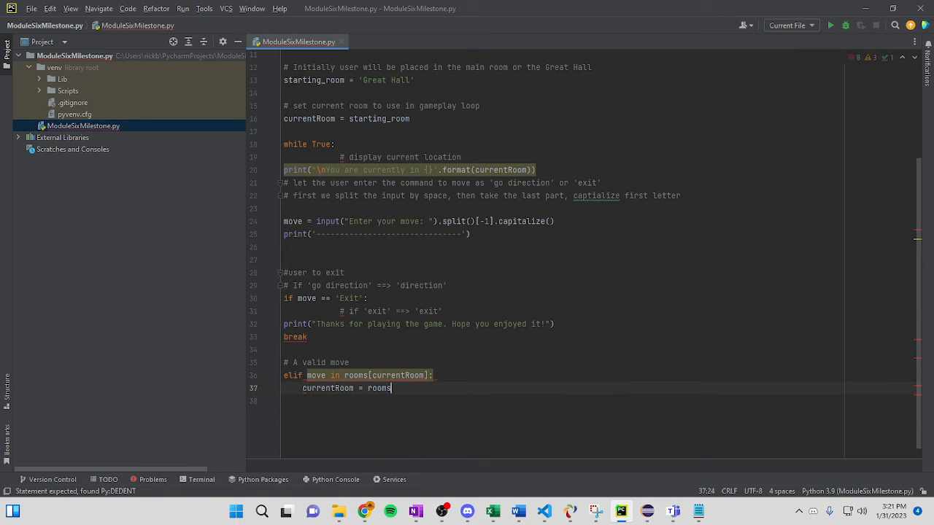
text([])
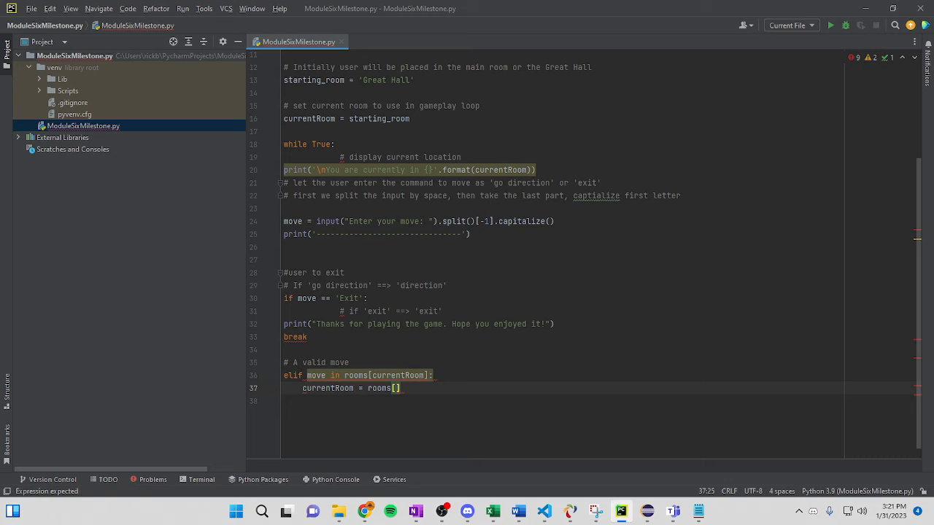
text(currentRoom)
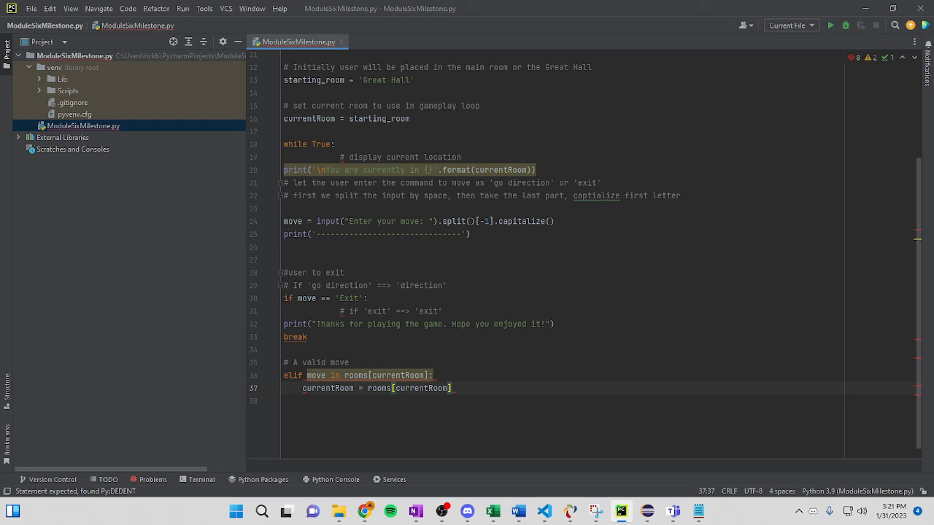
text([move])
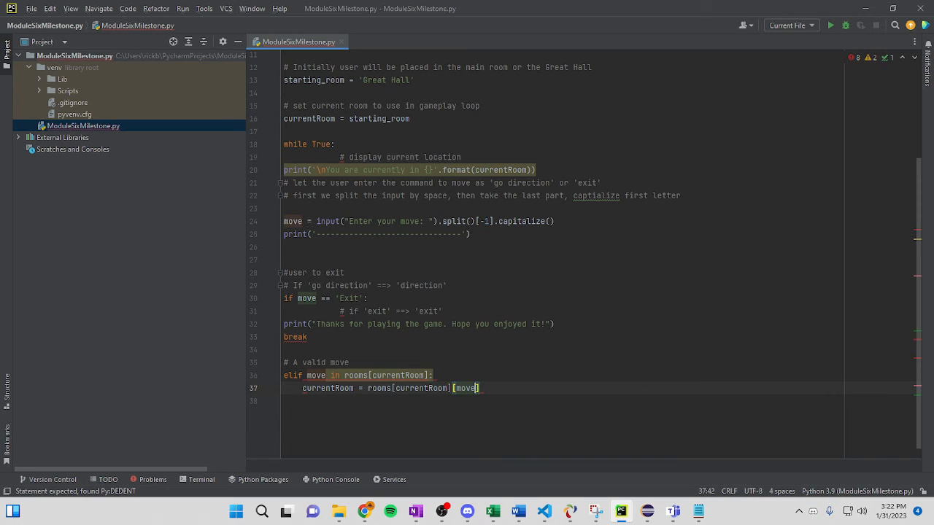
key(enter)
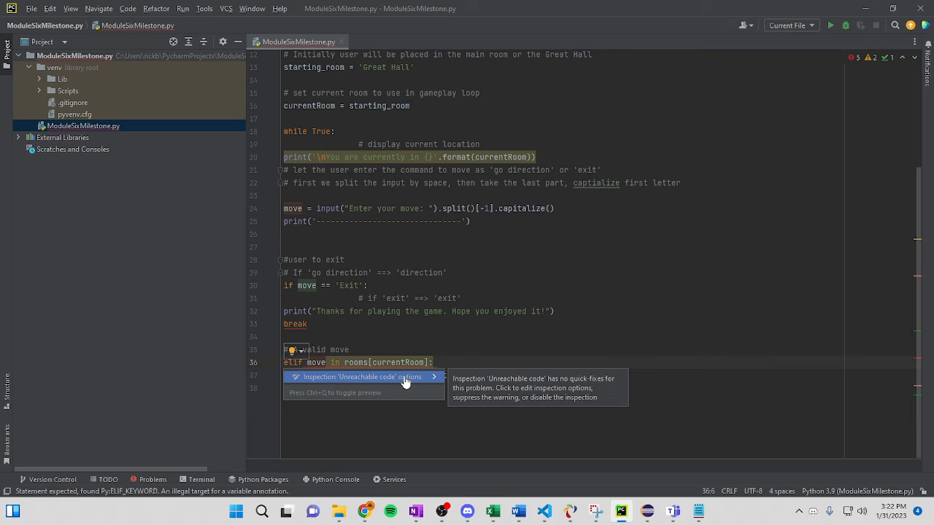
mouse_move(420, 380)
text(currentRoom = rooms[currentRoom][move])
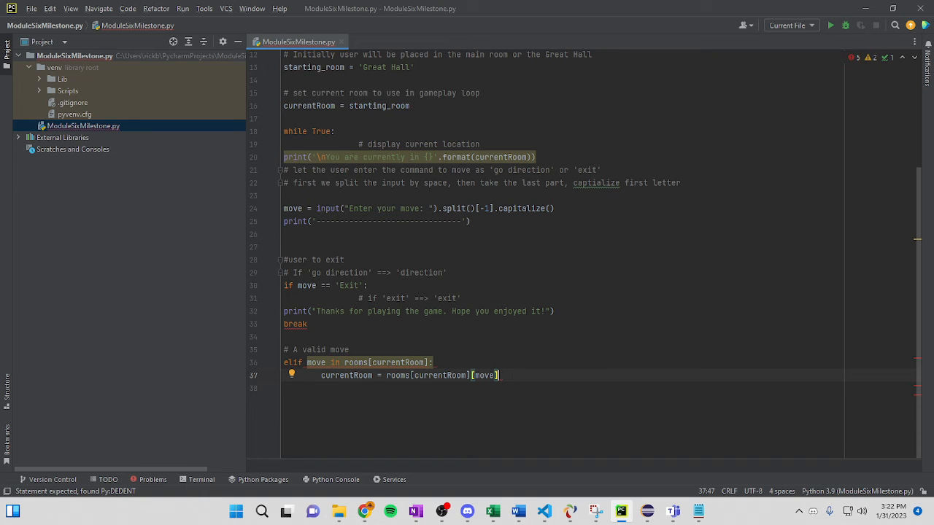
key(enter)
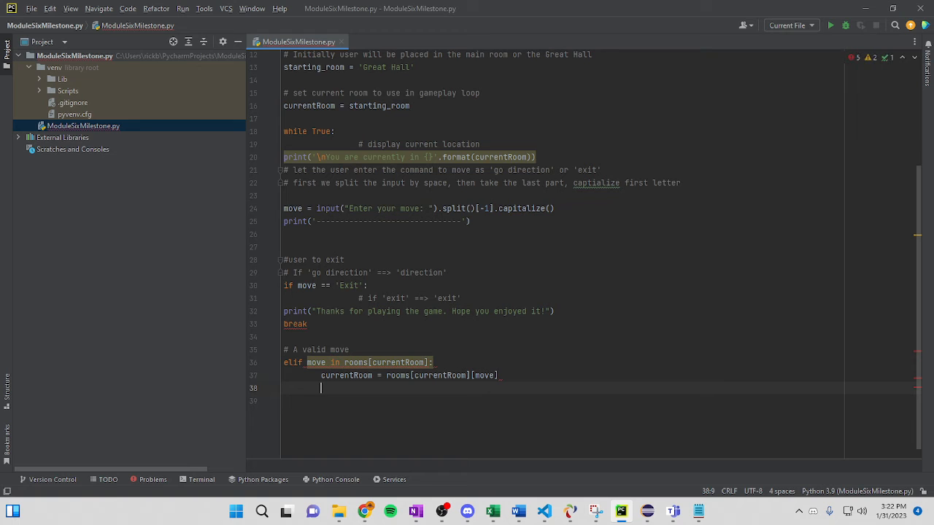
Add an else branch printing "Invalid Move. You can't go that way!".format(move)
key(enter)
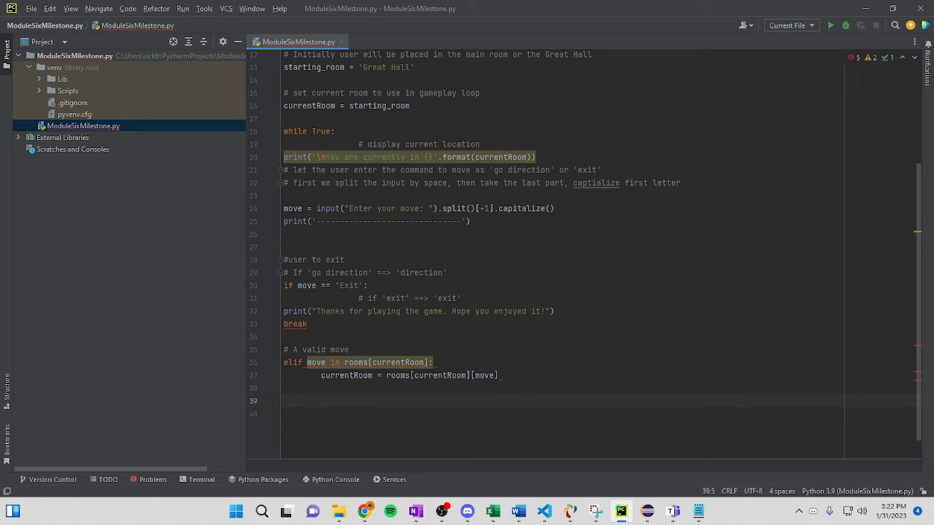
text(else:)
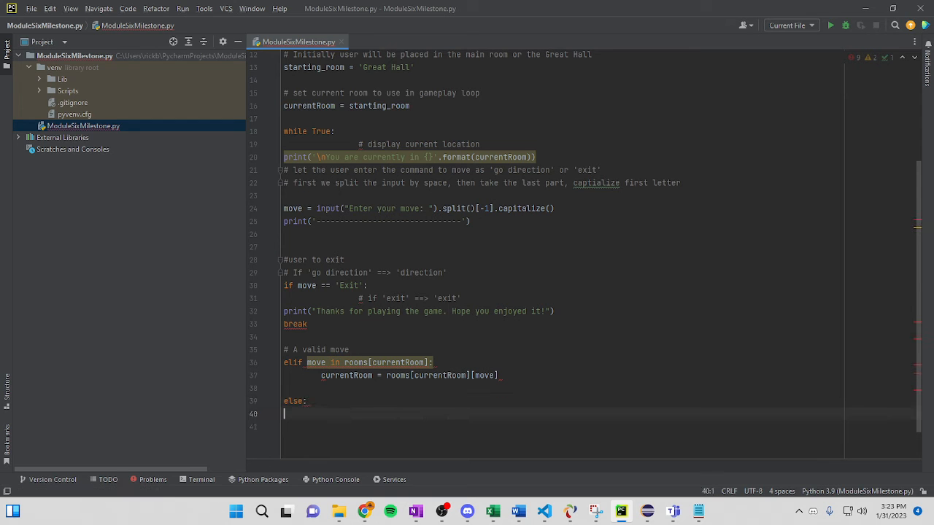
text(print(")
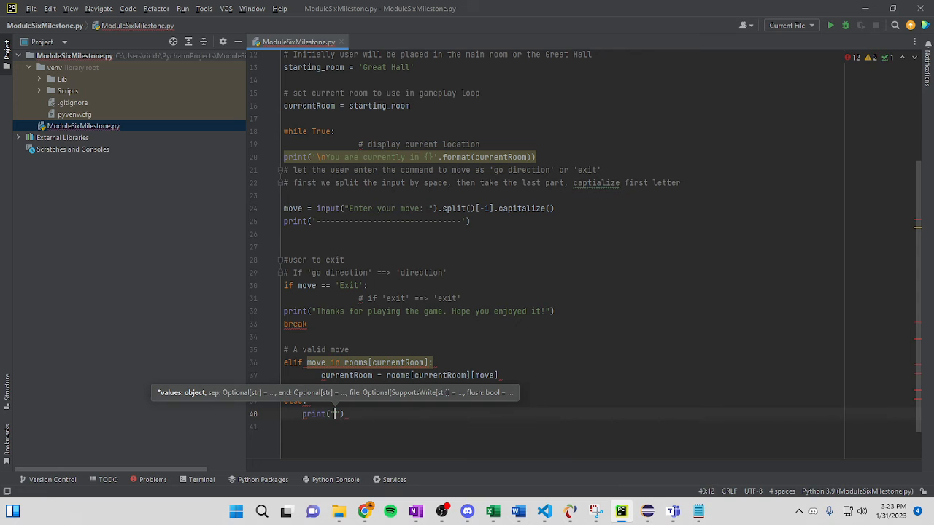
text(Invalid Move.)
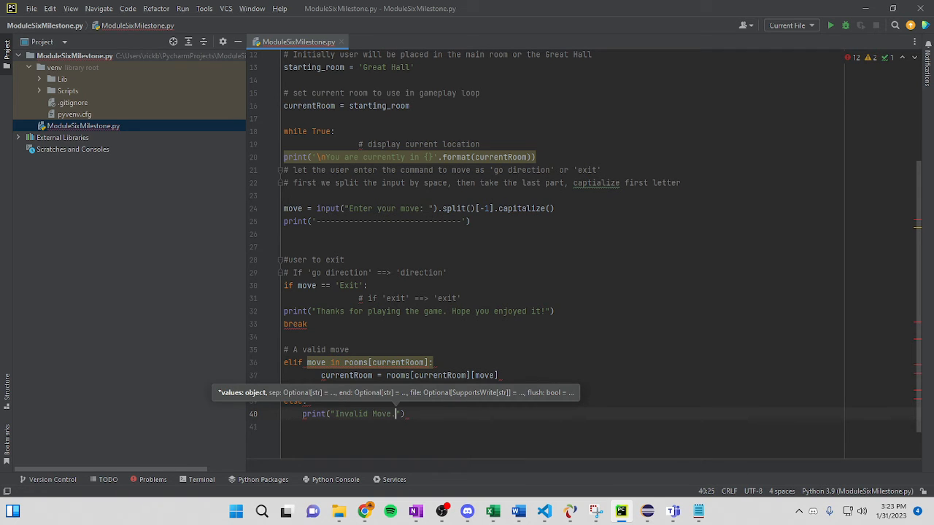
text(You can't go)
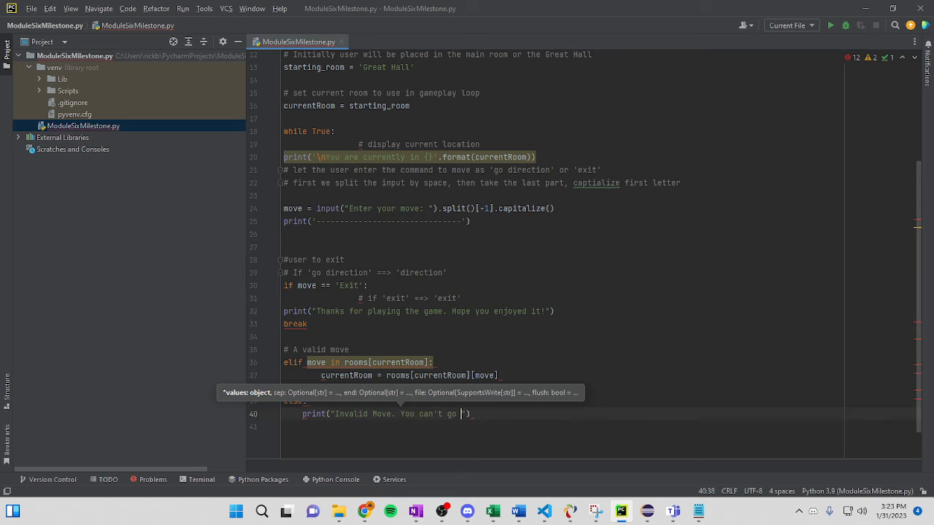
text(that way!)
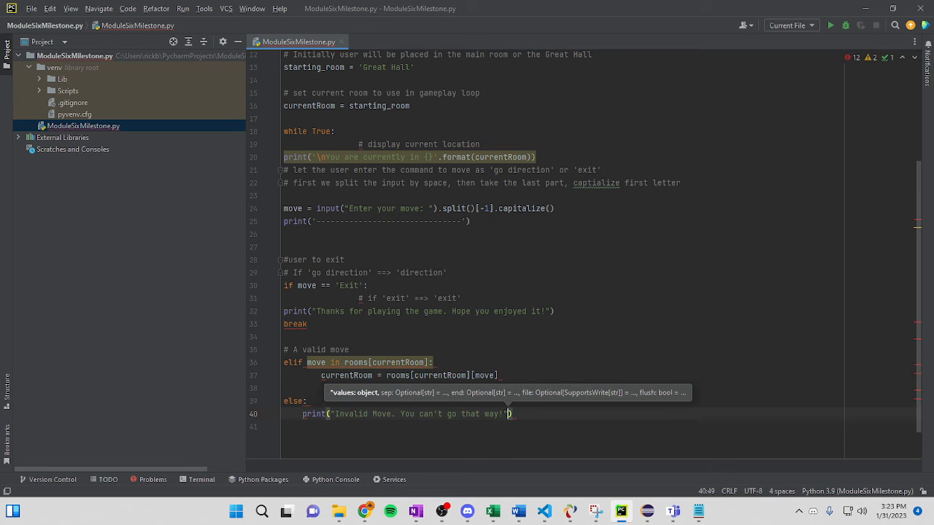
text(.format()
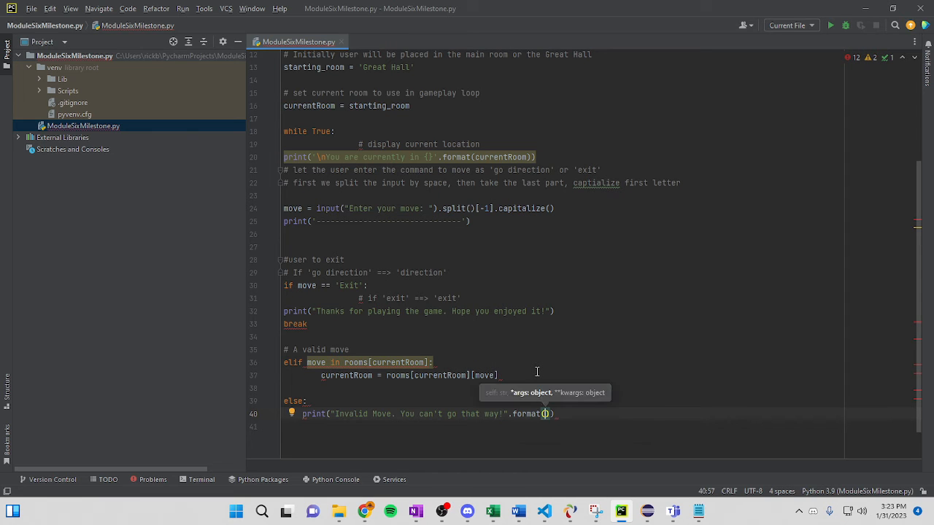
text(move)
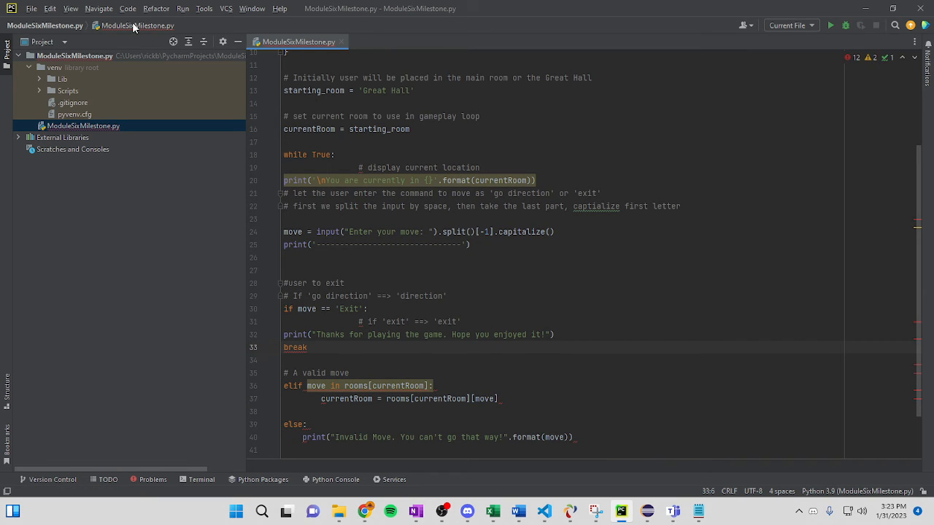
Run ModuleSixMilestone.py and review the syntax errors shown in the console
click(183, 9)
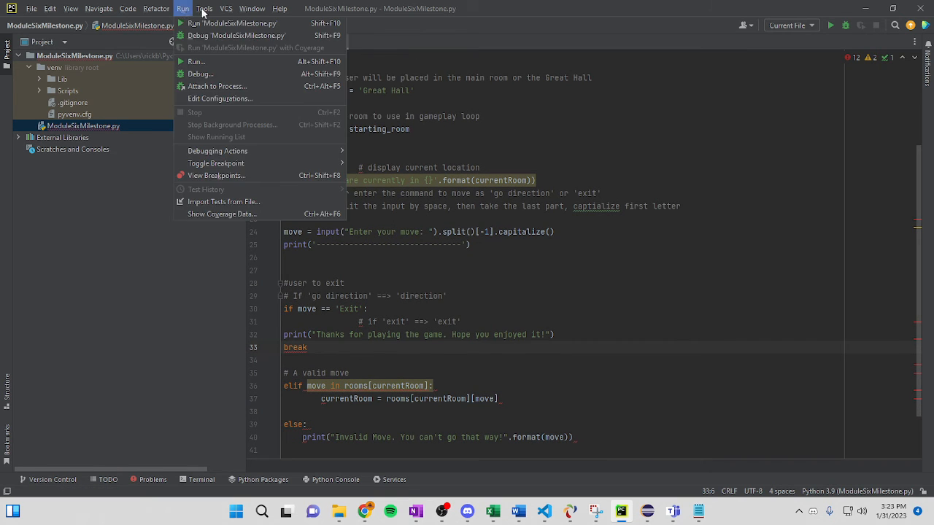
click(232, 24)
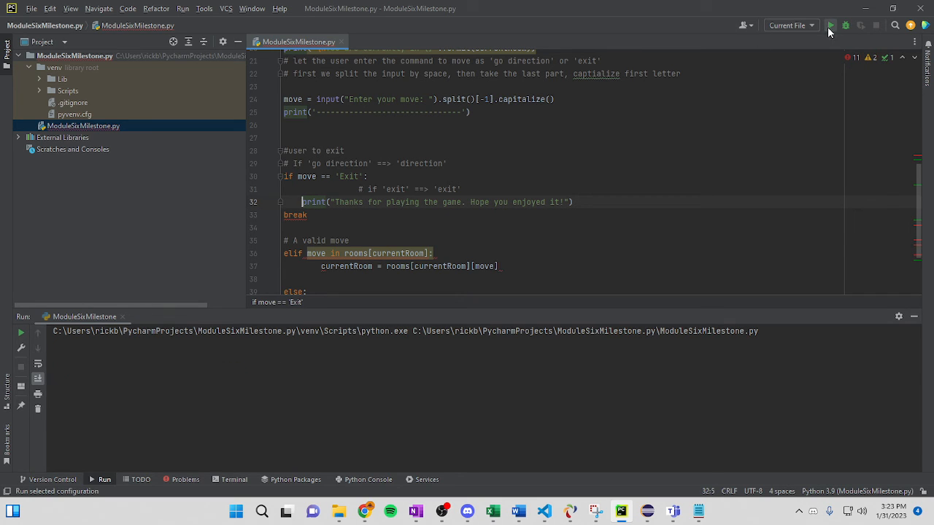
click(831, 24)
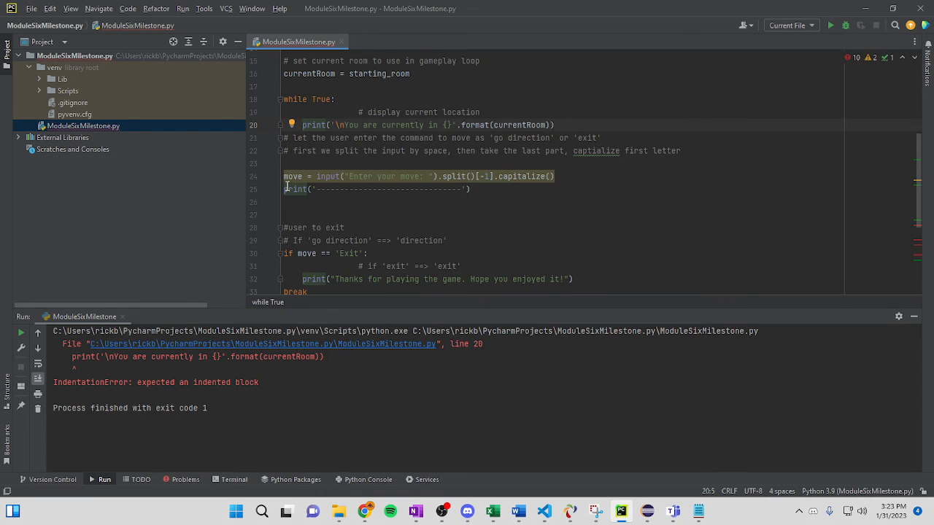
click(832, 25)
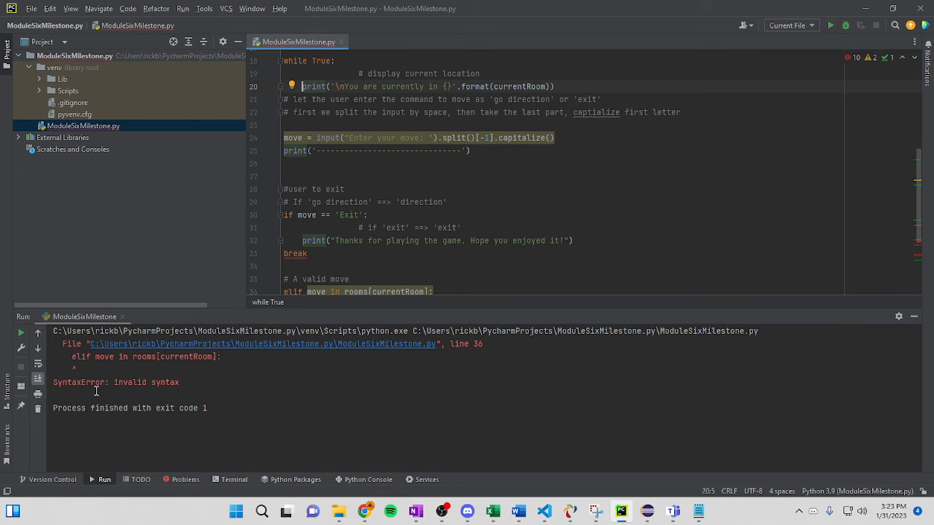
scroll(down, 3)
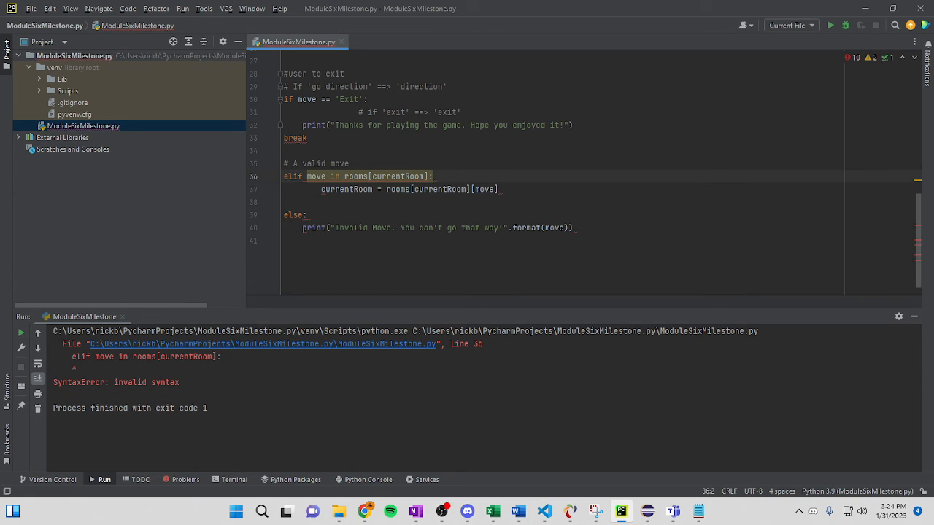
mouse_move(284, 190)
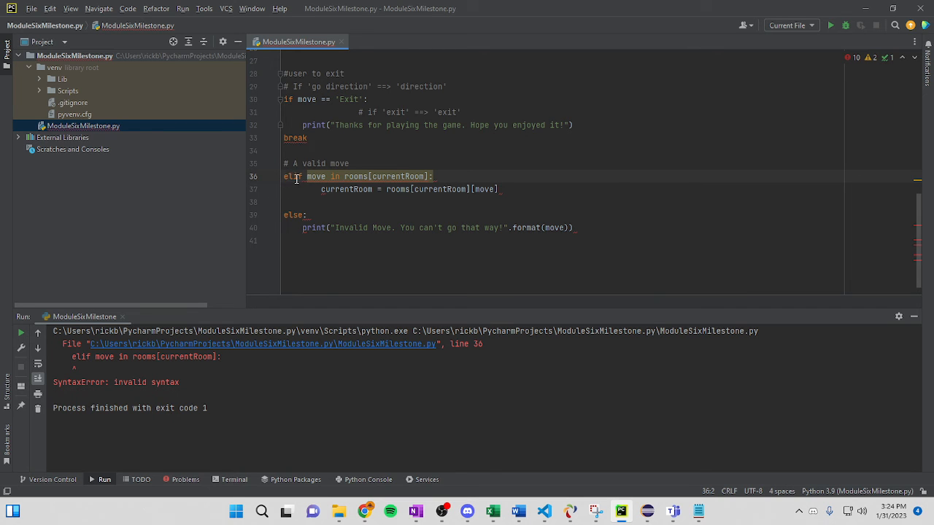
mouse_move(291, 175)
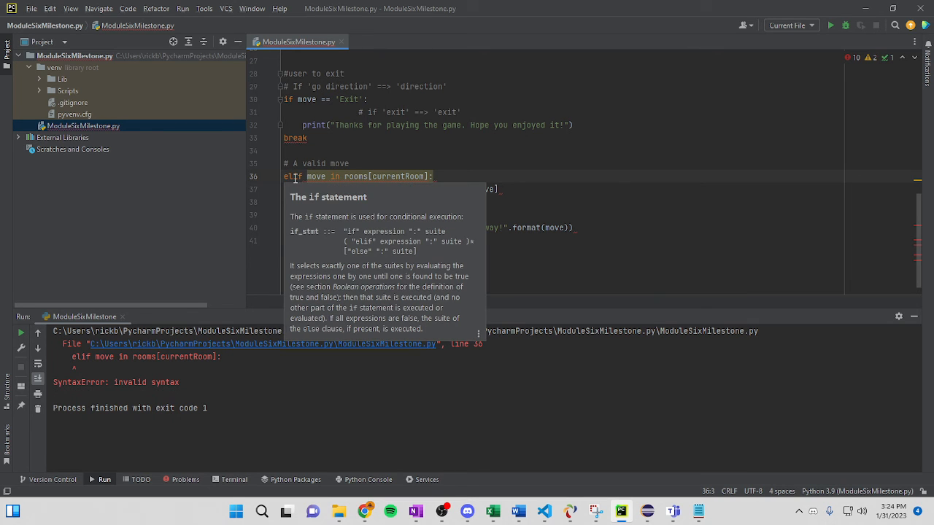
mouse_move(296, 176)
text(se )
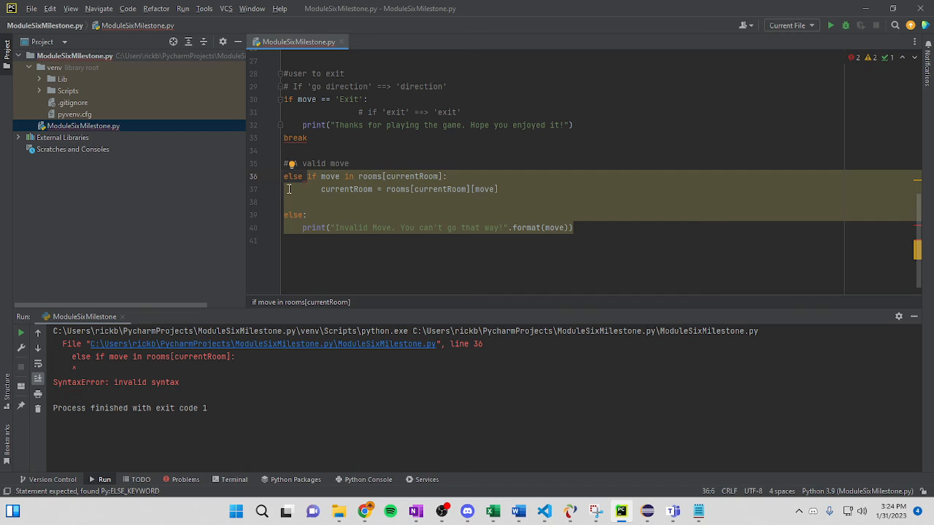
Change the valid-move elif to if, remove the break line, and rerun the script
double_click(292, 177)
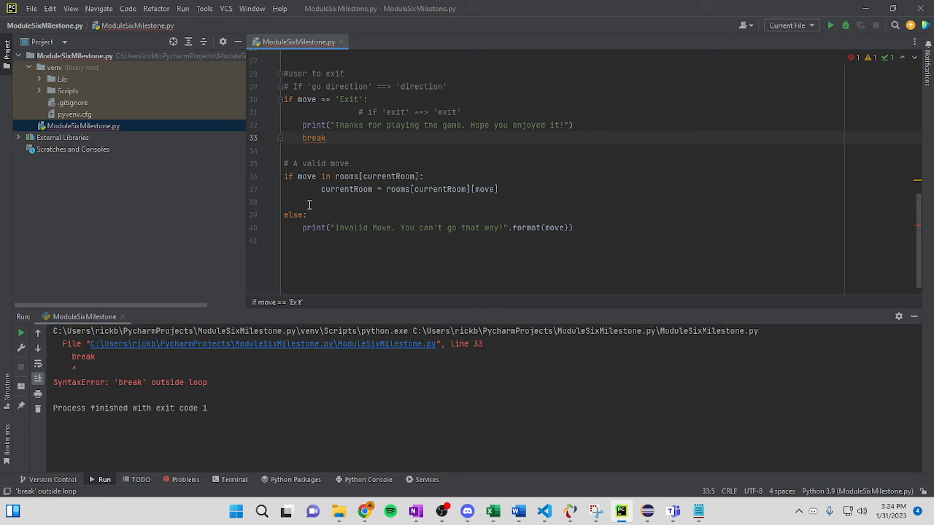
click(832, 25)
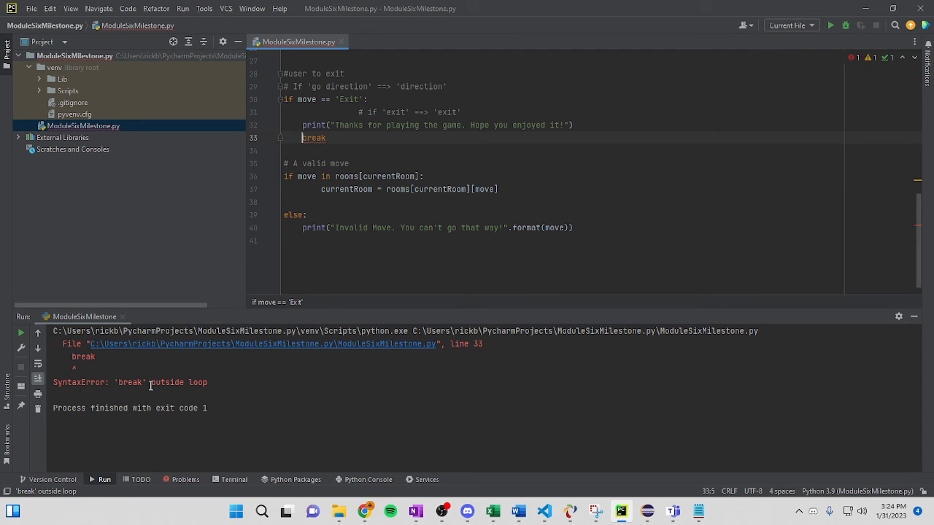
mouse_move(312, 137)
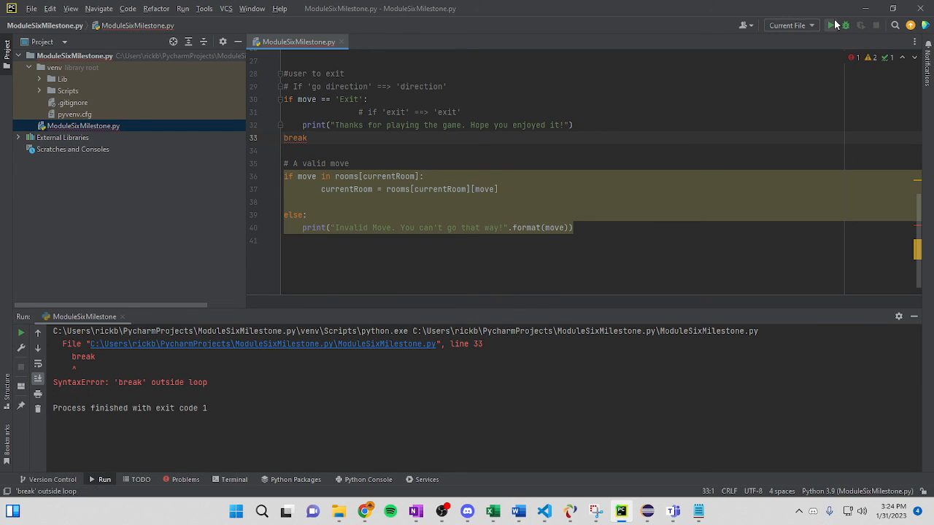
click(314, 137)
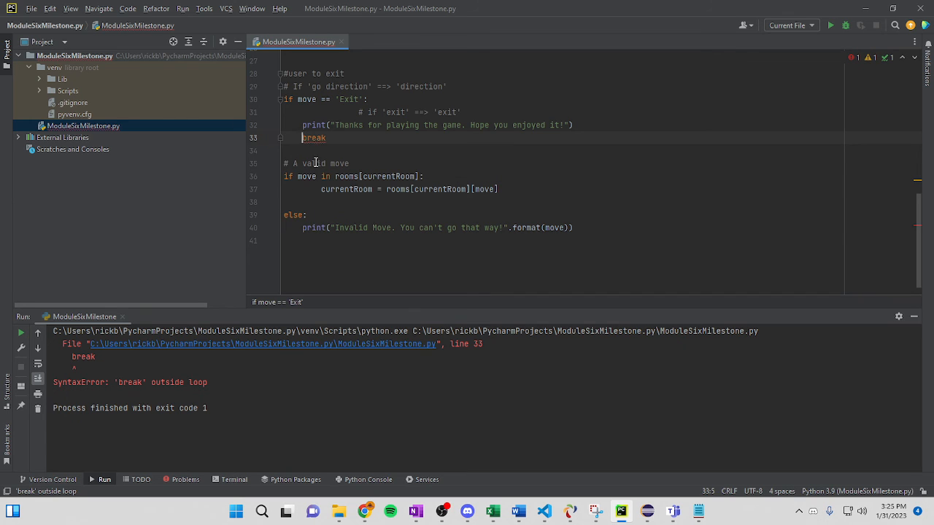
key(tab)
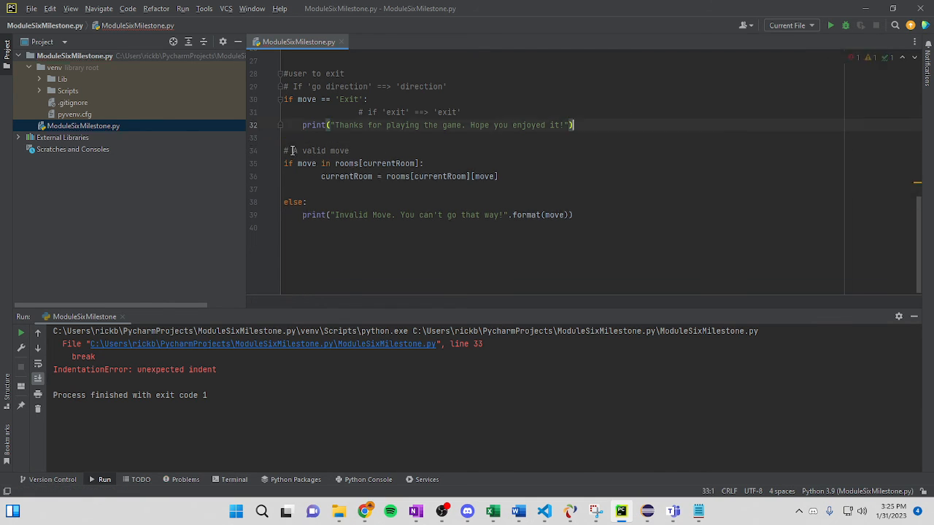
Rerun the game after restructuring the Exit, elif valid-move and else branches
click(830, 26)
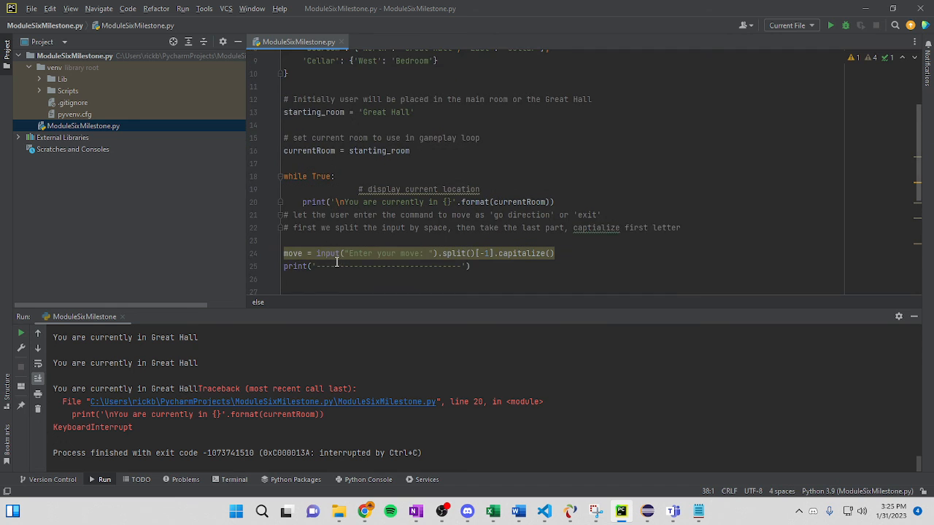
mouse_move(327, 202)
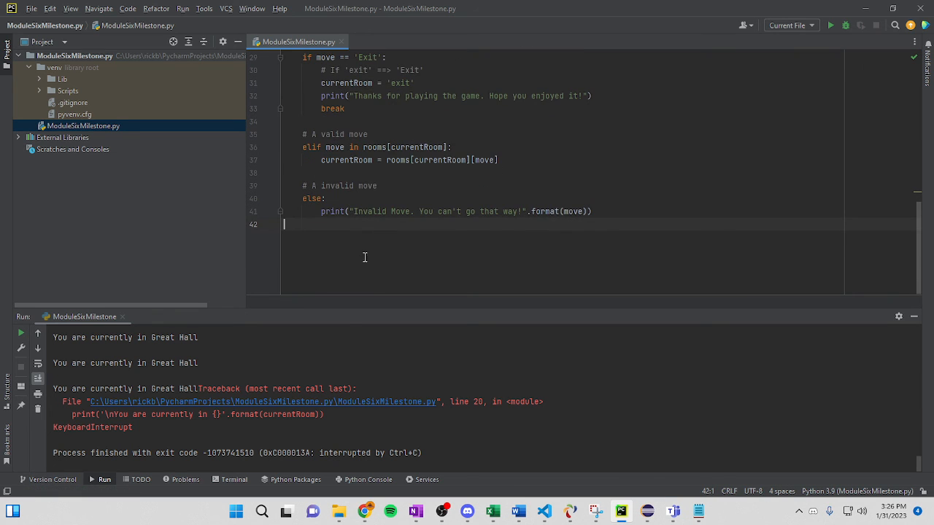
Run the game and enter moves 'east', 'east' and 'n' to test valid and invalid directions
click(830, 26)
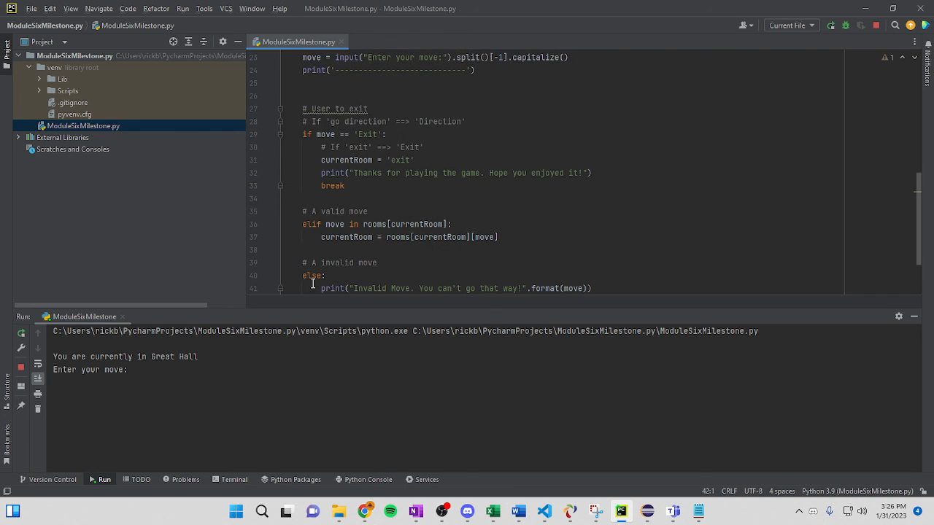
scroll(up, 3)
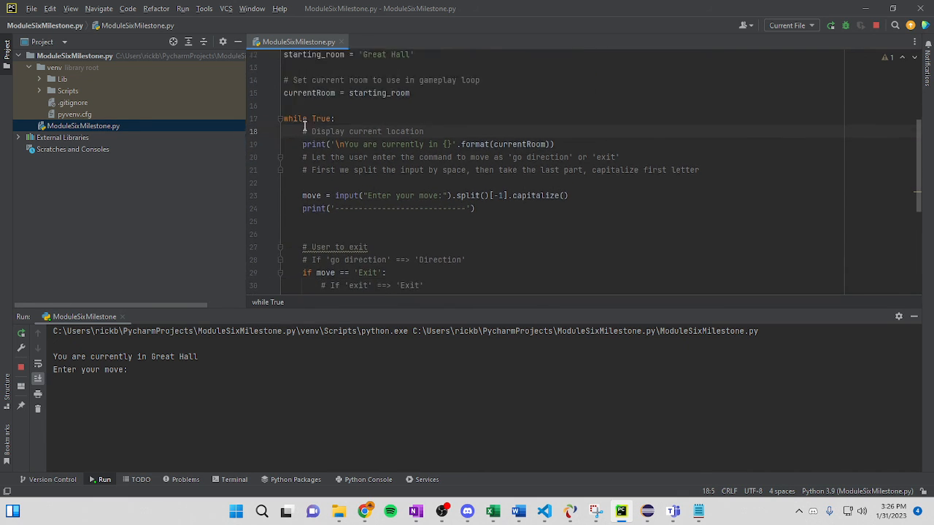
scroll(down, 3)
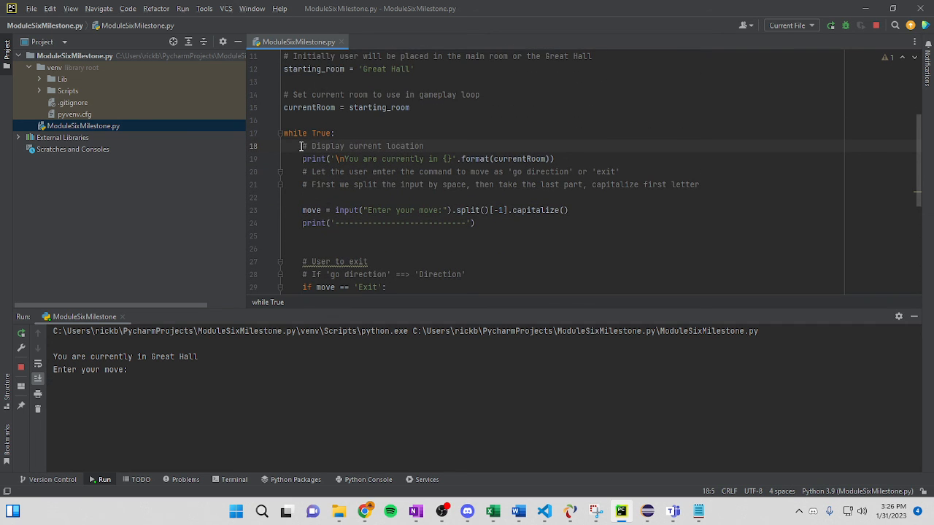
scroll(down, 3)
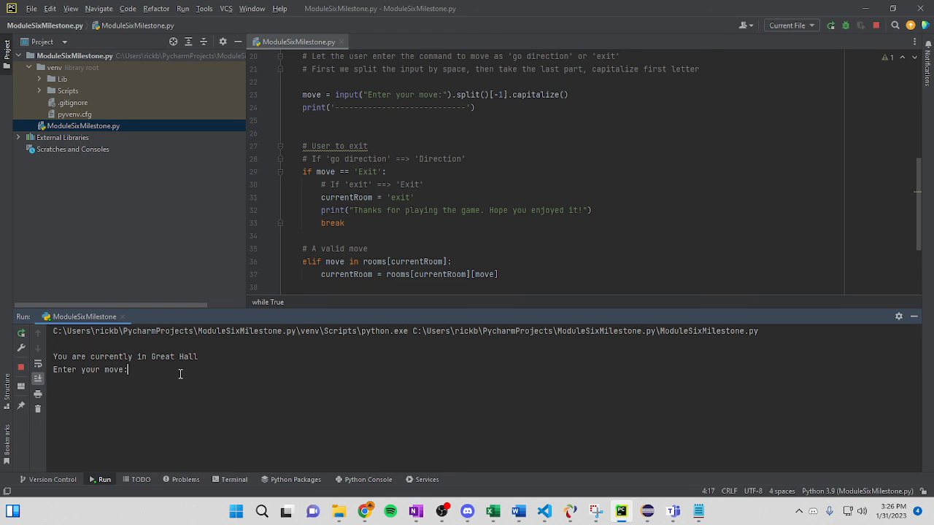
text(east)
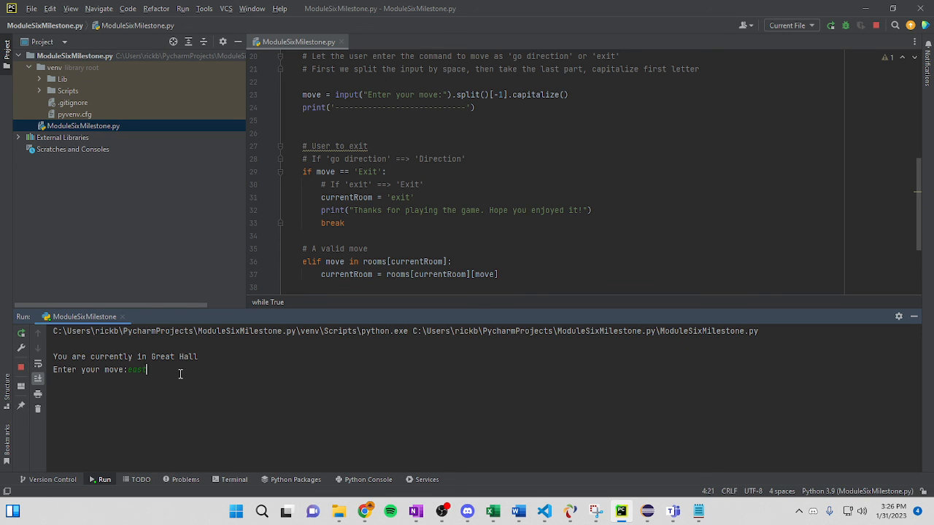
key(Enter)
text(south)
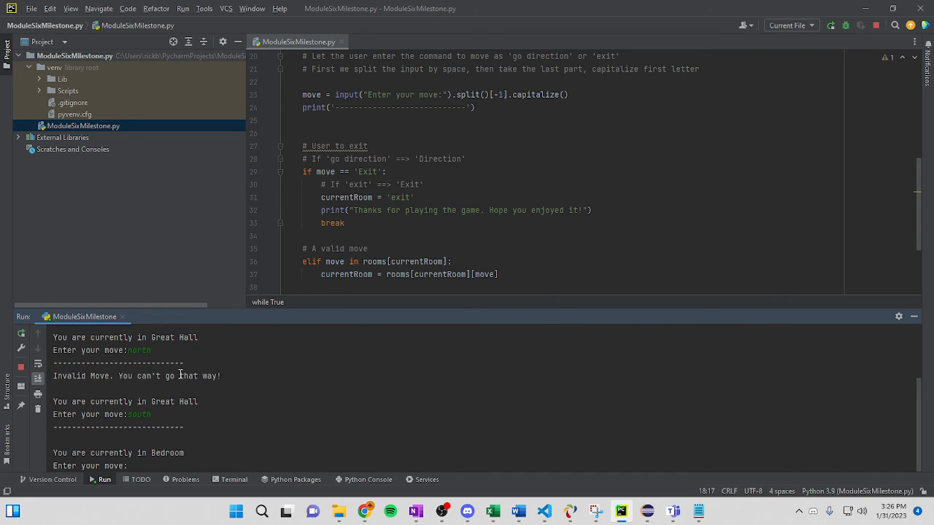
text(east)
text(west)
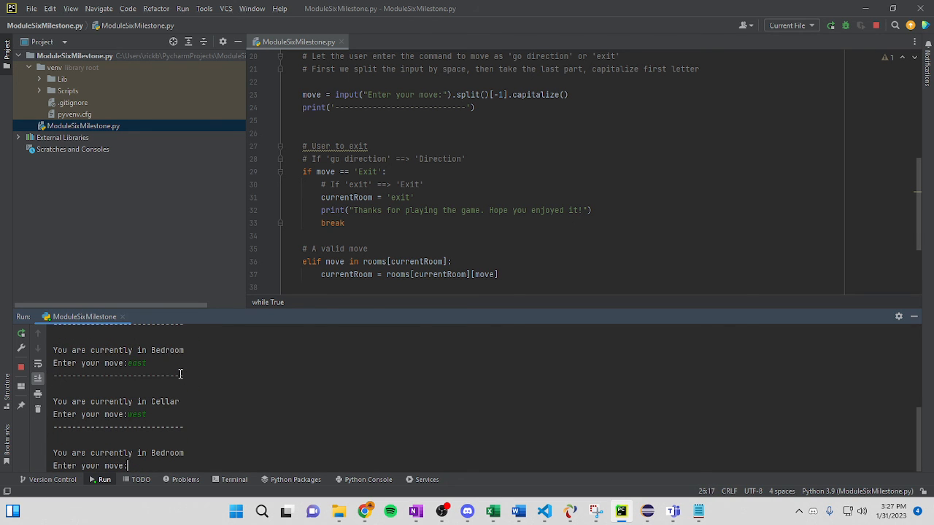
text(no)
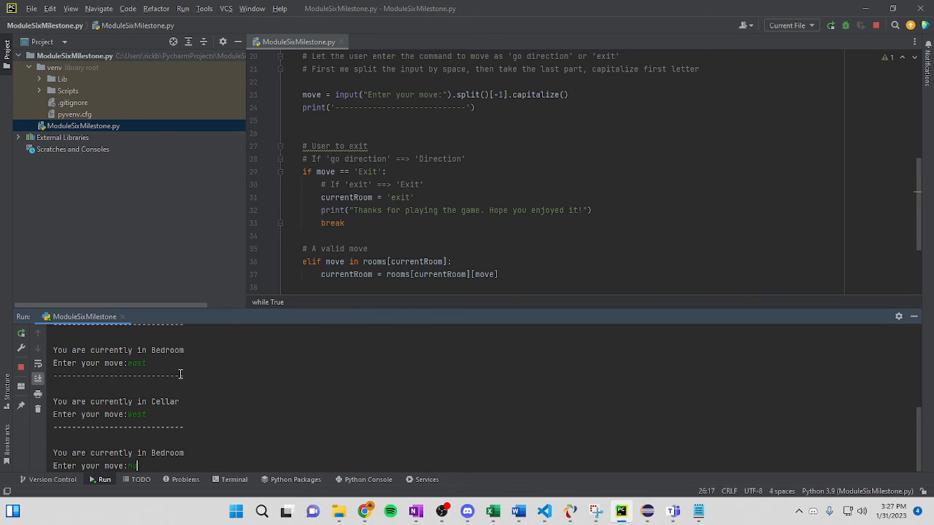
key(enter)
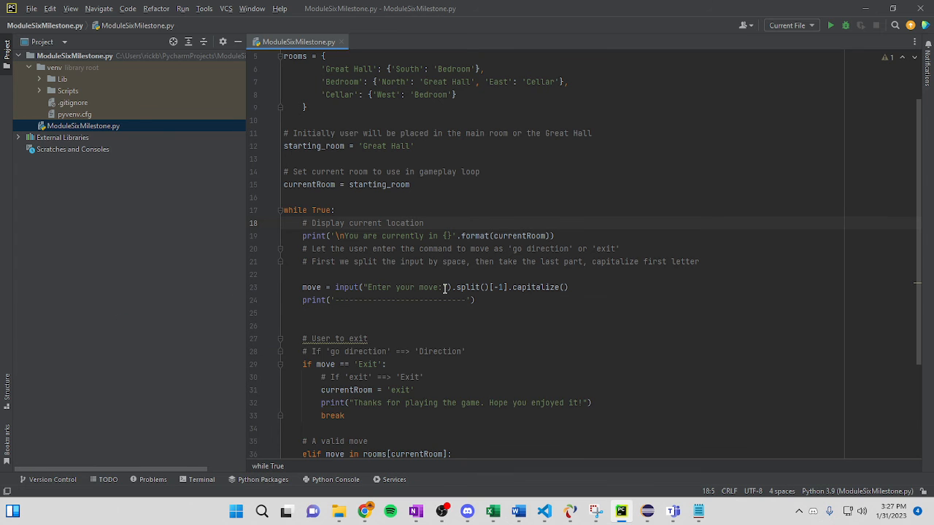
Run the game, move 'south' to Bedroom, then exit so it finishes with code 0
scroll(down, 3)
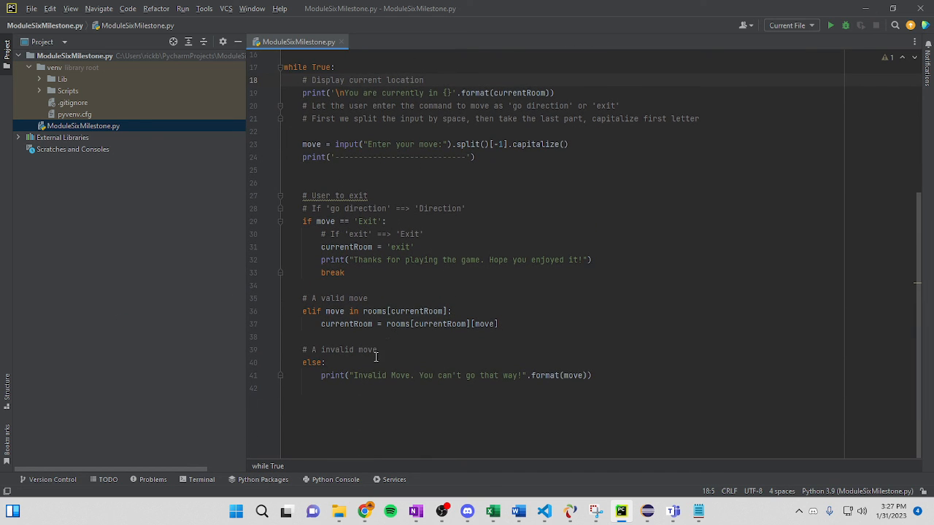
click(830, 26)
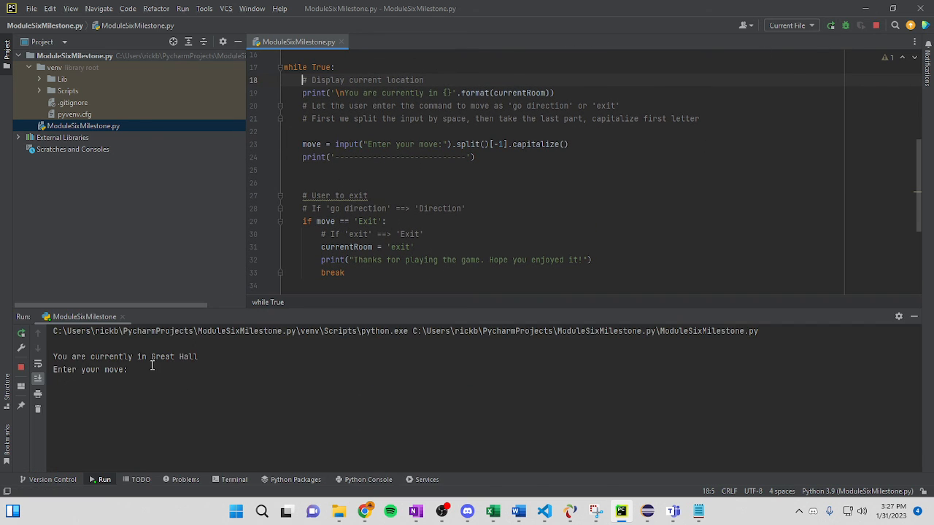
text(south)
text(exit)
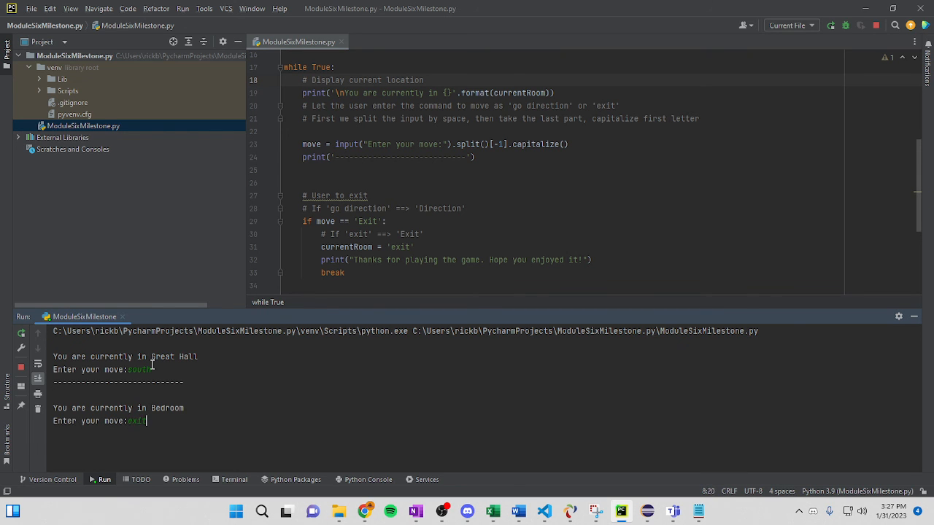
key(enter)
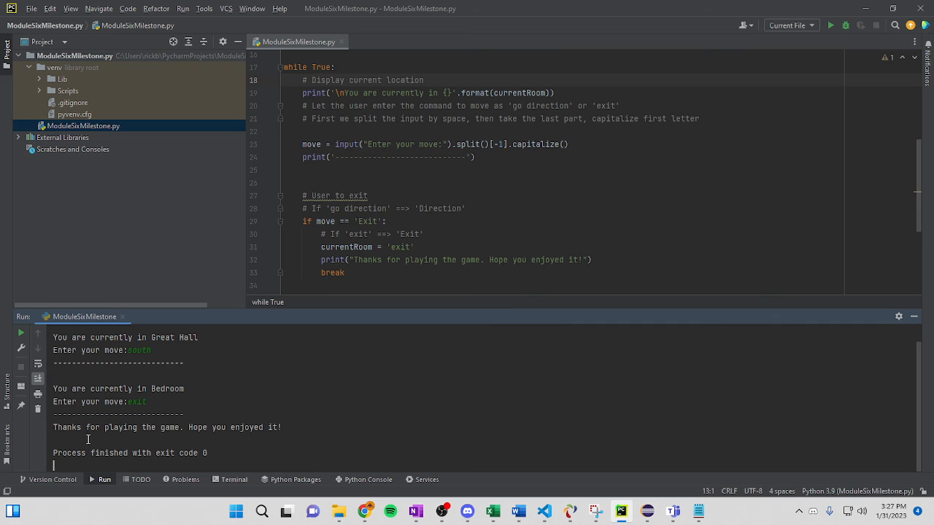
mouse_move(267, 432)
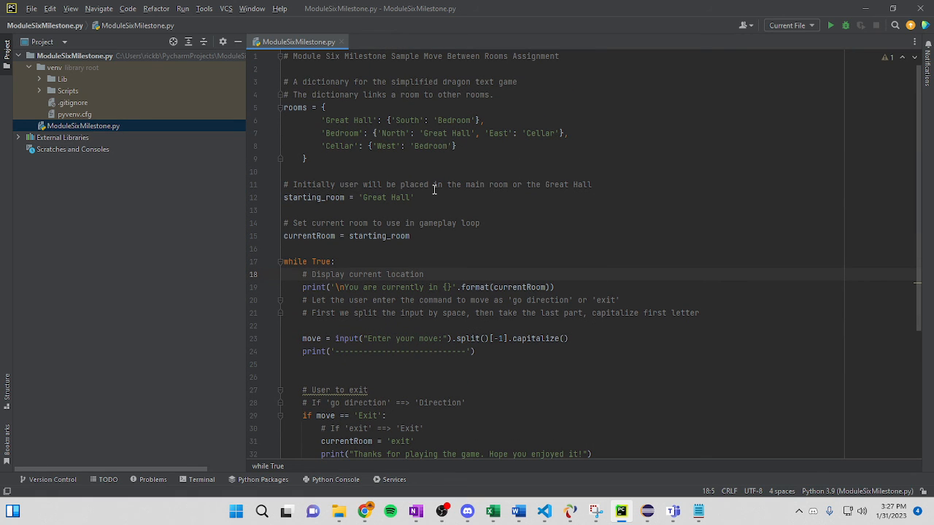
click(302, 275)
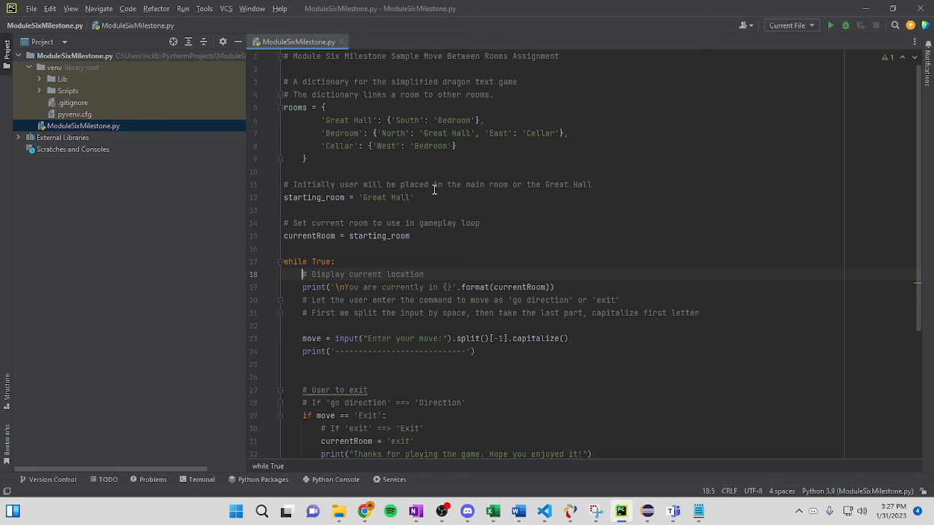